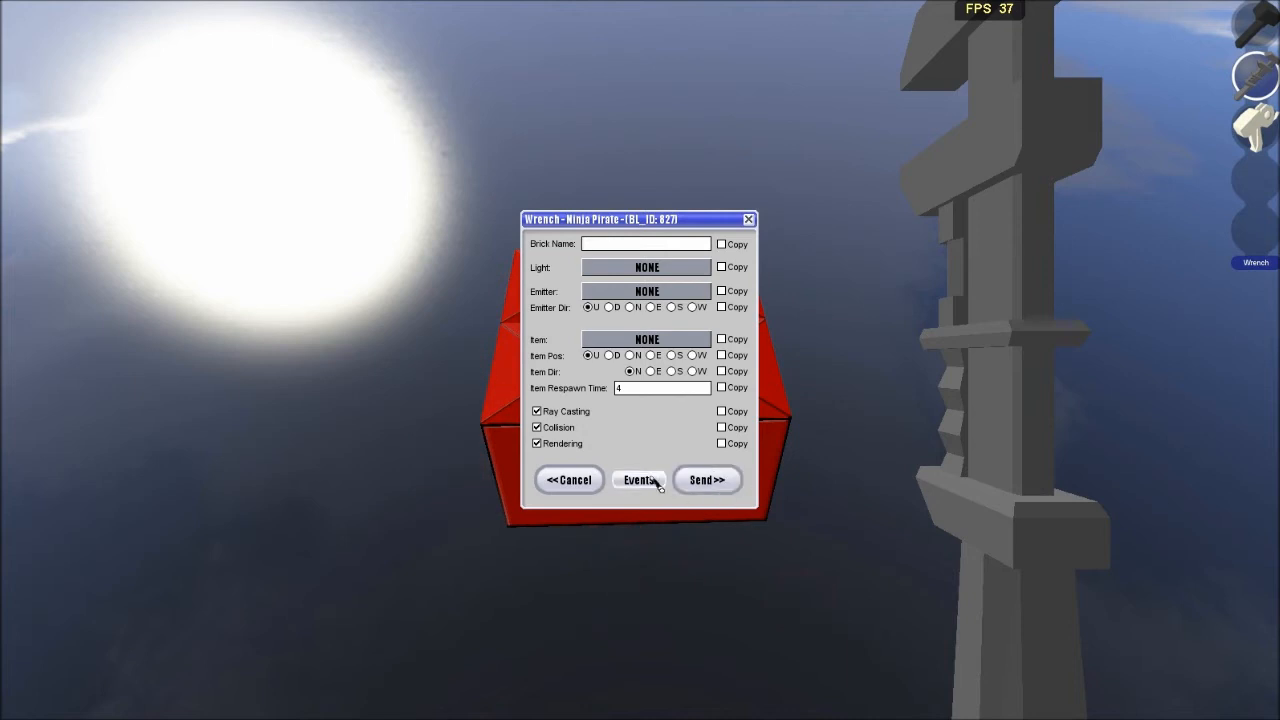
Open the Wrench Events editor for the red brick from the Wrench dialog.
{"action": "left_click", "coordinate": [639, 480]}
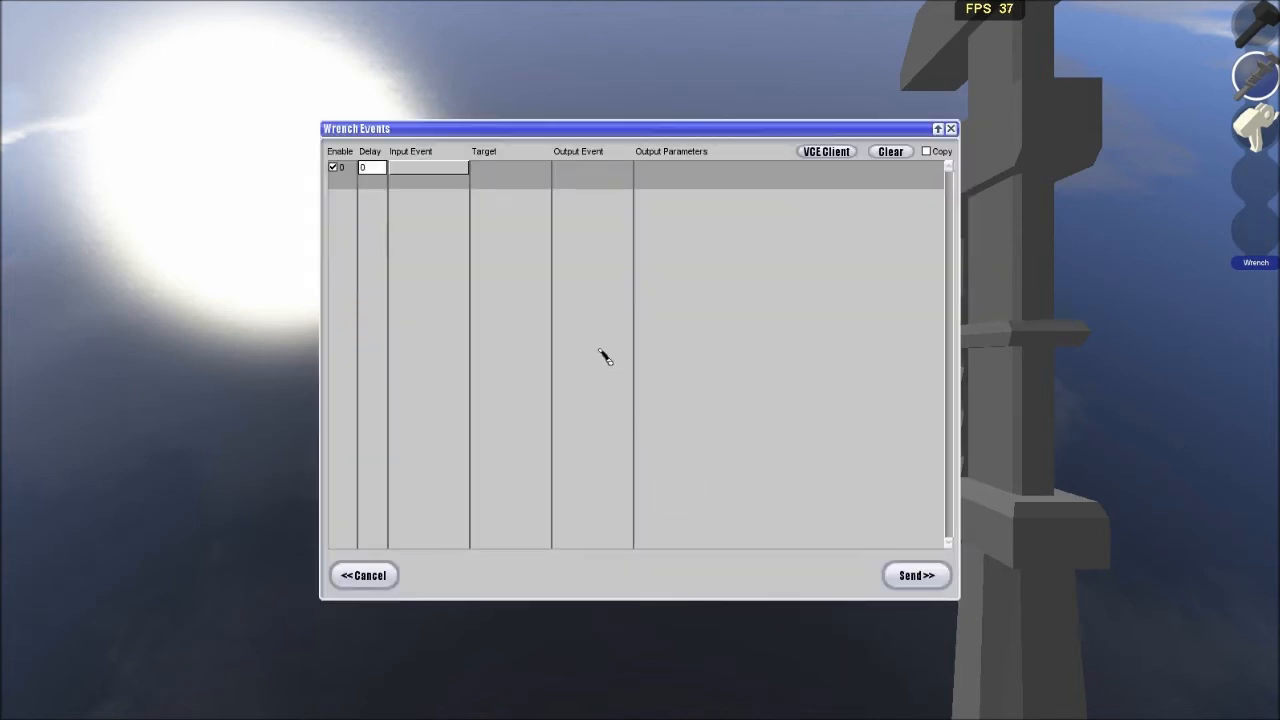
{"action": "left_click", "coordinate": [428, 167]}
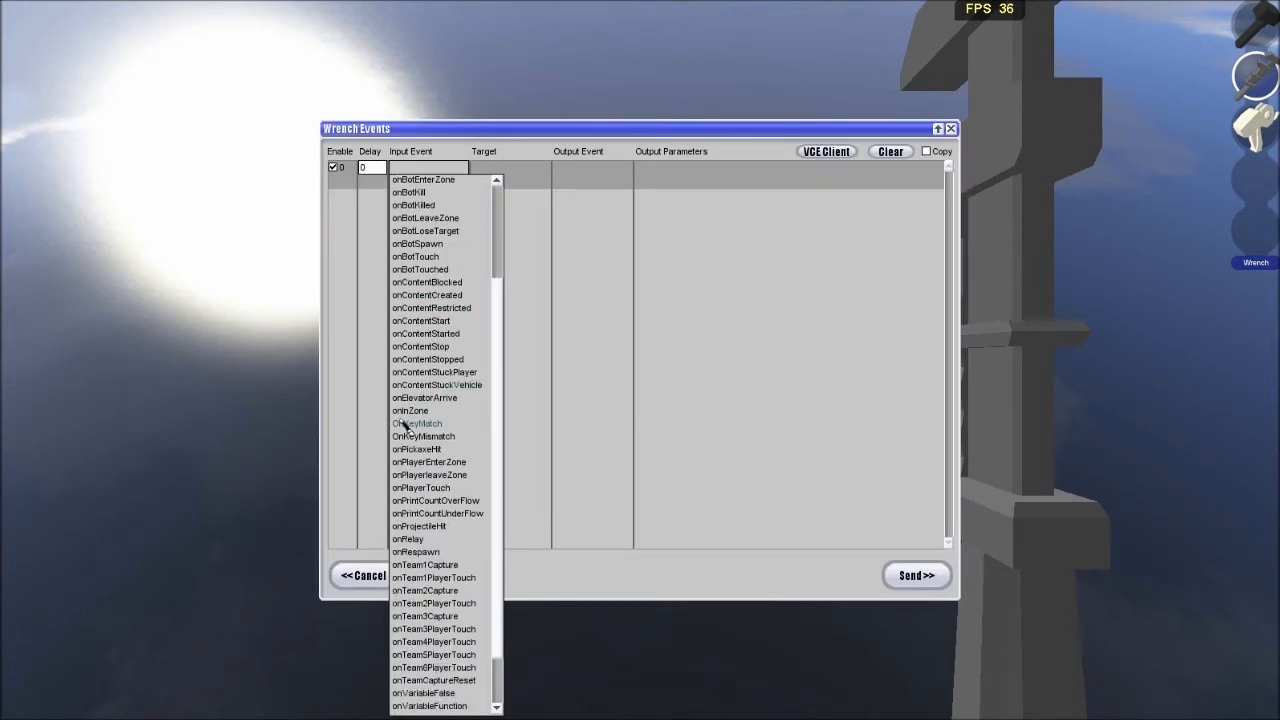
{"action": "scroll", "scroll_direction": "down", "scroll_amount": 3}
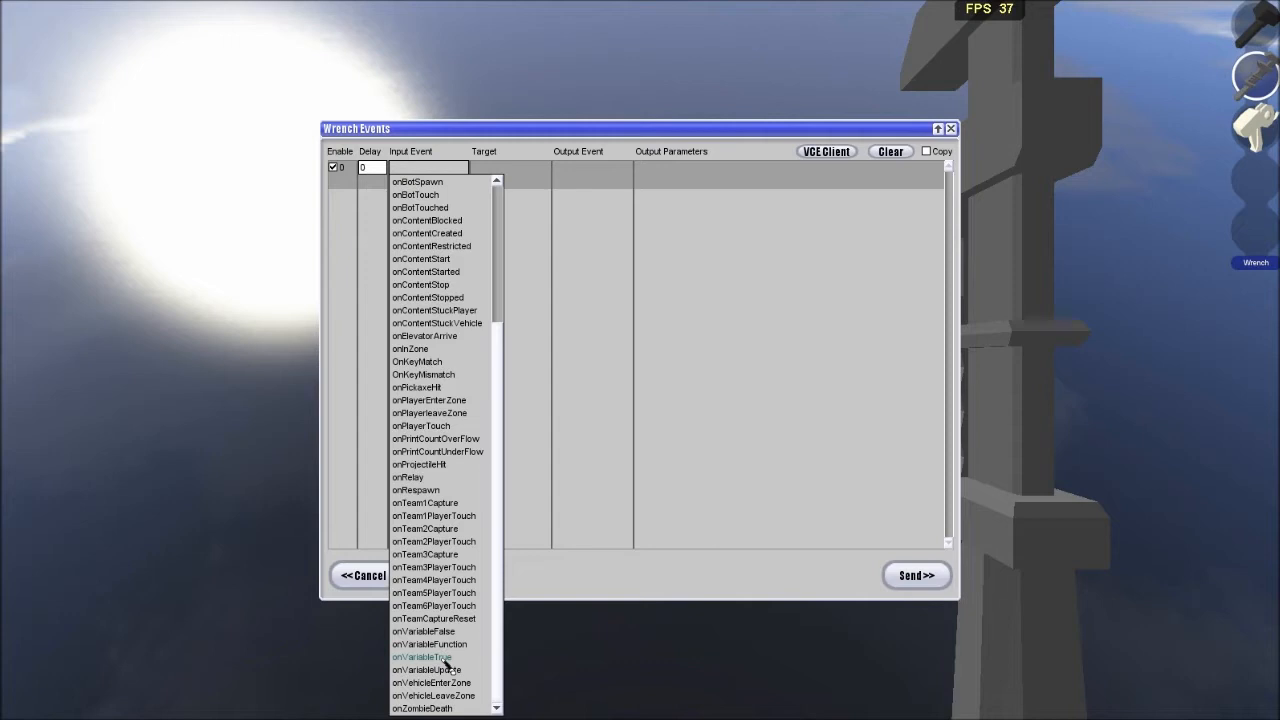
{"action": "scroll", "scroll_direction": "up", "scroll_amount": 3}
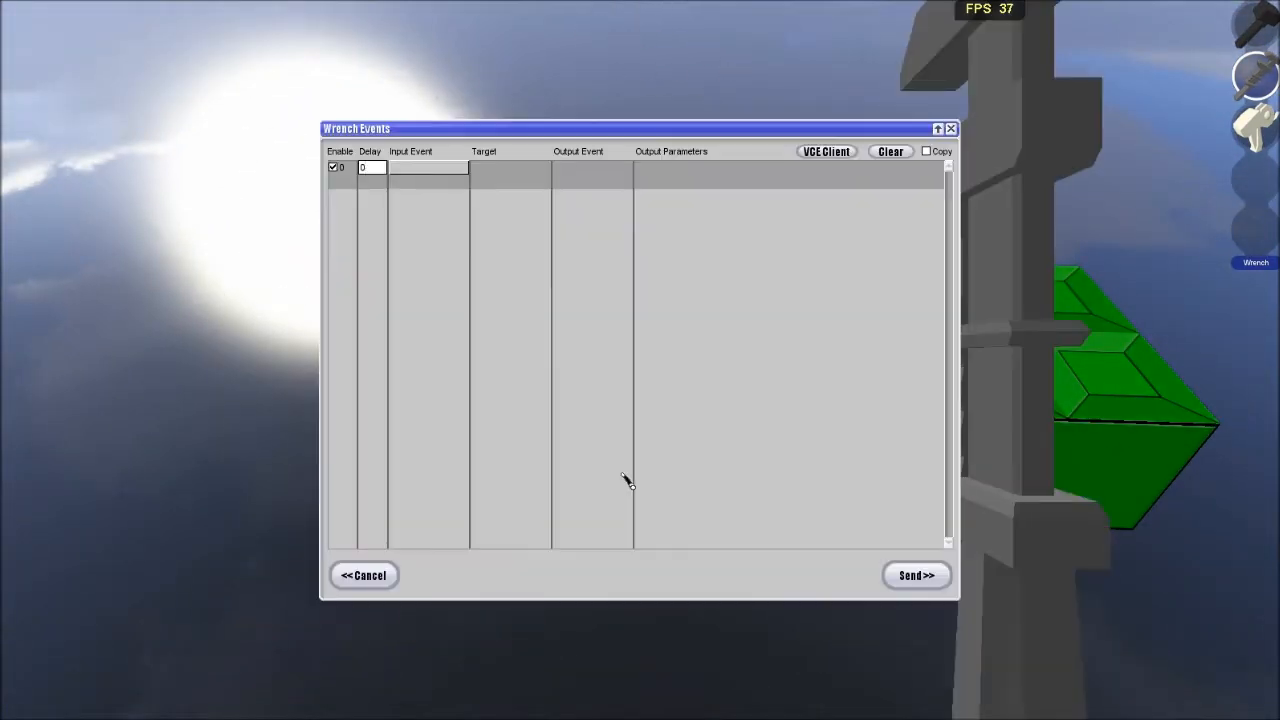
Add an onActivate client ChatMessage event saying "Get the green brick.".
{"action": "left_click", "coordinate": [510, 167]}
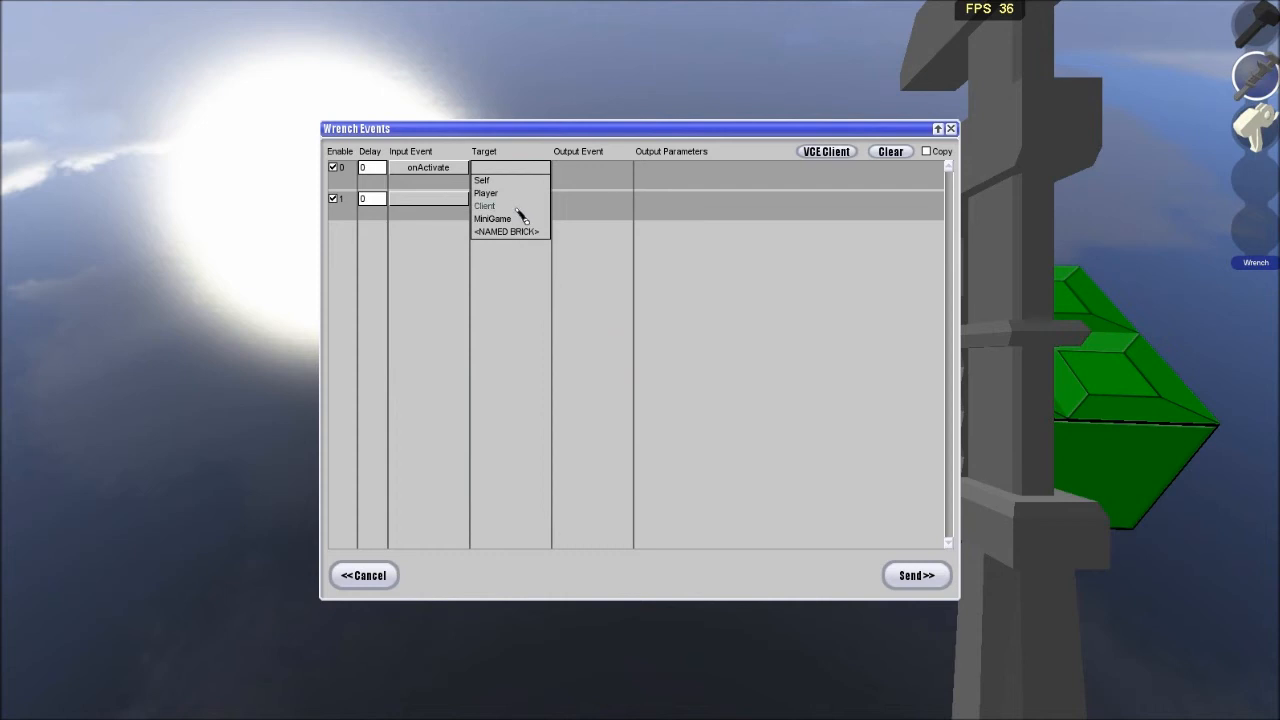
{"action": "left_click", "coordinate": [485, 205]}
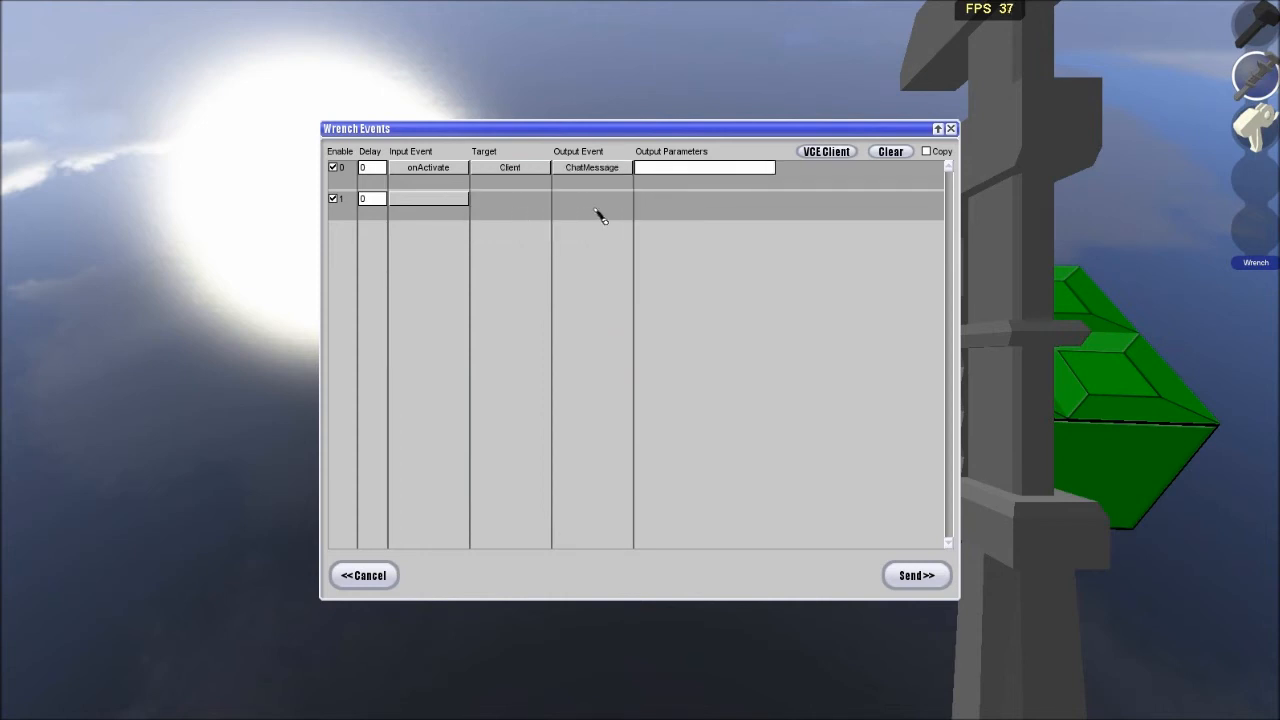
{"action": "type", "text": "Get the"}
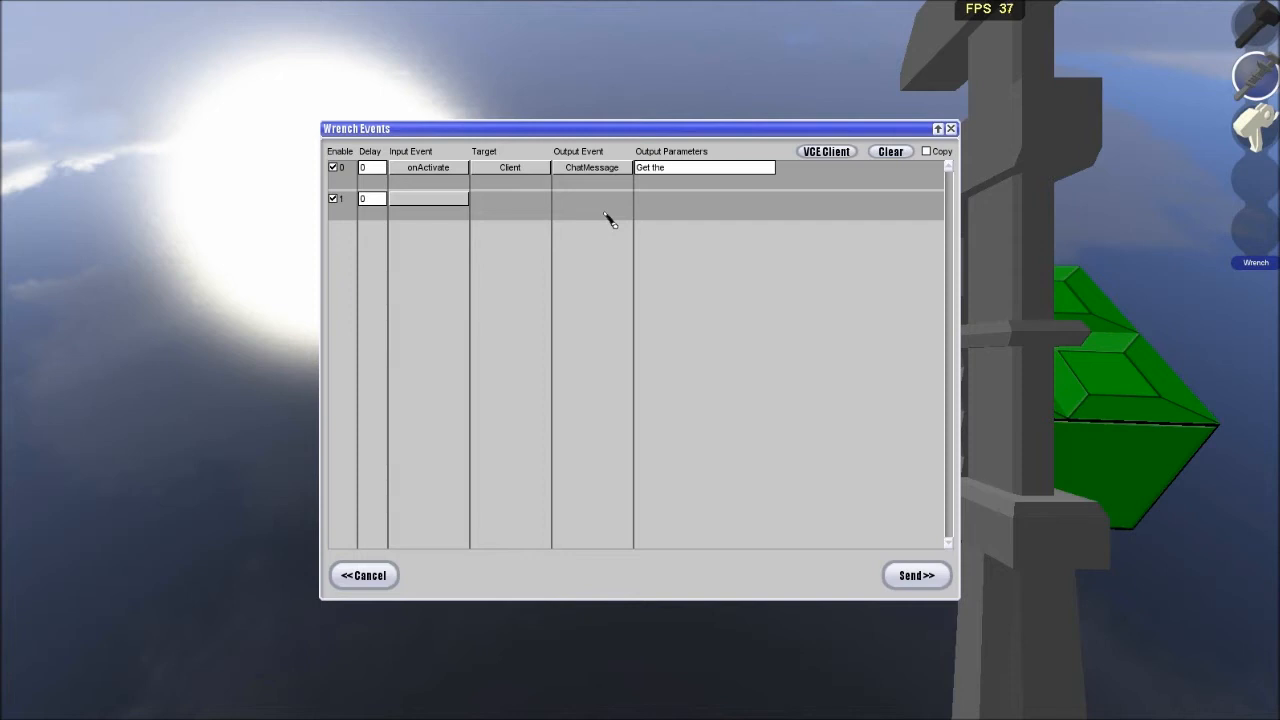
{"action": "type", "text": "green brick."}
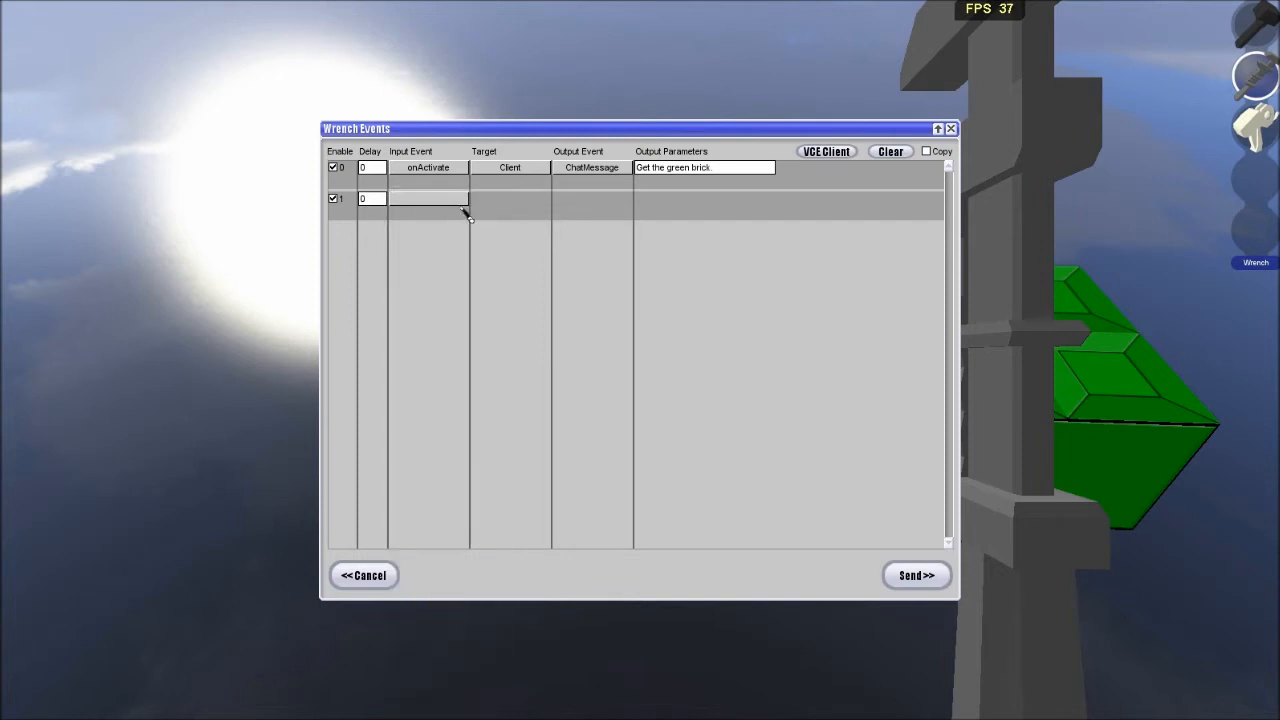
Add a second onActivate client VCE_modVariable event setting quest1 to 1.
{"action": "left_click", "coordinate": [428, 198]}
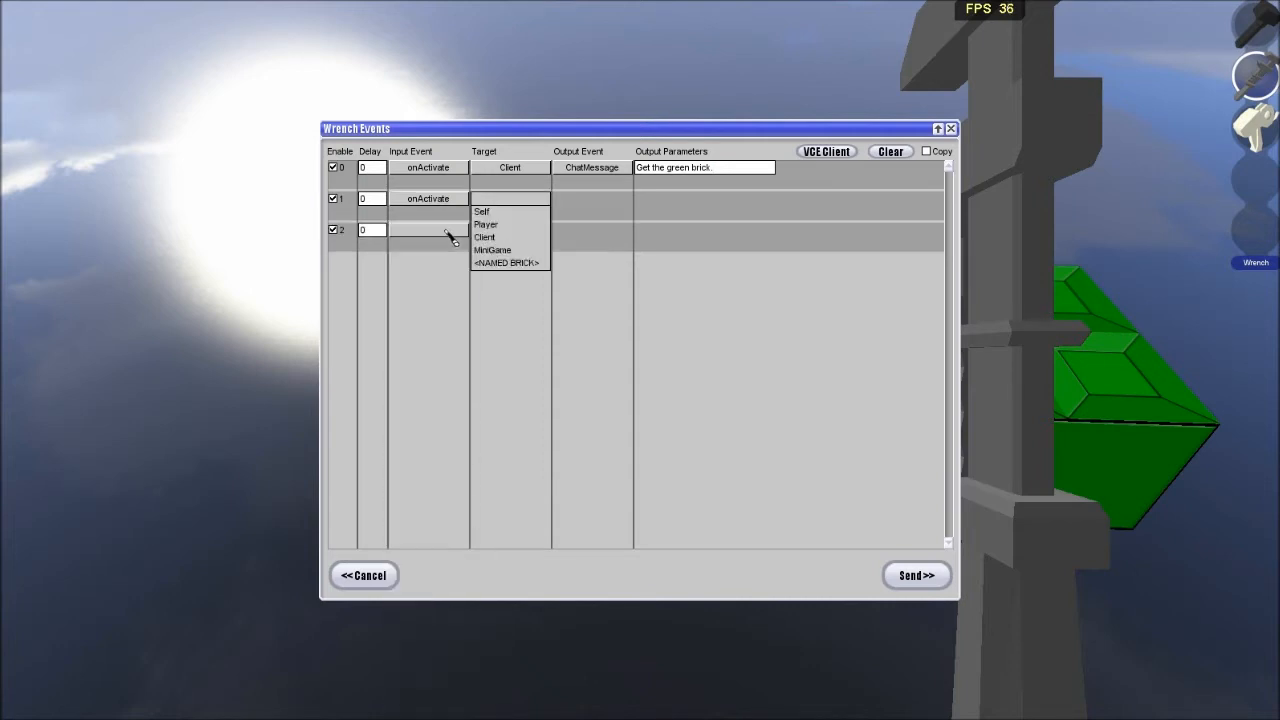
{"action": "left_click", "coordinate": [484, 237]}
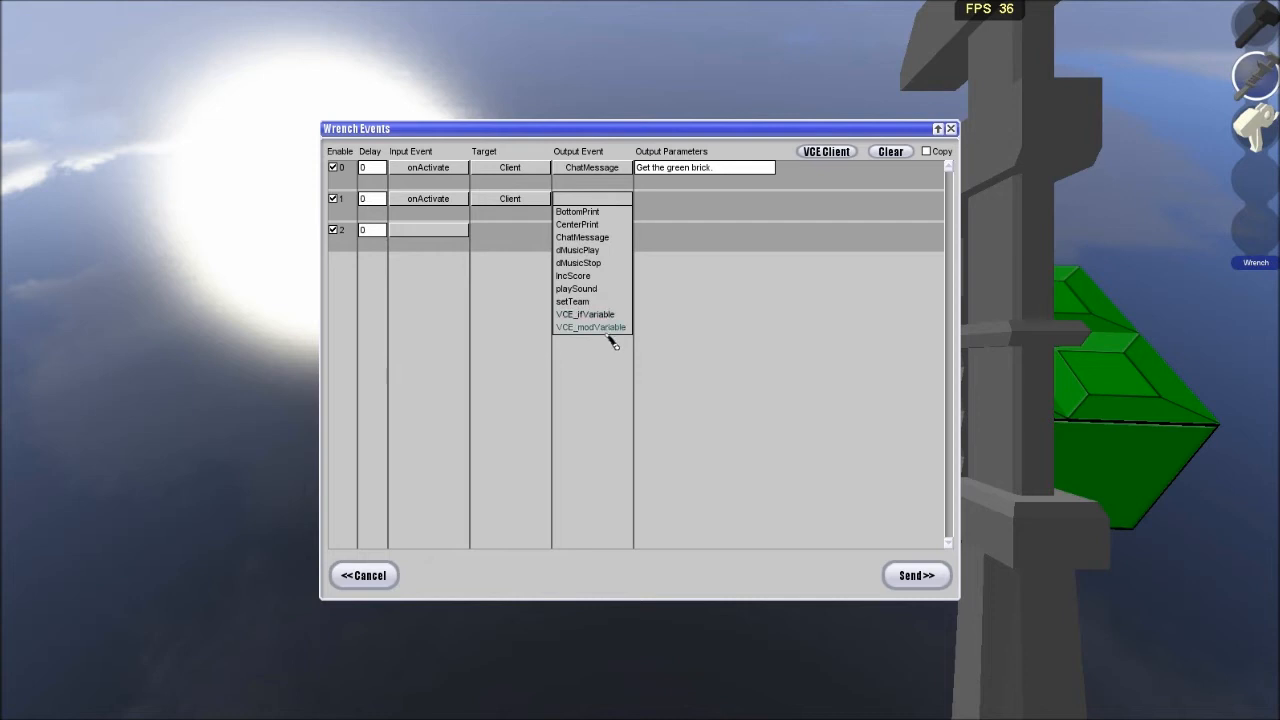
{"action": "left_click", "coordinate": [590, 327]}
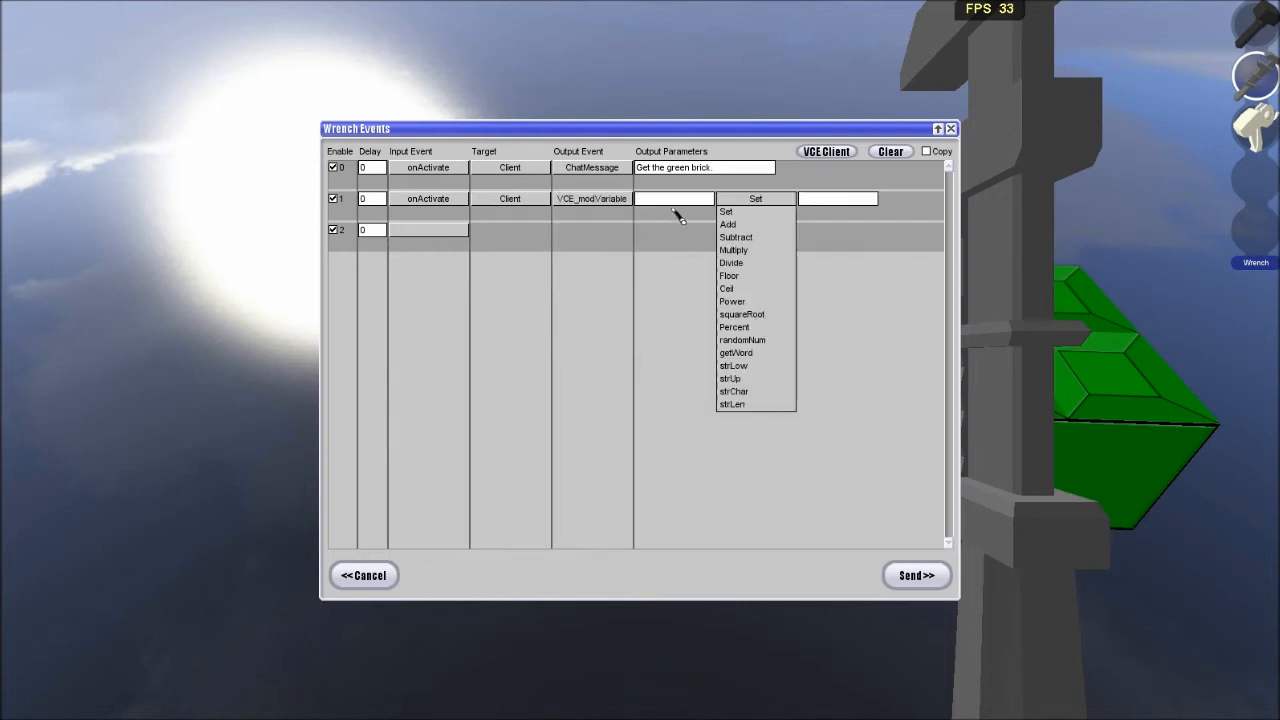
{"action": "type", "text": "quest1"}
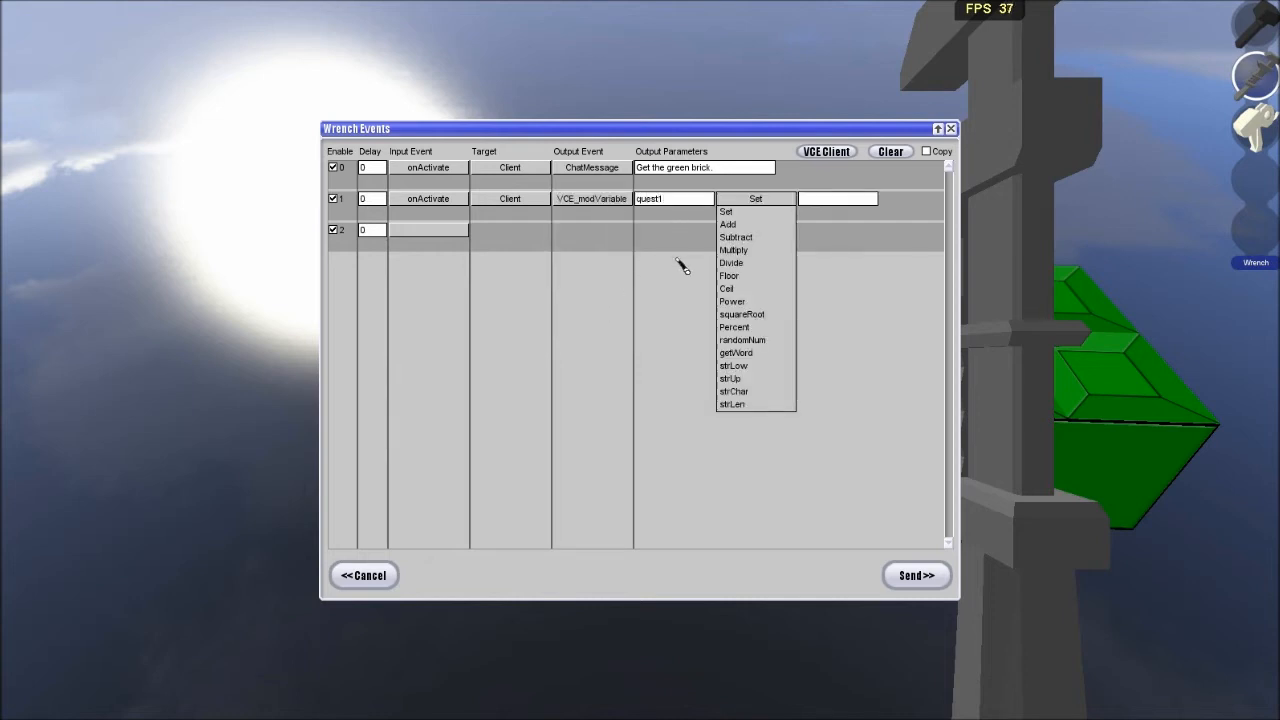
{"action": "left_click", "coordinate": [726, 211]}
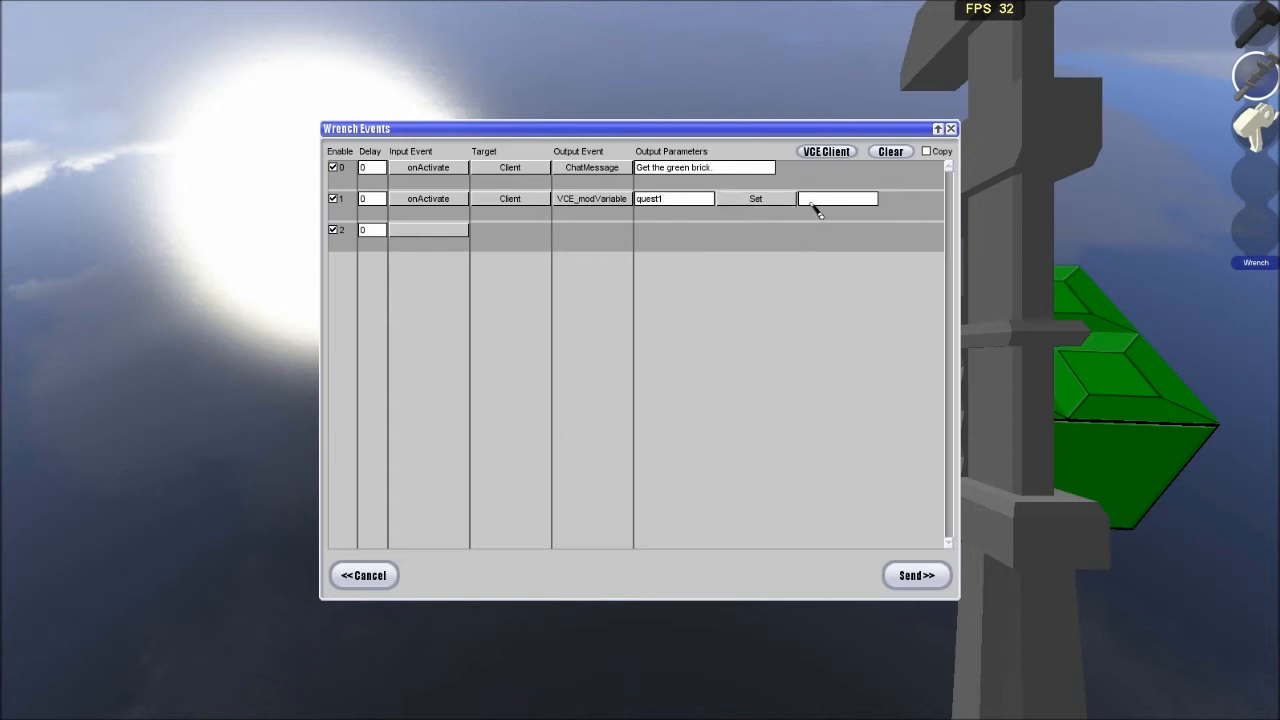
{"action": "type", "text": "1"}
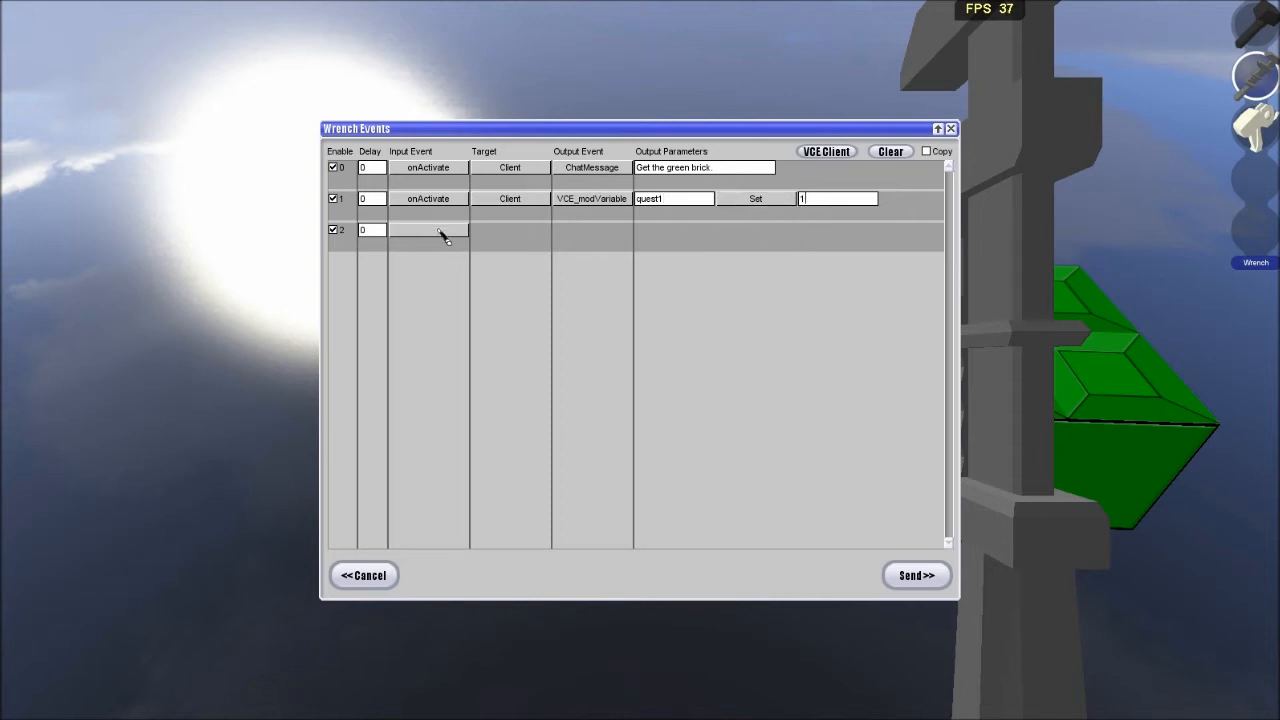
{"action": "mouse_move", "coordinate": [890, 160]}
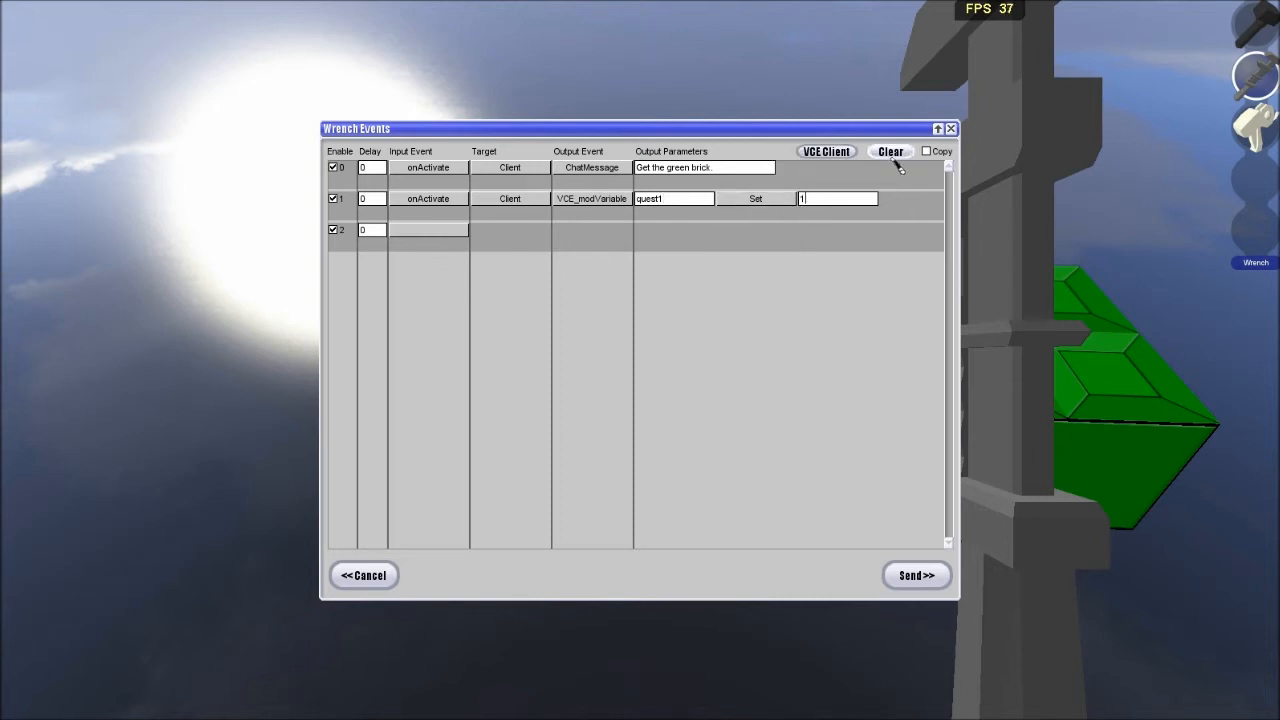
Clear all events and add onActivate client VCE_ifVariable checking quest1 >= 1.
{"action": "left_click", "coordinate": [428, 167]}
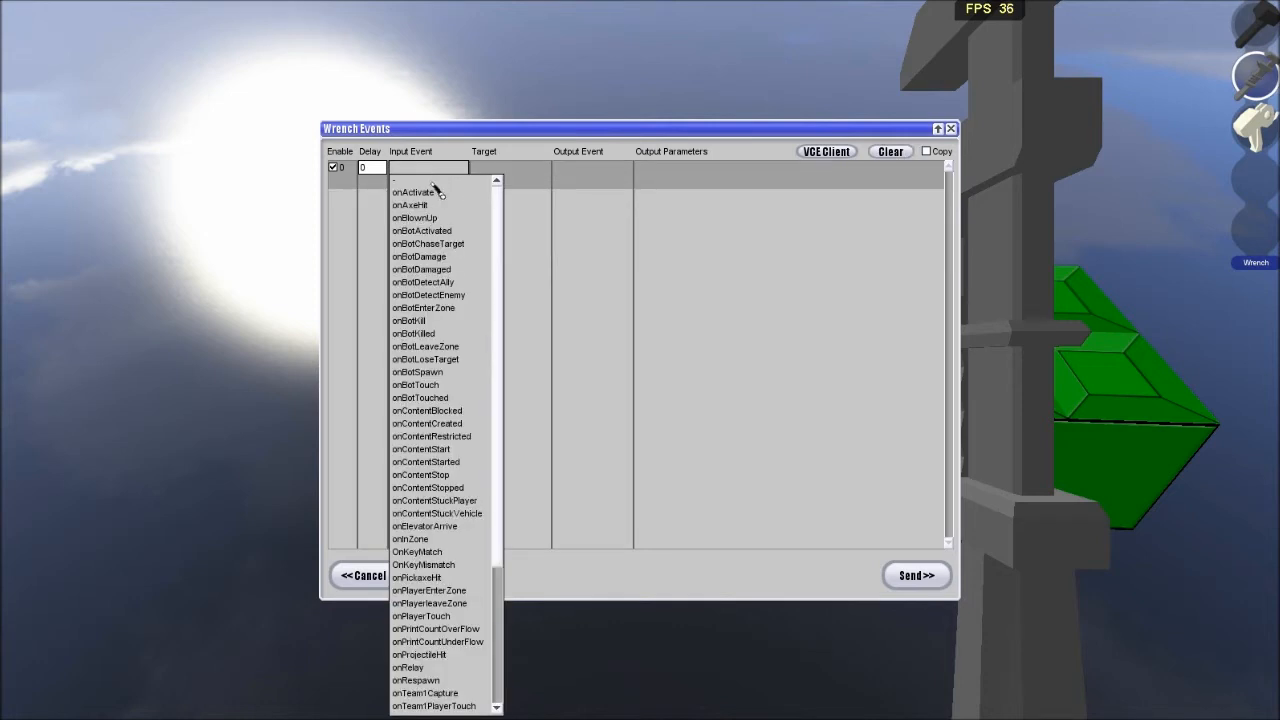
{"action": "left_click", "coordinate": [413, 192]}
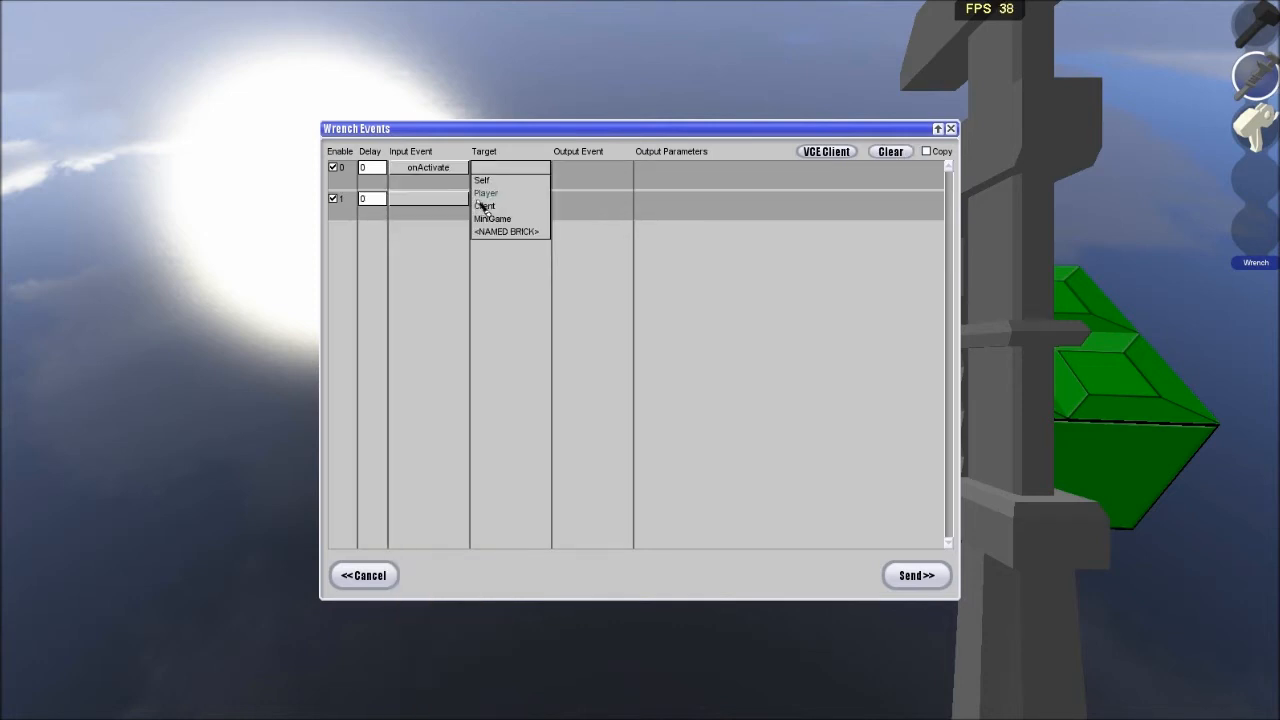
{"action": "left_click", "coordinate": [484, 206]}
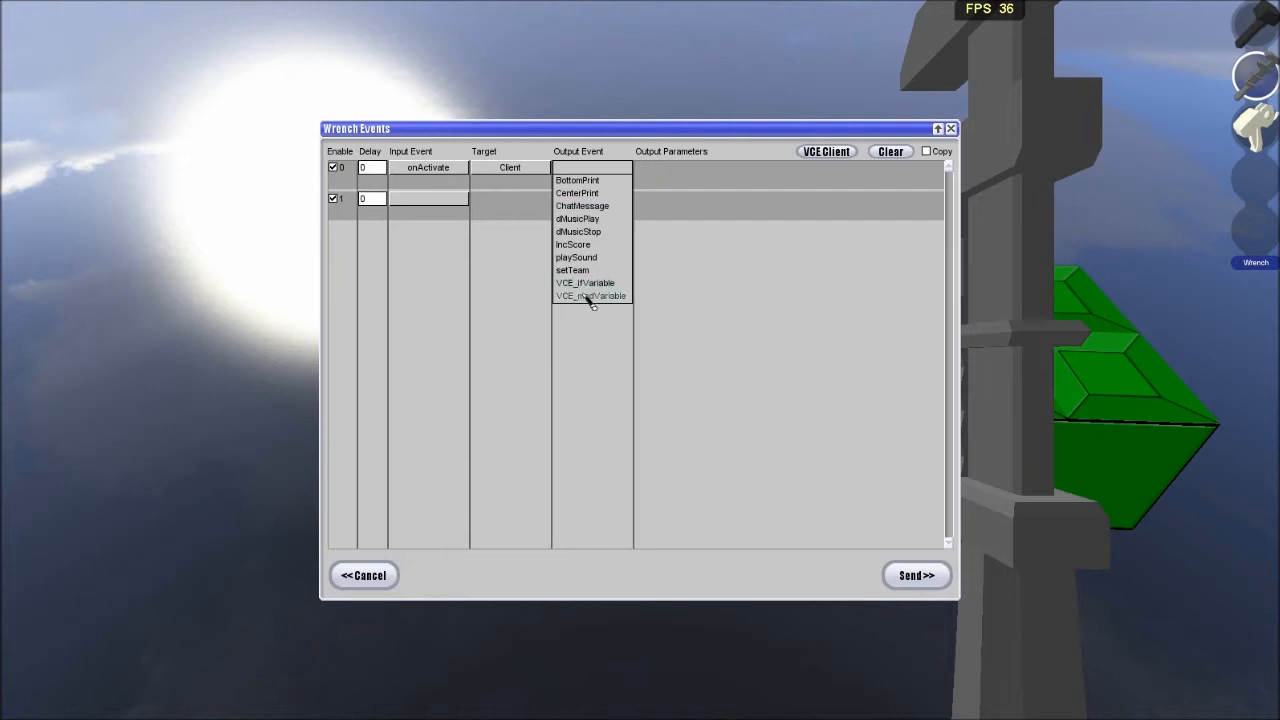
{"action": "left_click", "coordinate": [585, 282]}
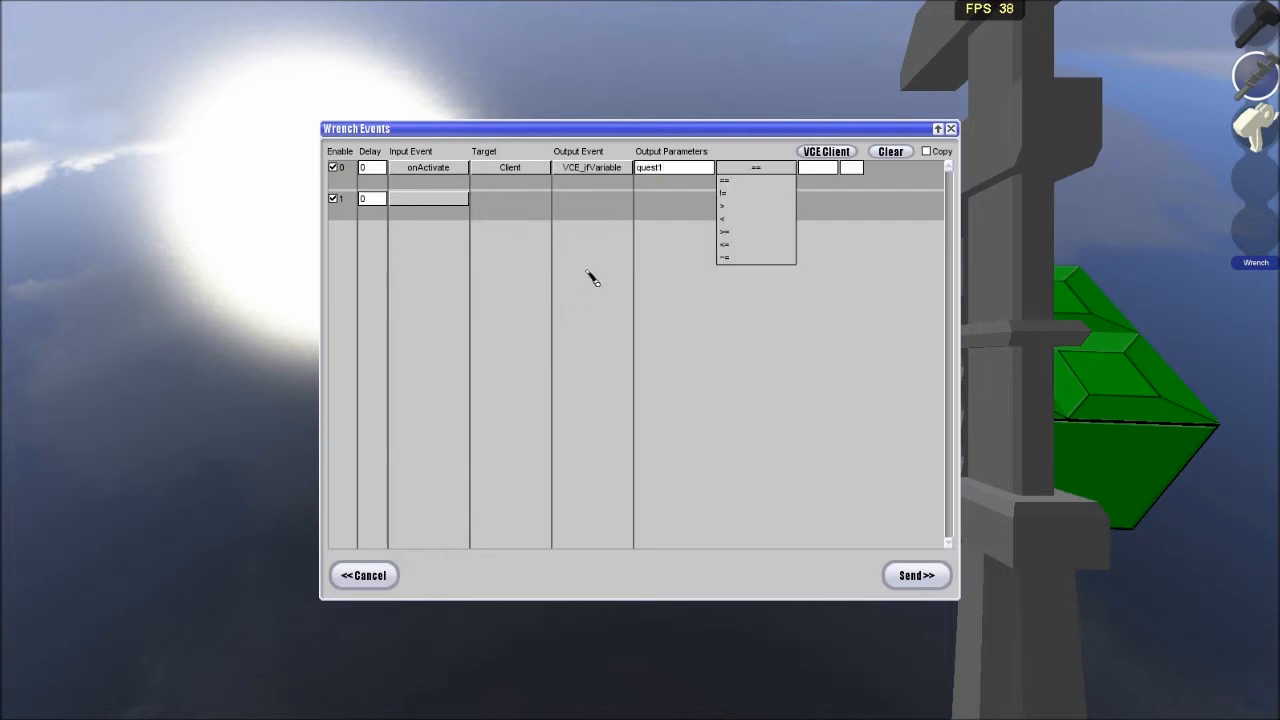
{"action": "left_click", "coordinate": [724, 231]}
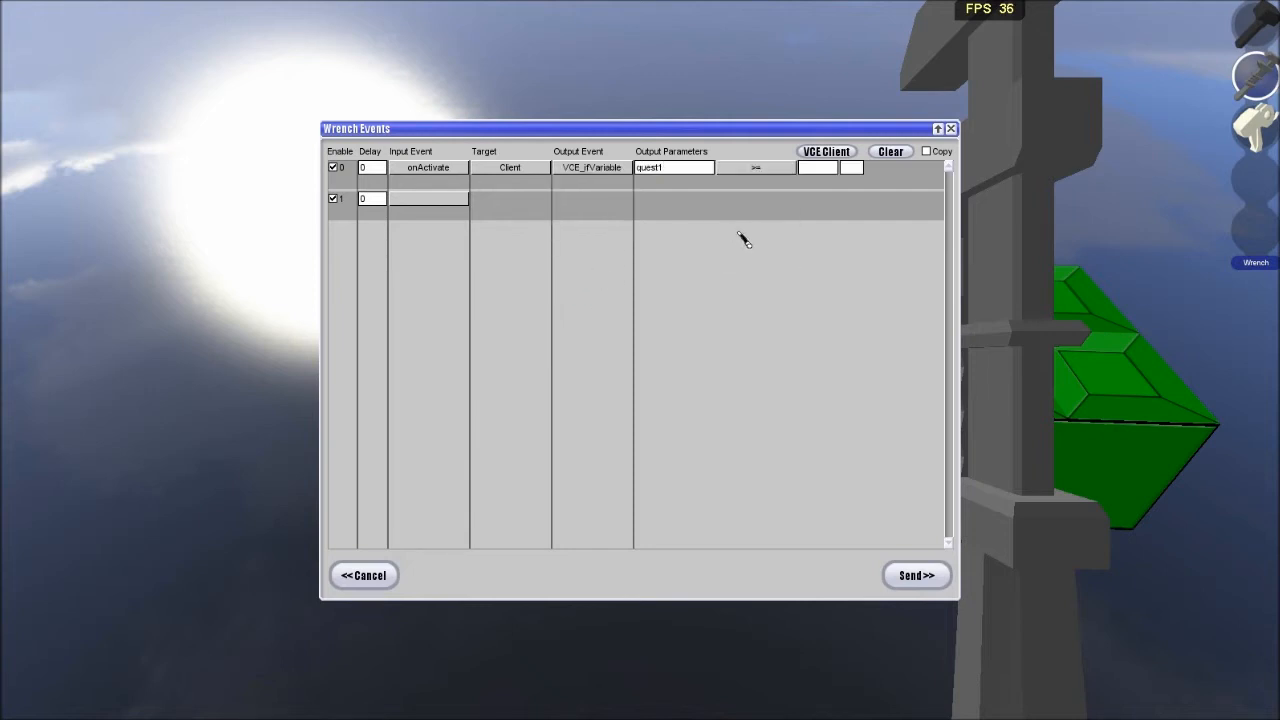
Add an onVariableFalse client ChatMessage event saying "Get the green brick.".
{"action": "left_click", "coordinate": [428, 198]}
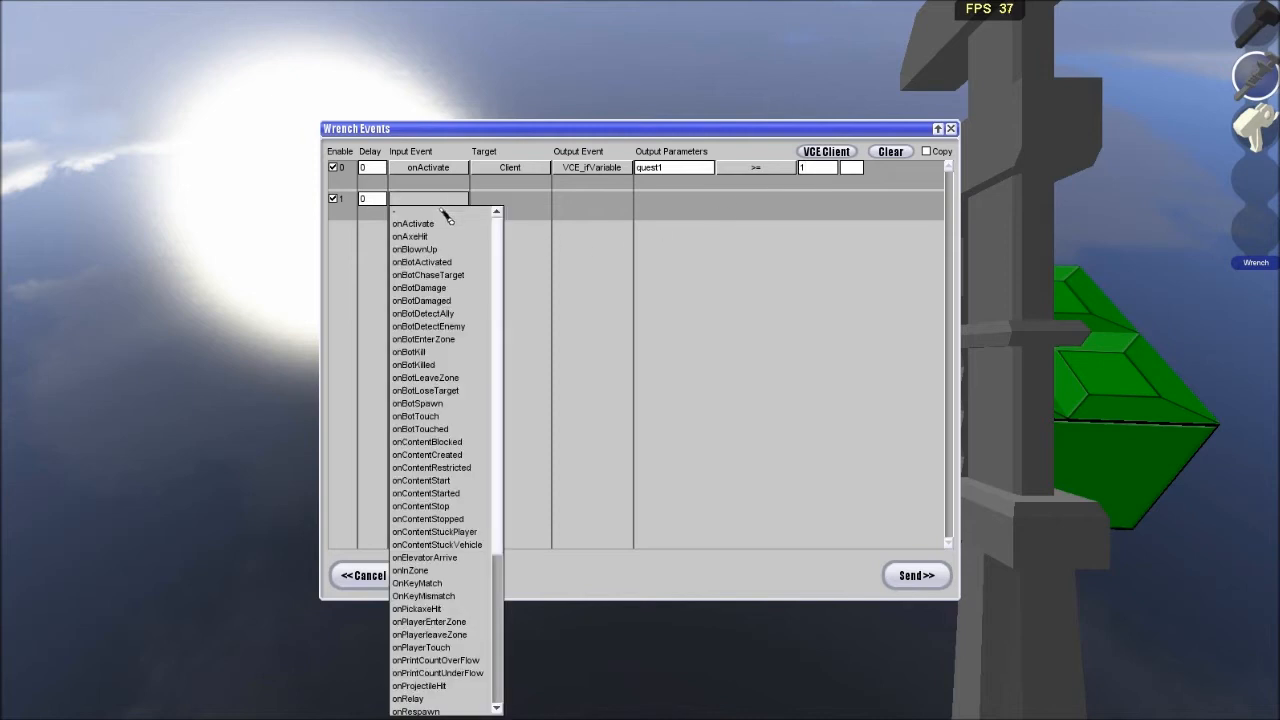
{"action": "scroll", "scroll_direction": "down", "scroll_amount": 3}
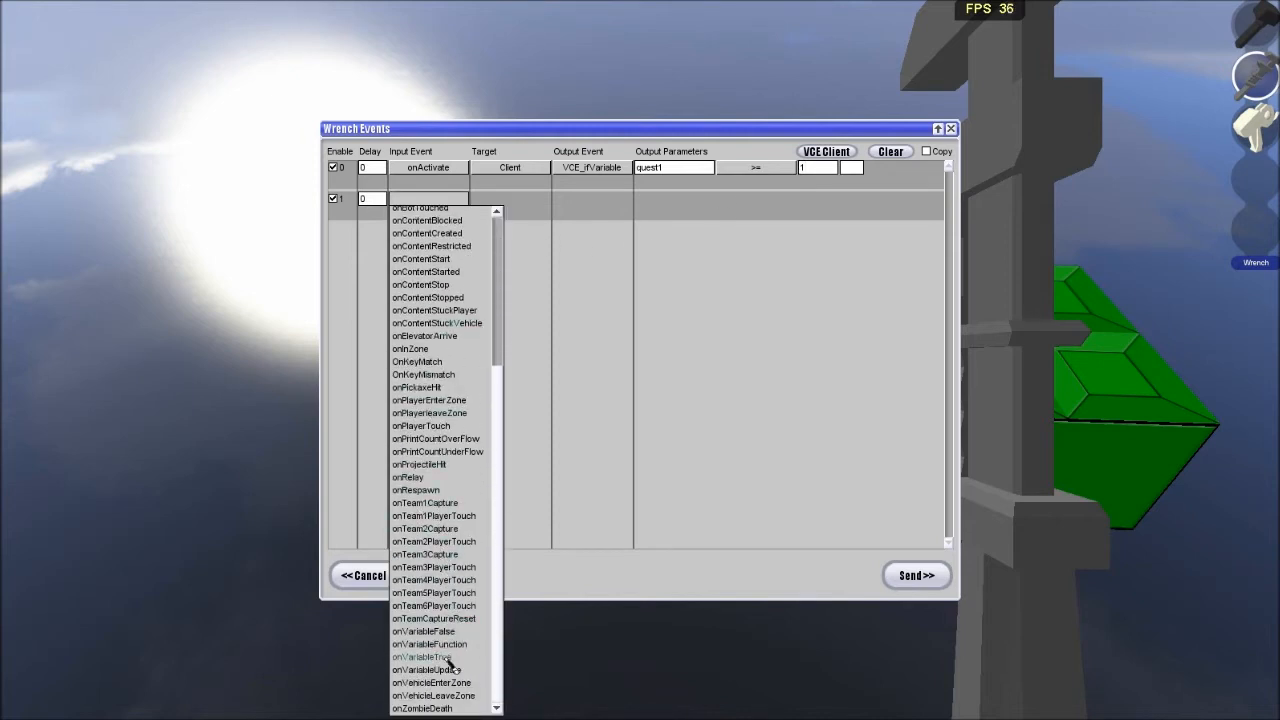
{"action": "left_click", "coordinate": [424, 631]}
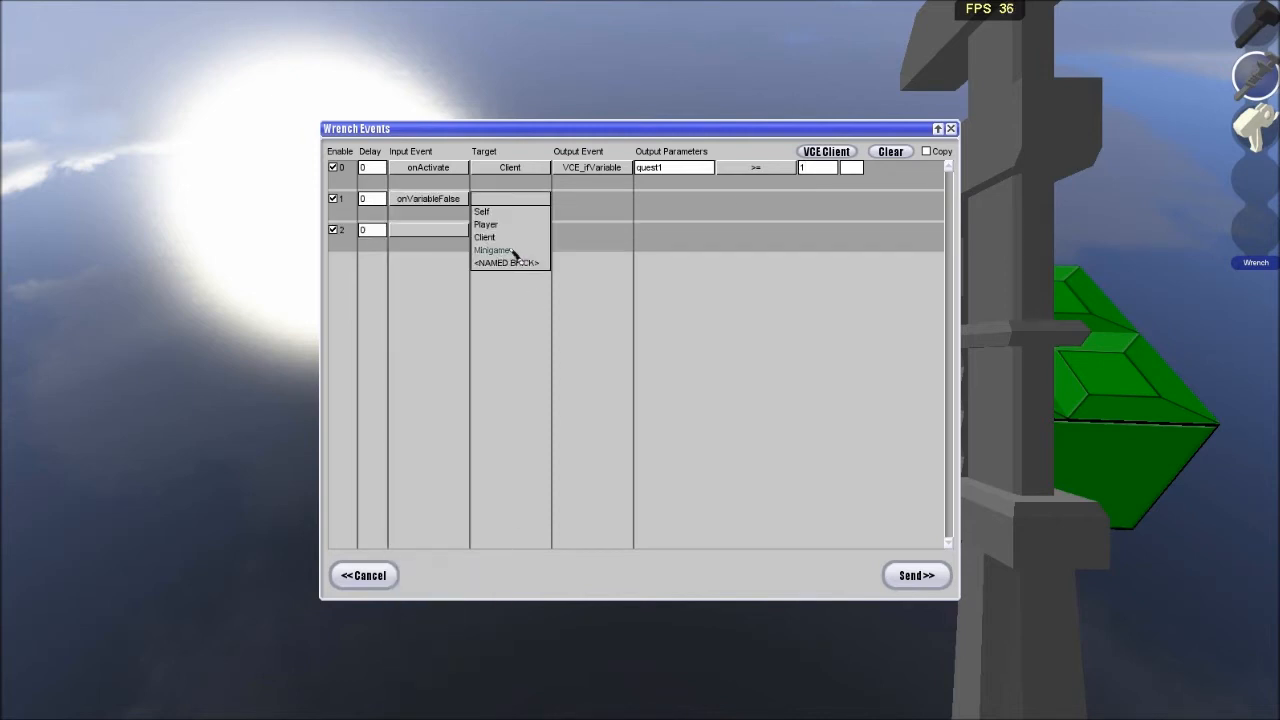
{"action": "left_click", "coordinate": [484, 237]}
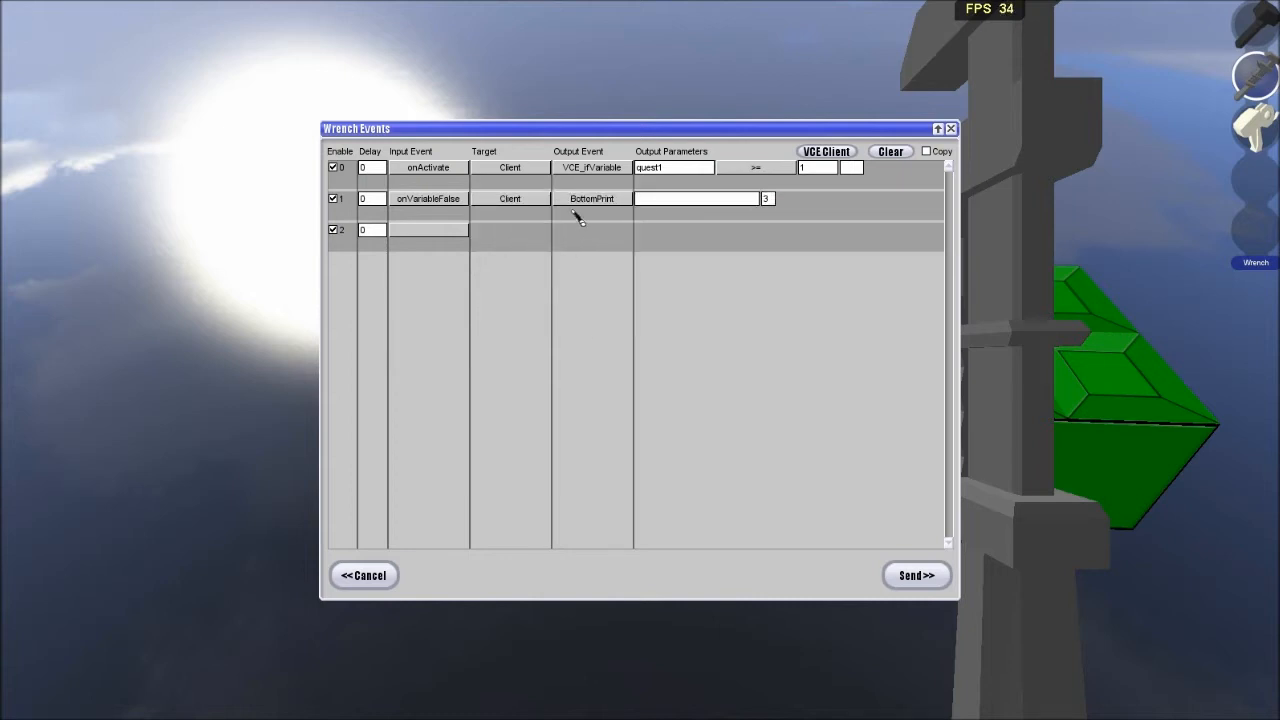
{"action": "left_click", "coordinate": [591, 198]}
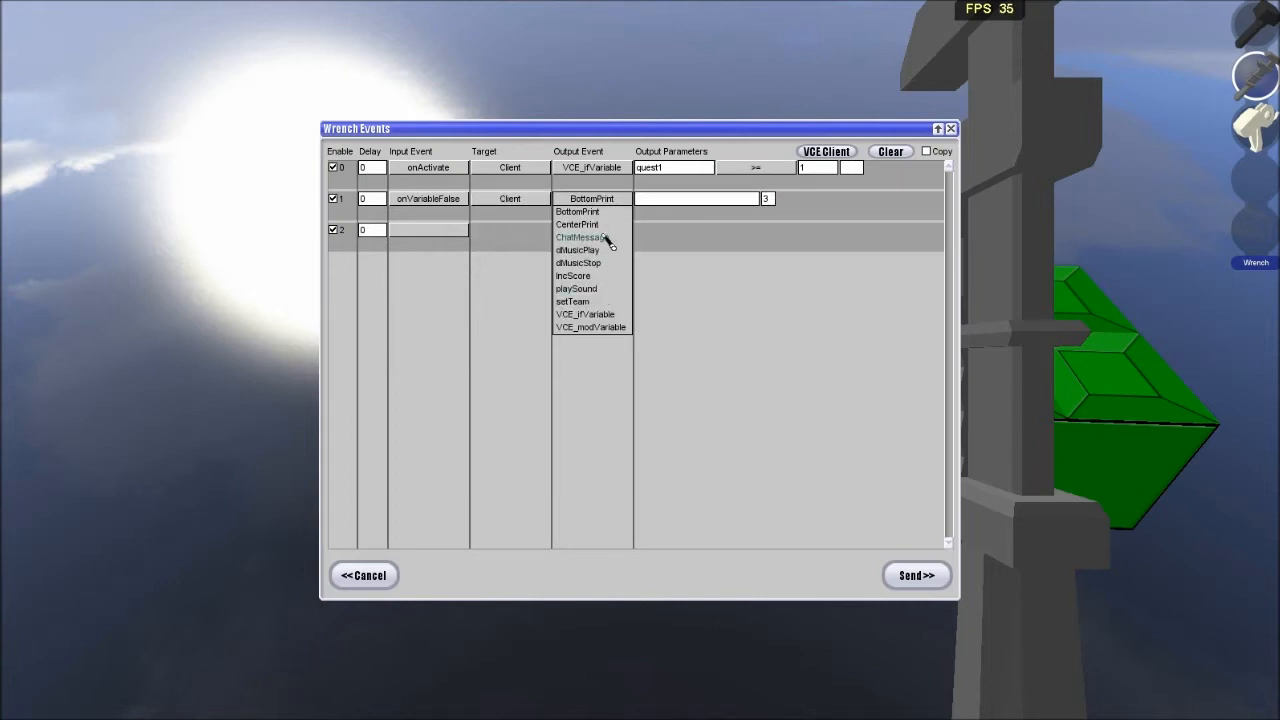
{"action": "left_click", "coordinate": [579, 237]}
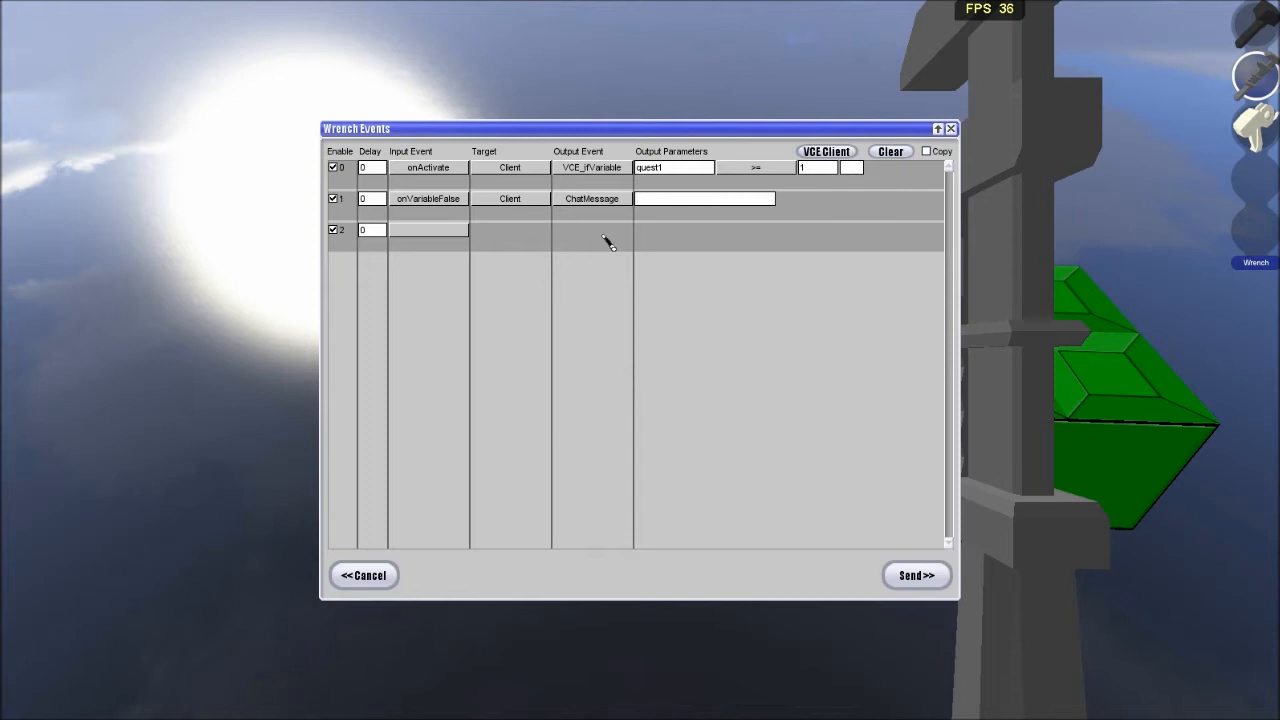
{"action": "type", "text": "Get the green"}
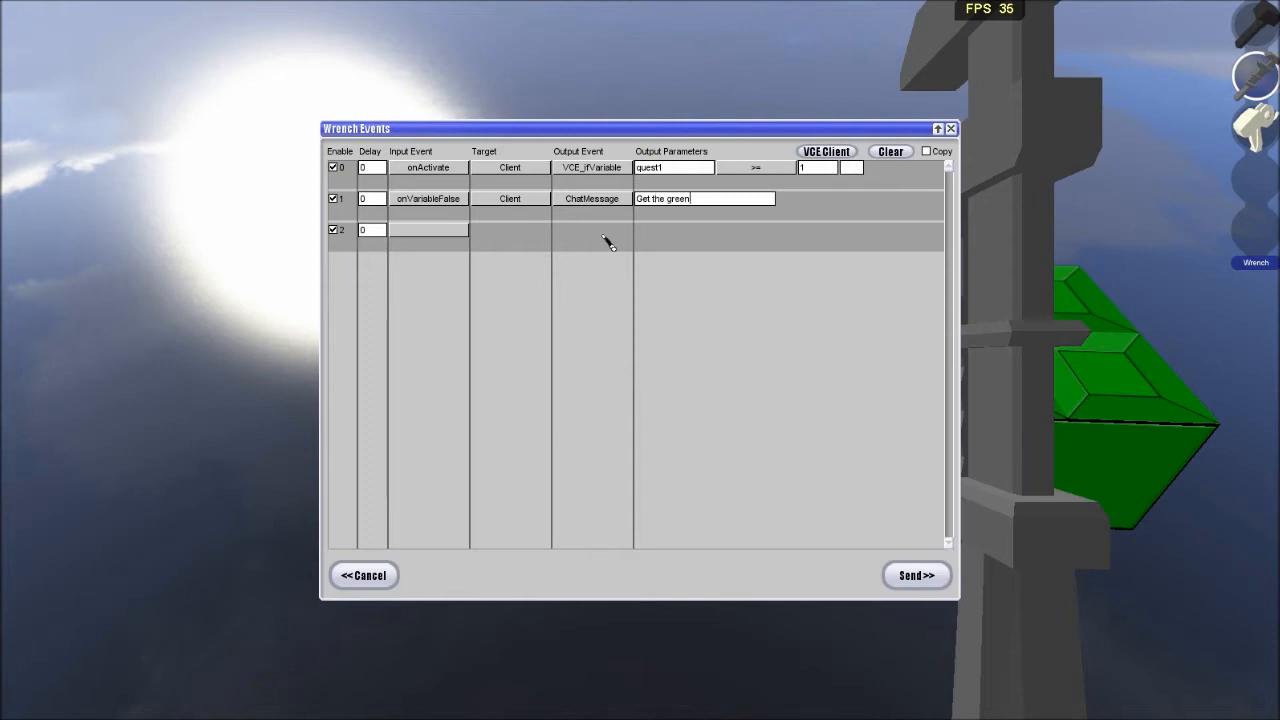
{"action": "type", "text": "brick."}
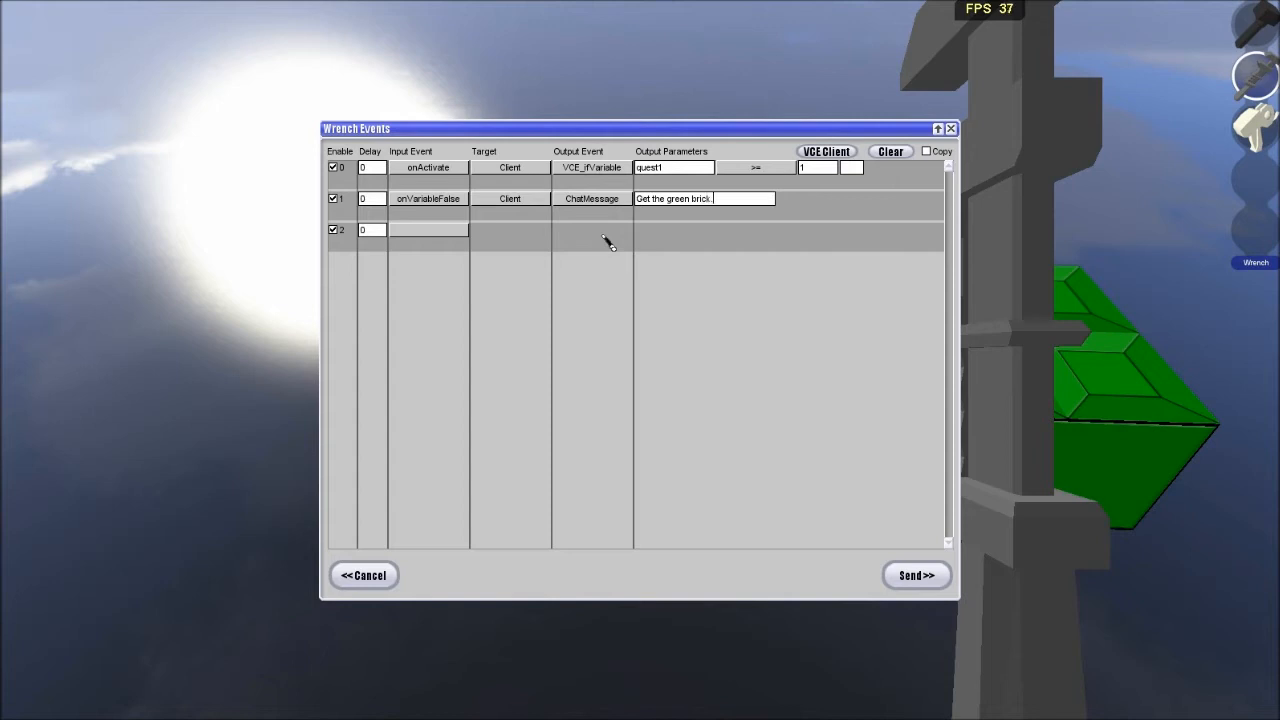
Add an onVariableFalse client VCE_modVariable event that sets quest1 to 1.
{"action": "left_click", "coordinate": [428, 229]}
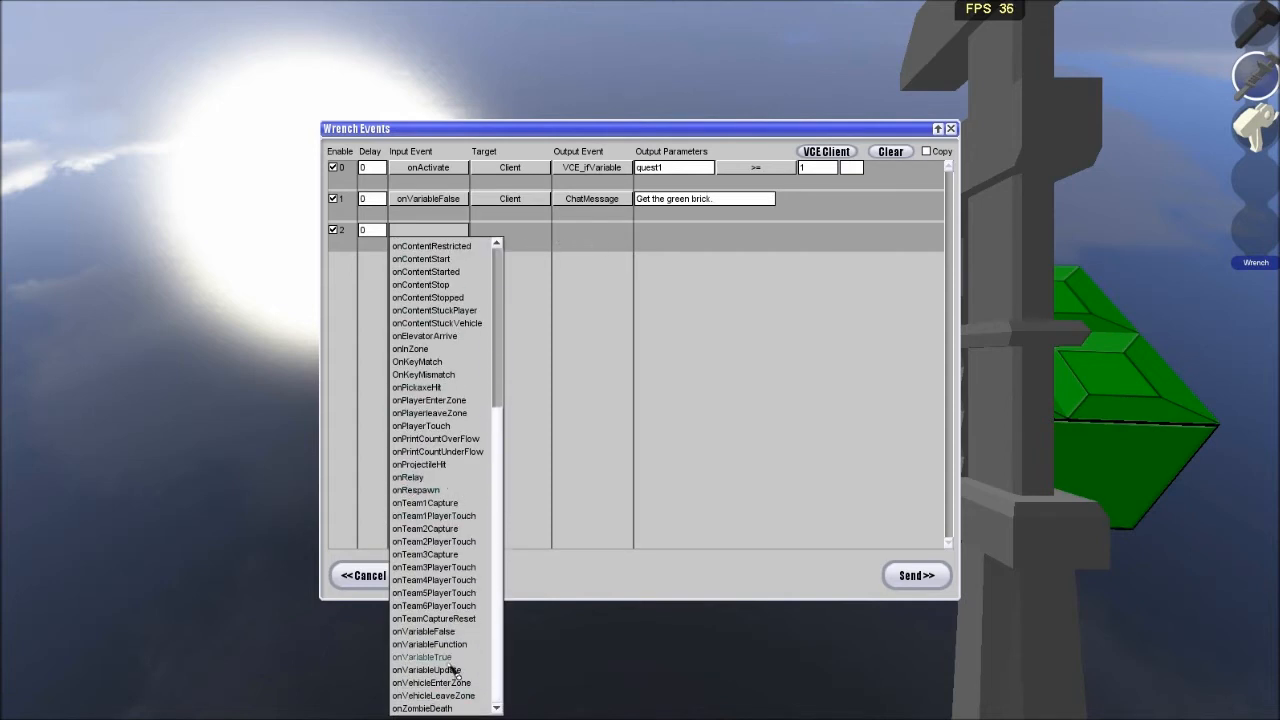
{"action": "left_click", "coordinate": [424, 631]}
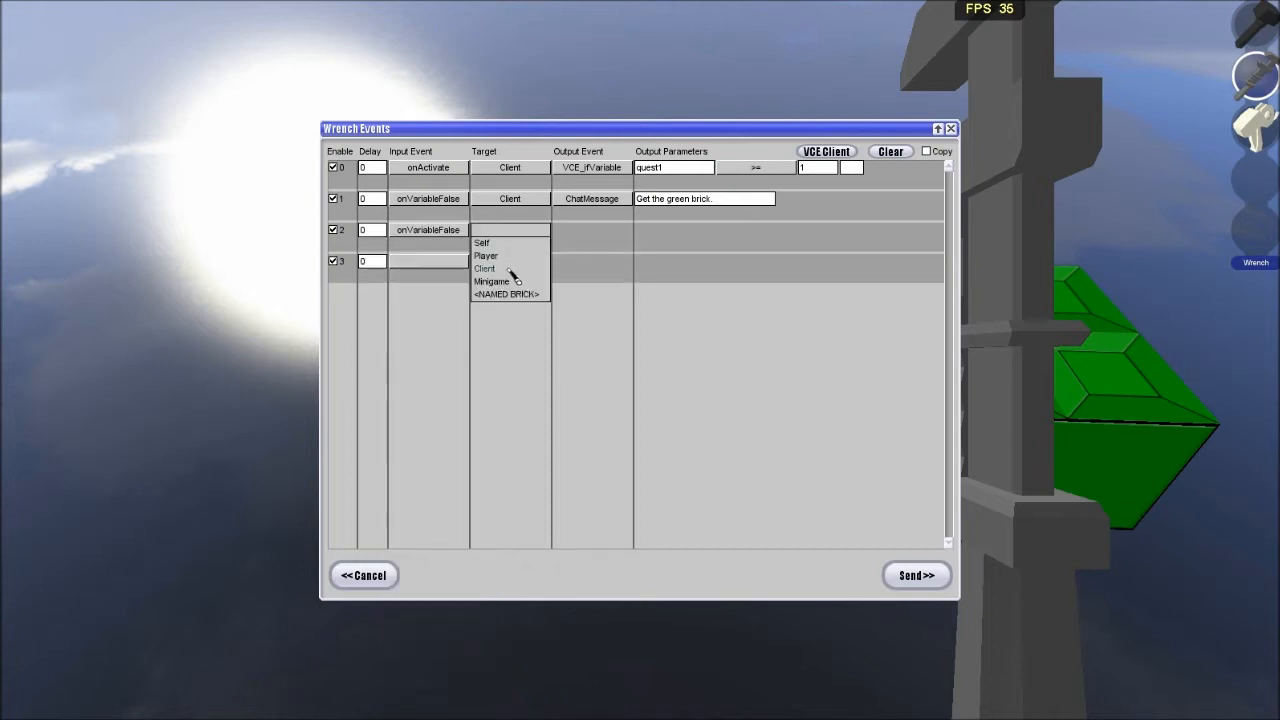
{"action": "left_click", "coordinate": [484, 268]}
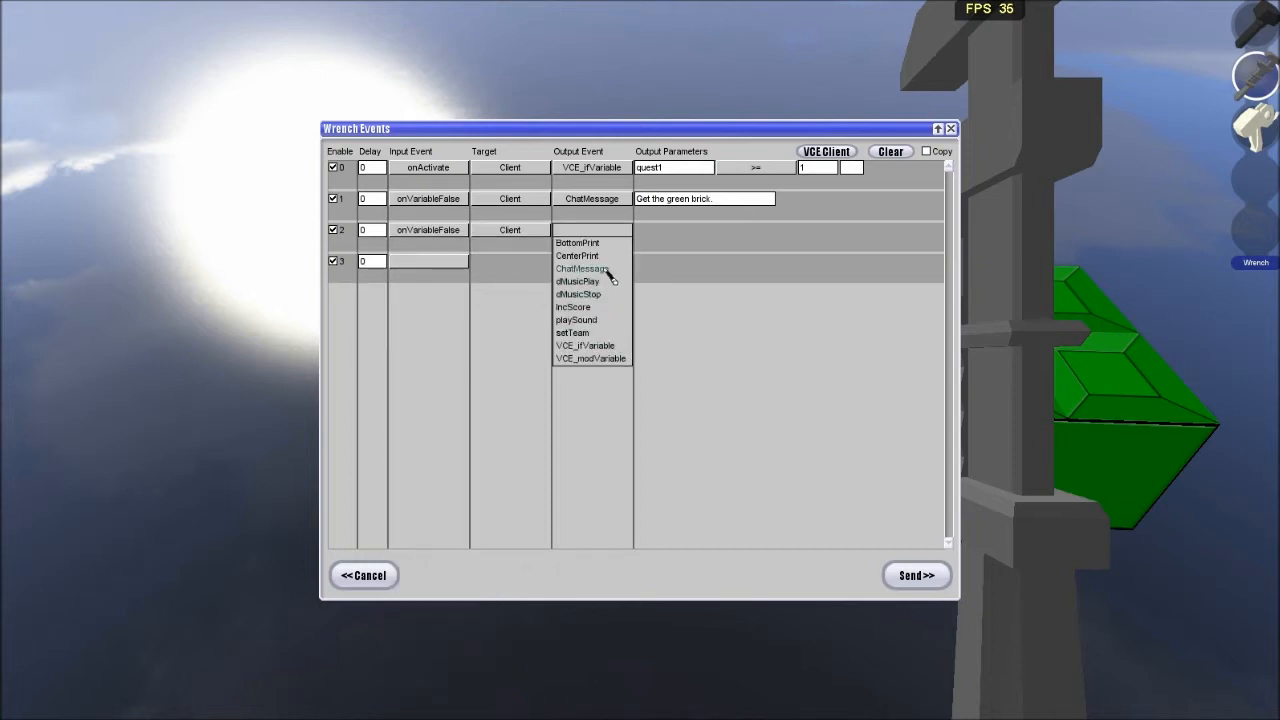
{"action": "left_click", "coordinate": [584, 268]}
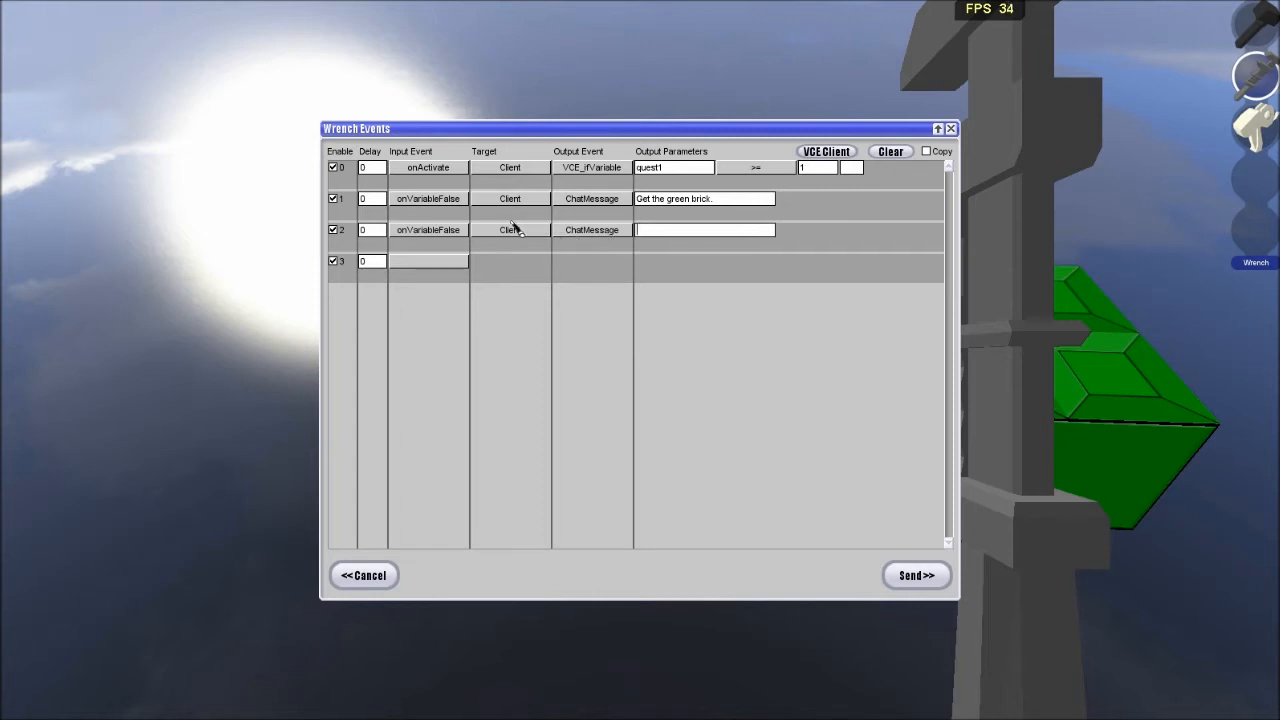
{"action": "mouse_move", "coordinate": [563, 245]}
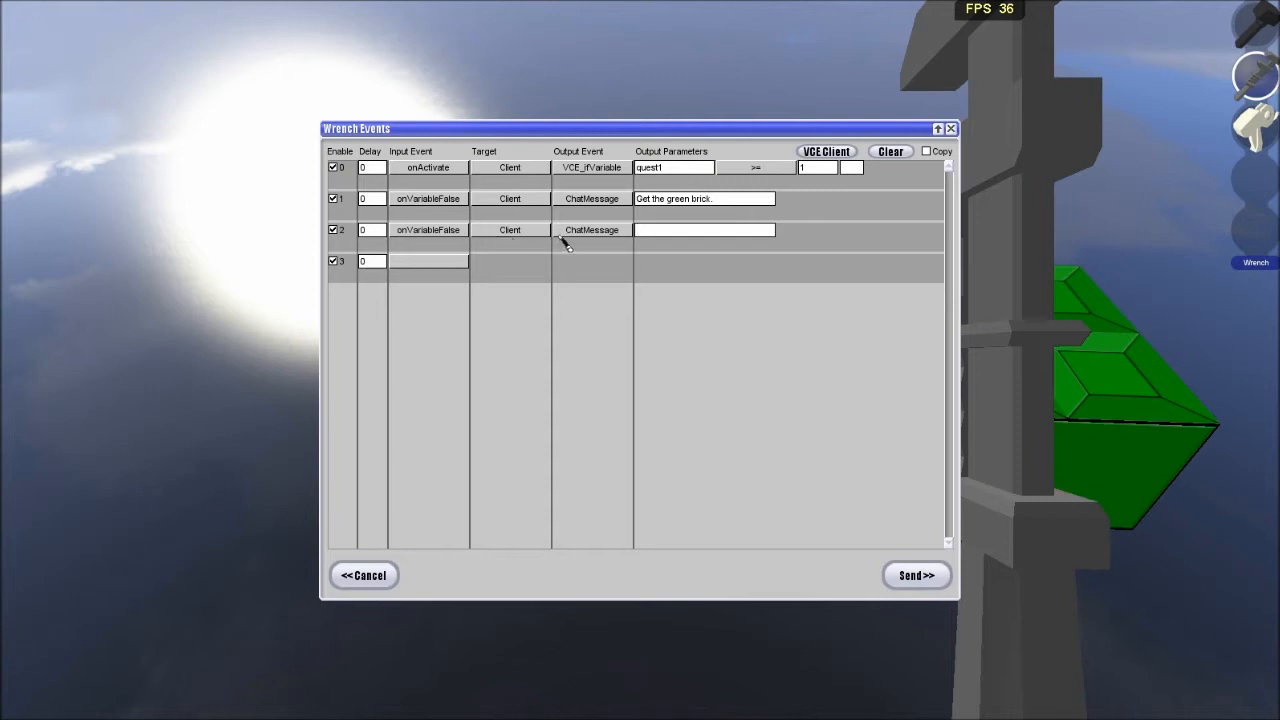
{"action": "left_click", "coordinate": [591, 229]}
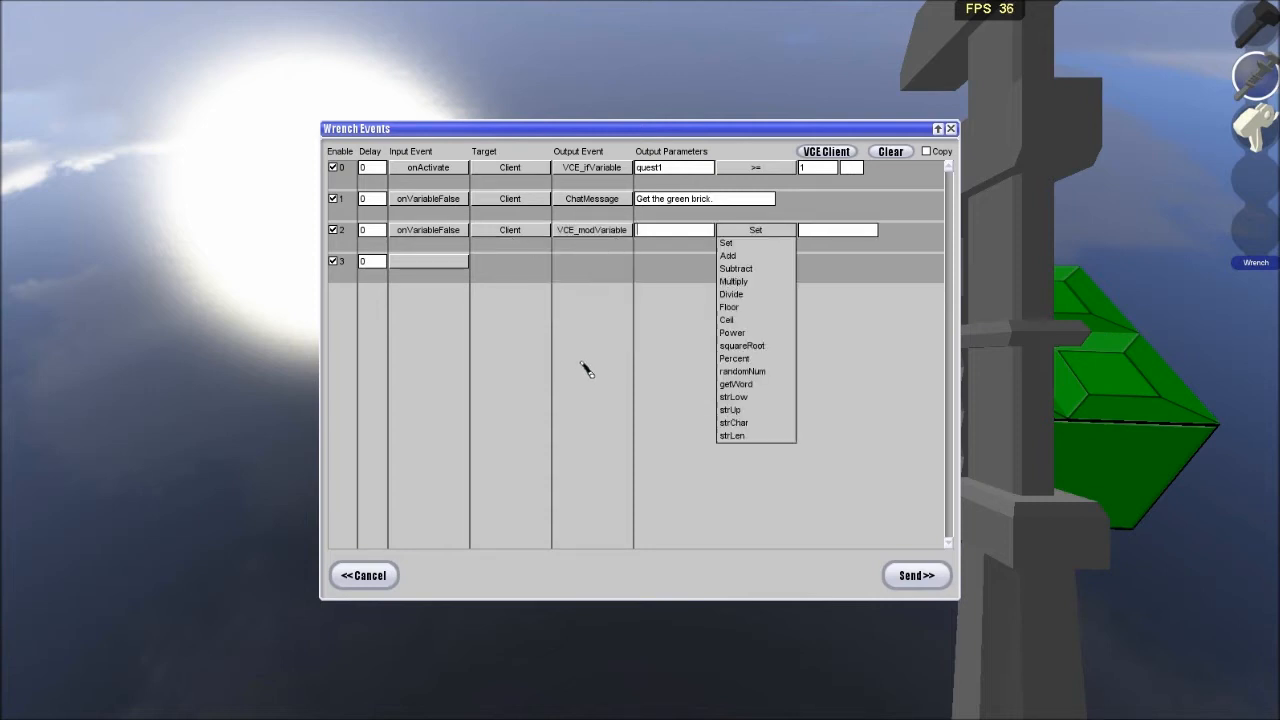
{"action": "type", "text": "quest1"}
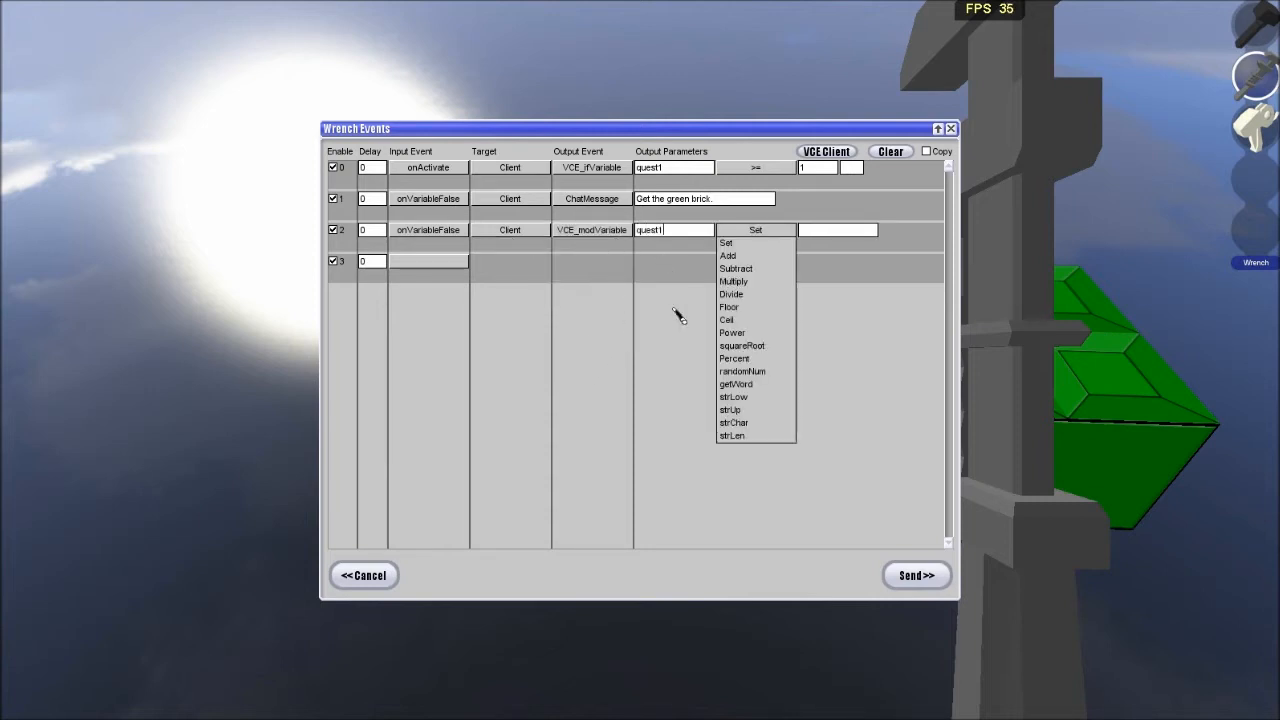
{"action": "mouse_move", "coordinate": [760, 258]}
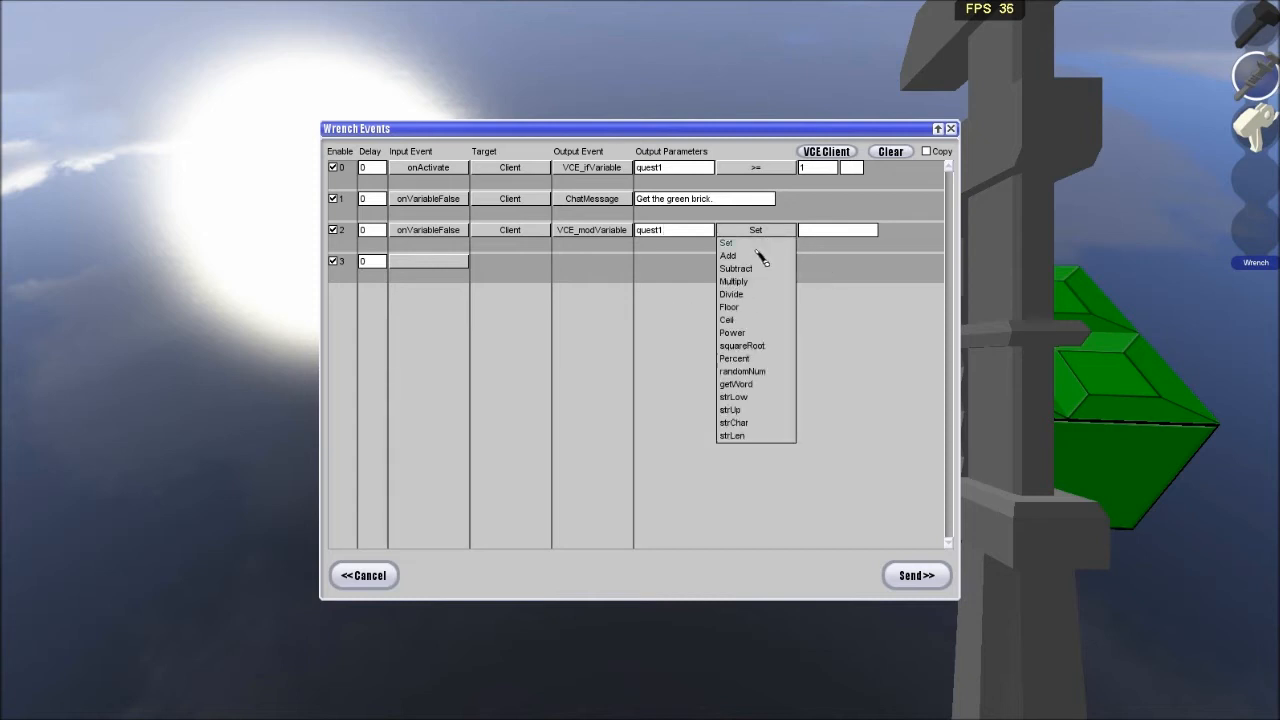
{"action": "left_click", "coordinate": [726, 242]}
{"action": "type", "text": "1"}
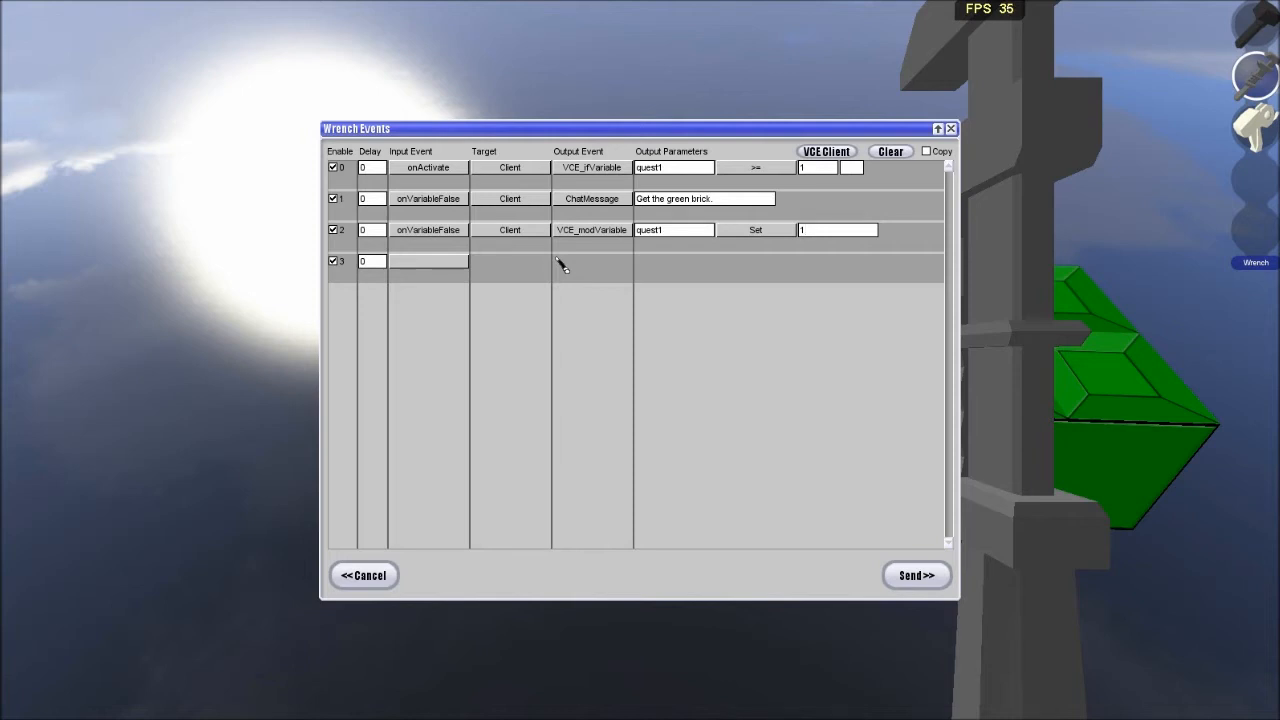
Add an onVariableTrue client VCE_ifVariable event checking greenbrick >= 1.
{"action": "left_click", "coordinate": [428, 261]}
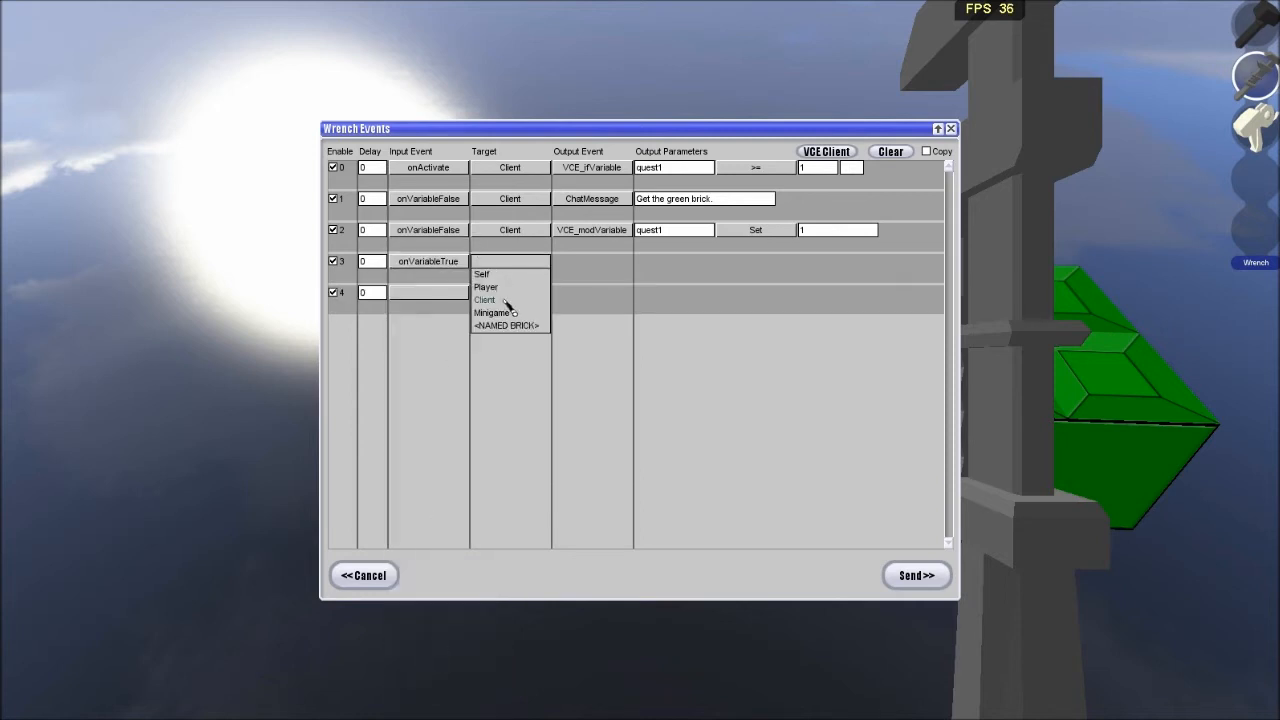
{"action": "left_click", "coordinate": [484, 299]}
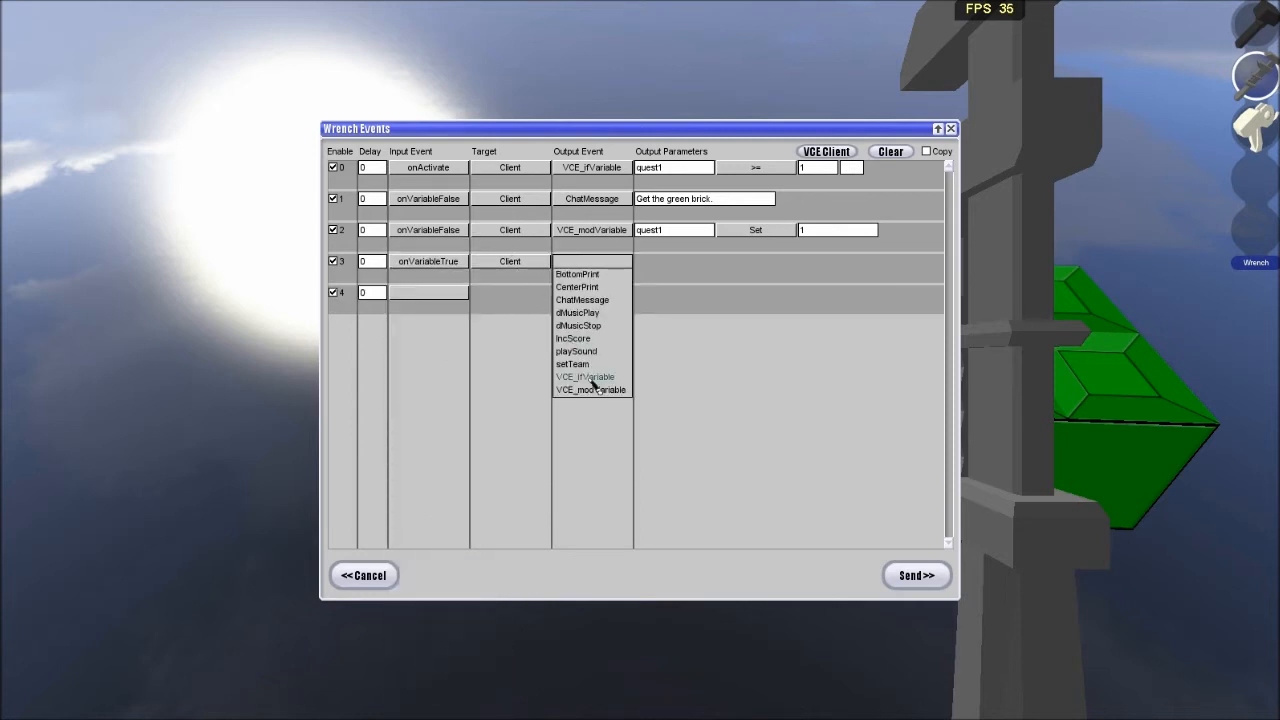
{"action": "left_click", "coordinate": [585, 376]}
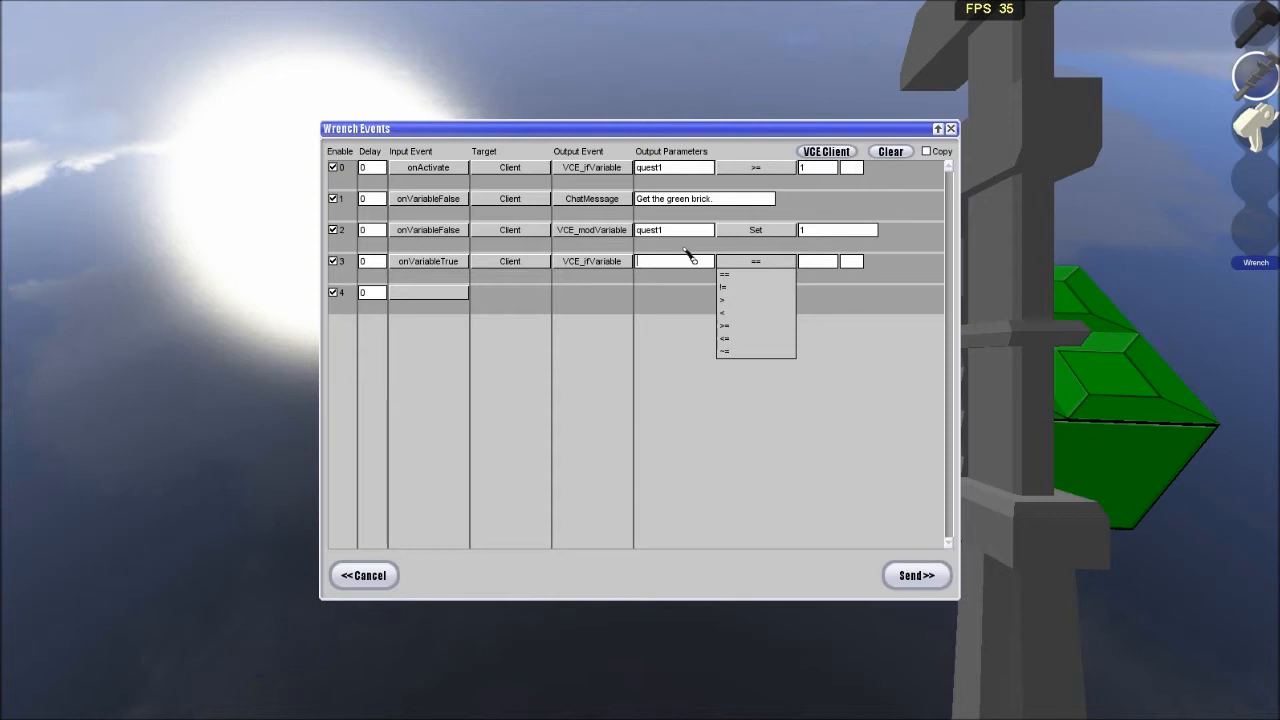
{"action": "type", "text": "greenb"}
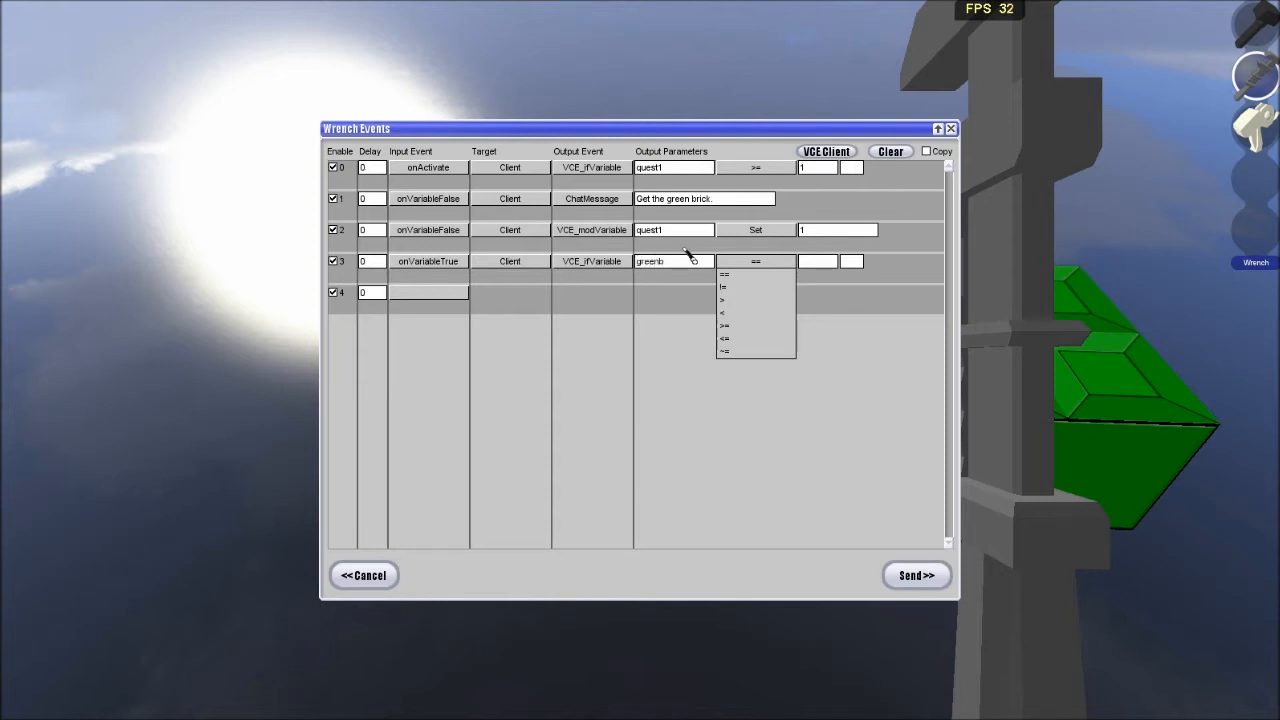
{"action": "type", "text": "rick"}
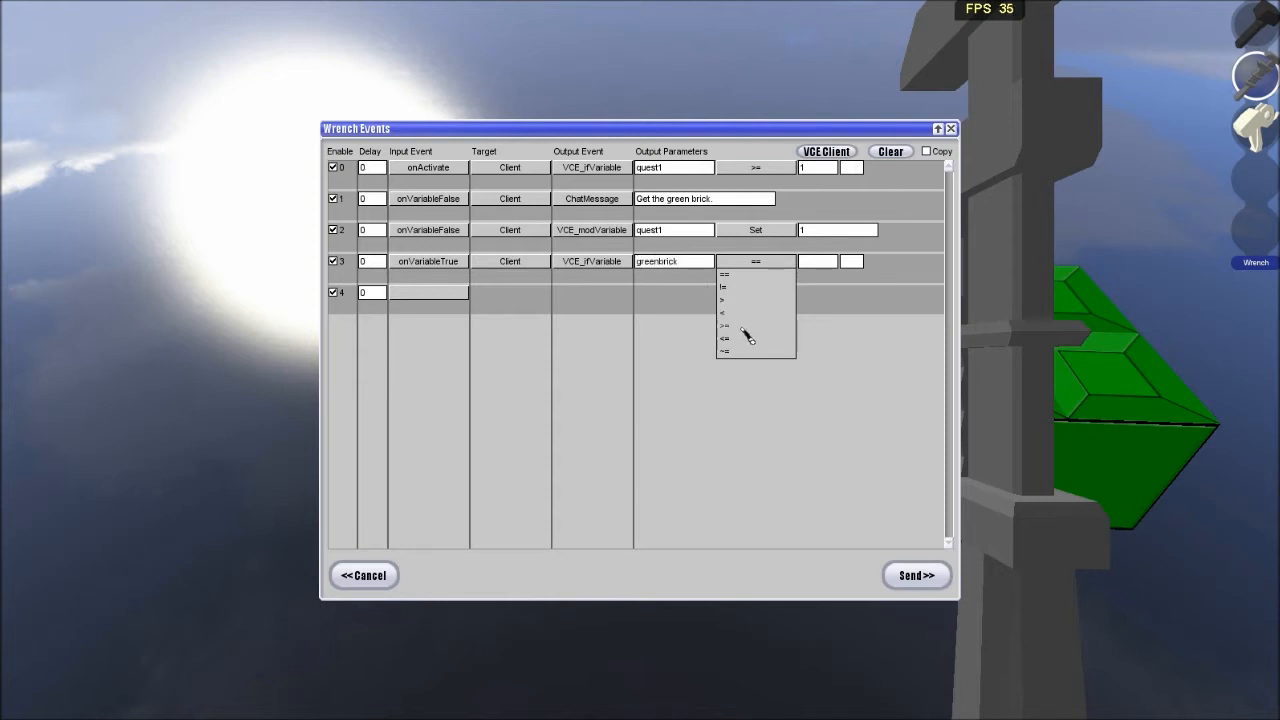
{"action": "left_click", "coordinate": [723, 324]}
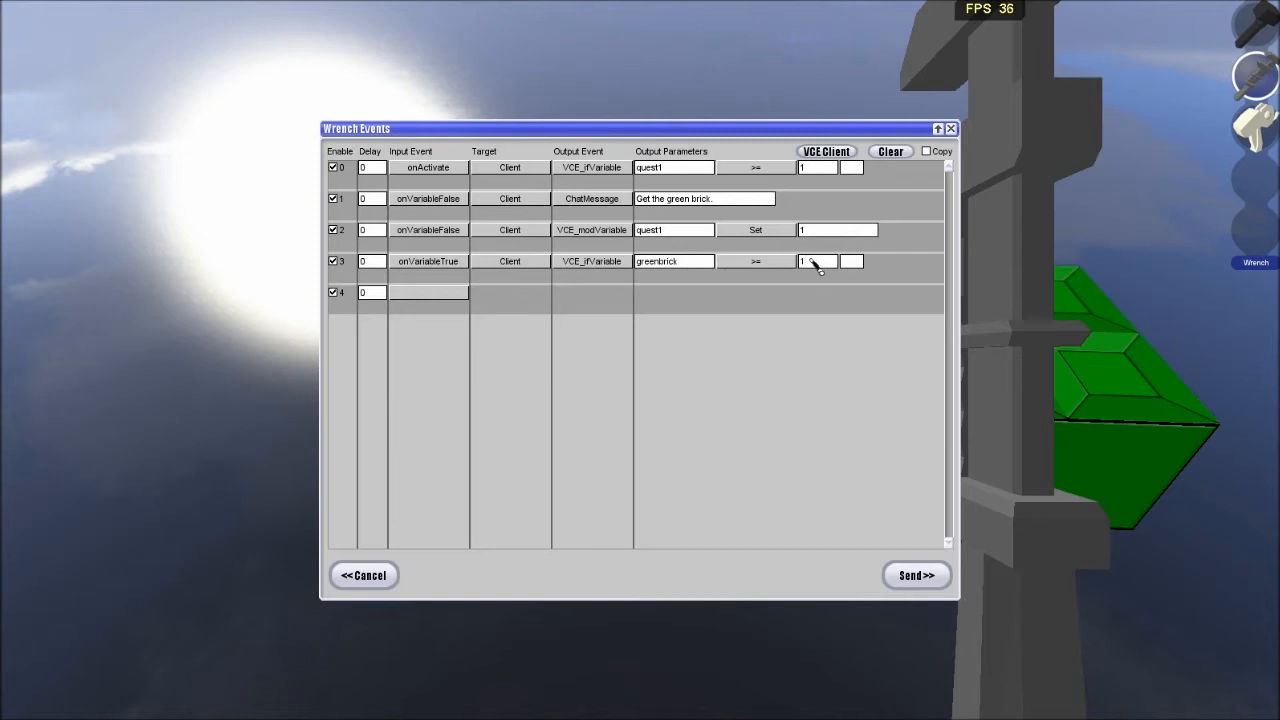
{"action": "mouse_move", "coordinate": [783, 273]}
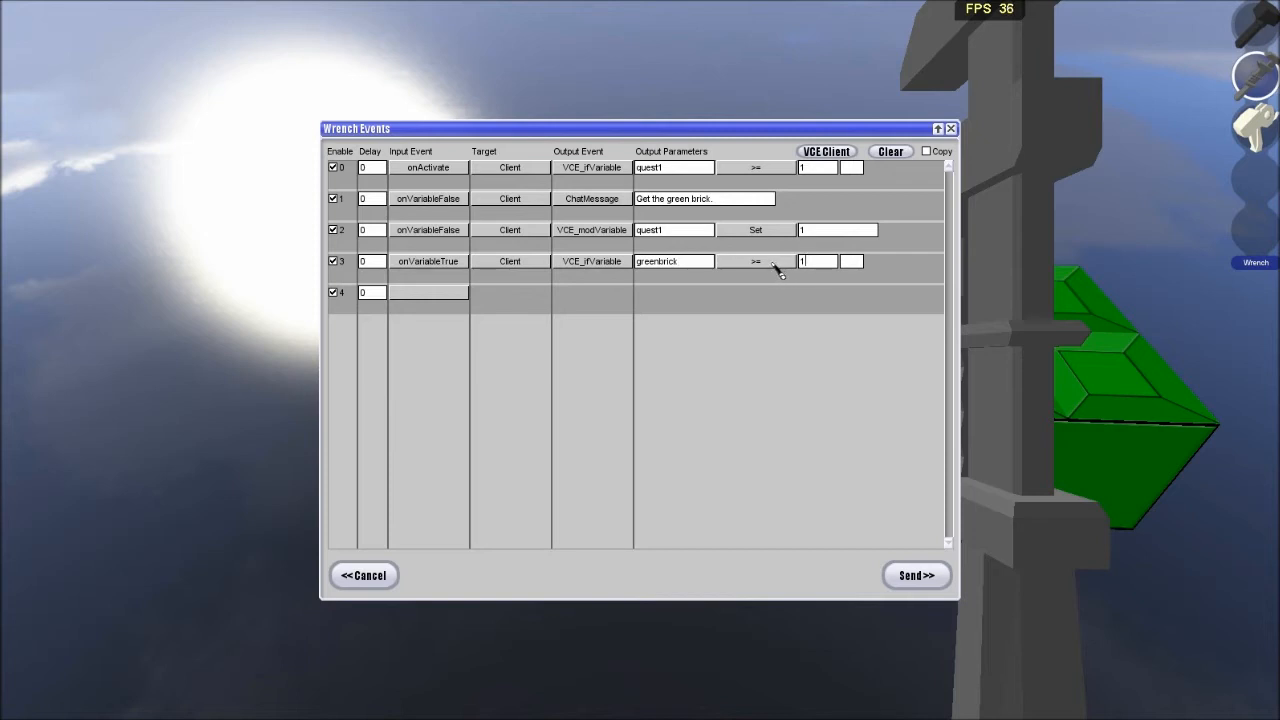
{"action": "mouse_move", "coordinate": [735, 310]}
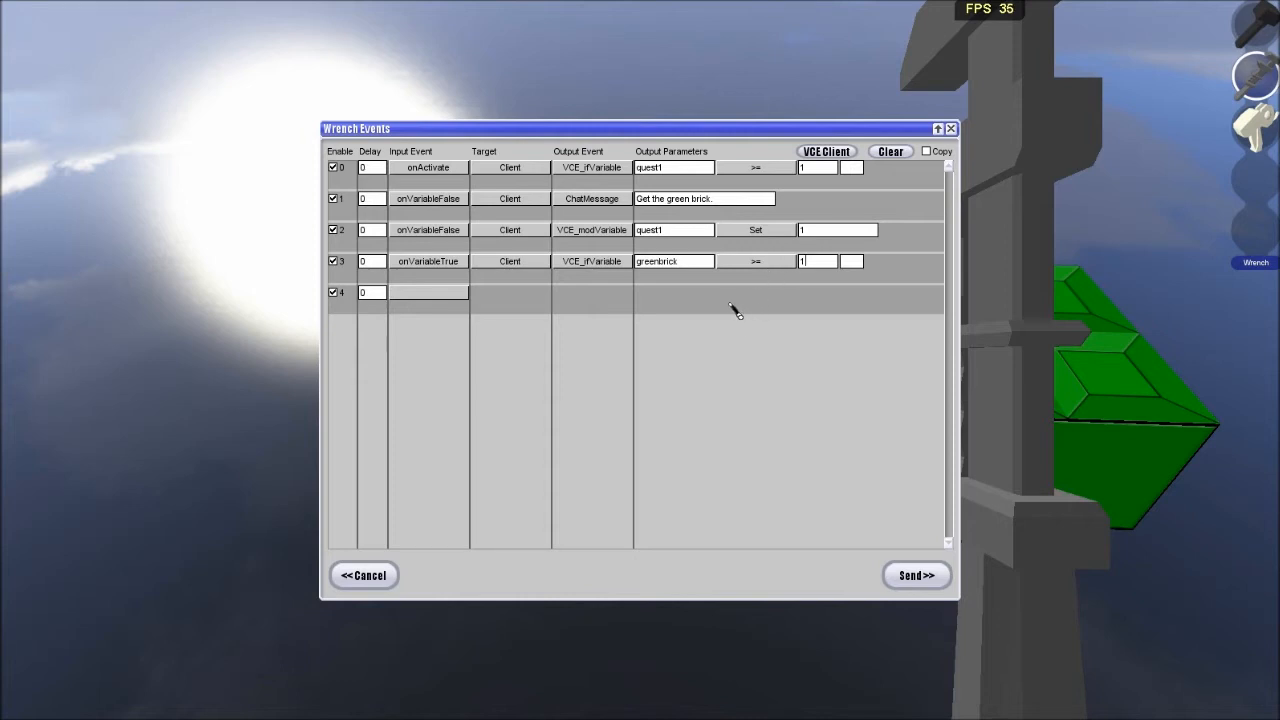
Add an onVariableFalse client ChatMessage event saying "Well go get the green brick.".
{"action": "left_click", "coordinate": [428, 292]}
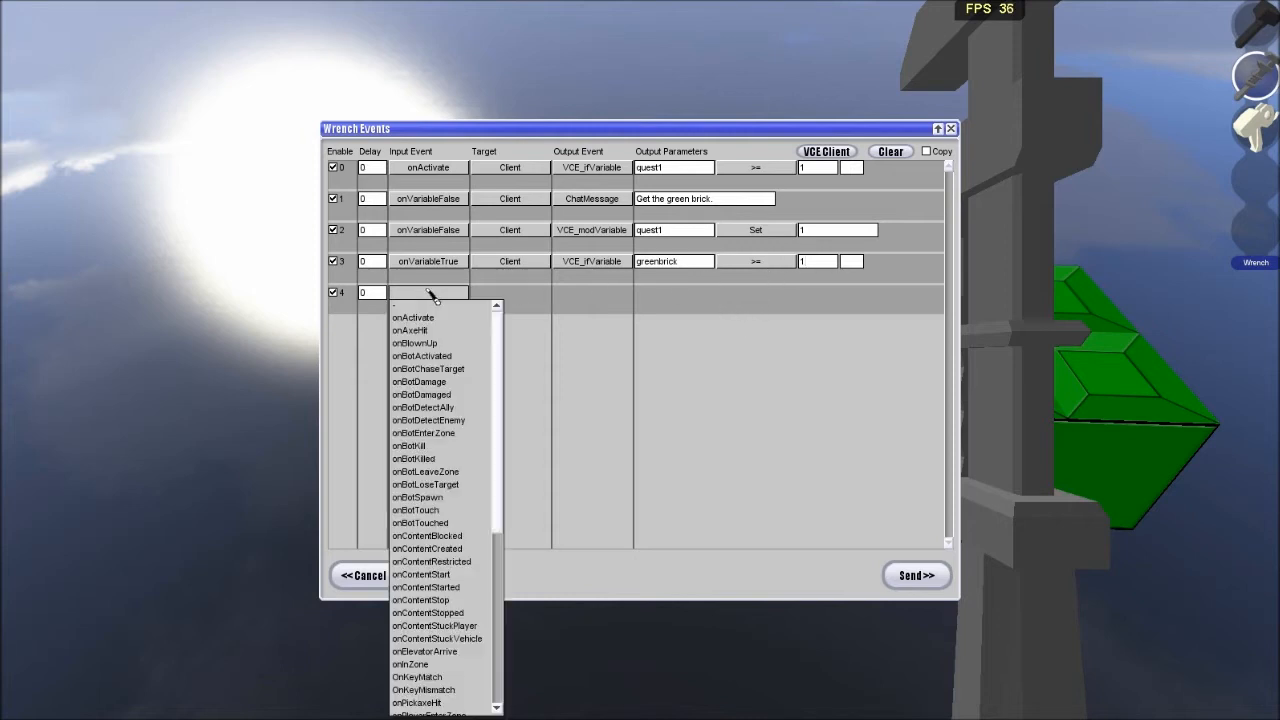
{"action": "scroll", "scroll_direction": "down", "scroll_amount": 3}
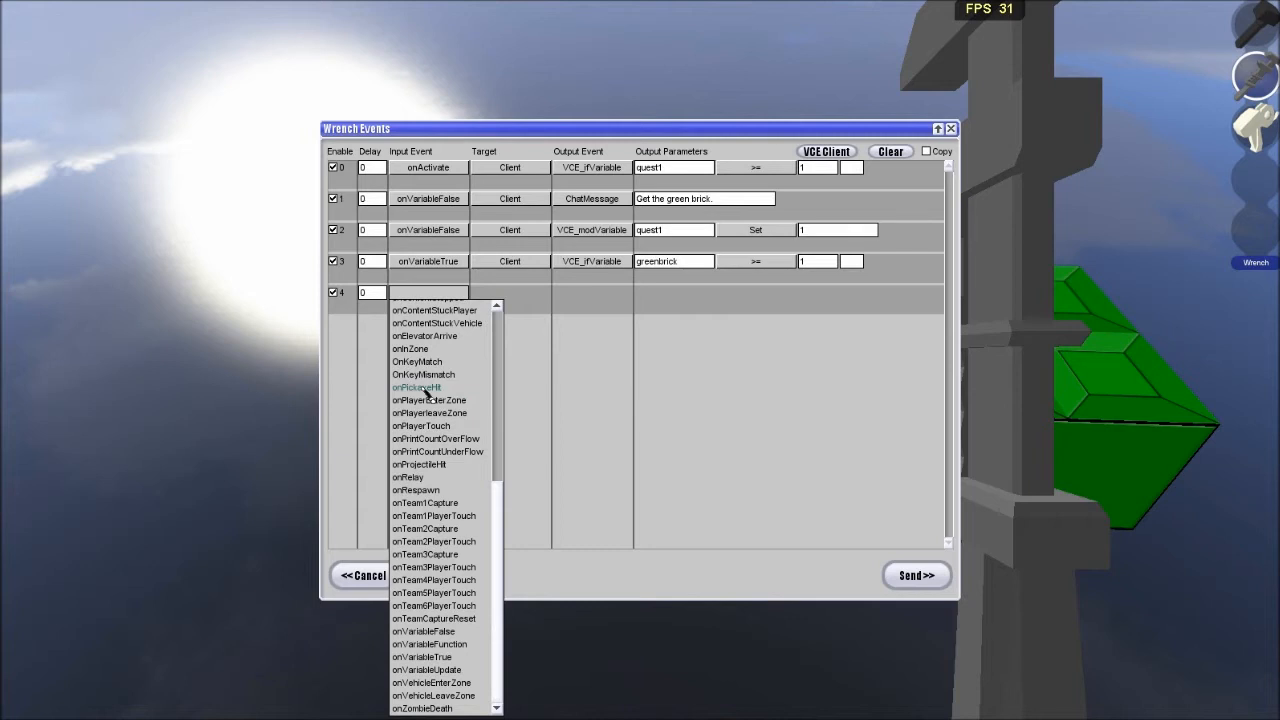
{"action": "mouse_move", "coordinate": [428, 444]}
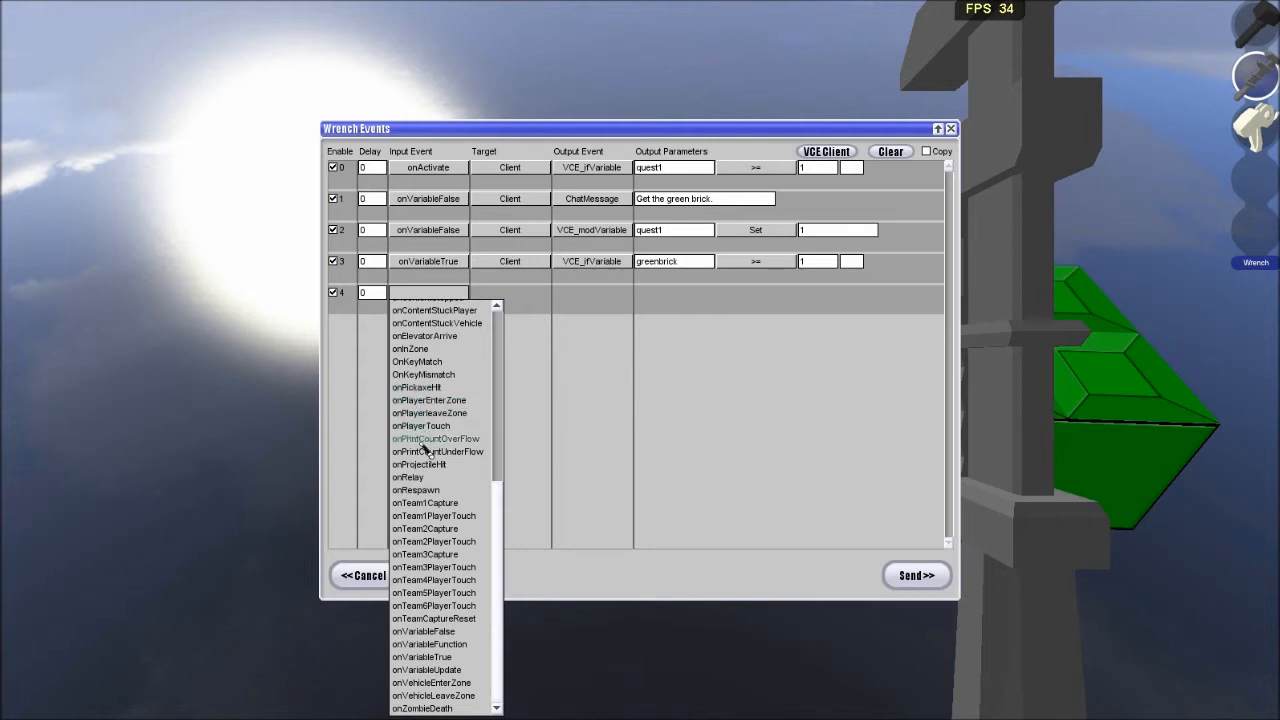
{"action": "mouse_move", "coordinate": [445, 528]}
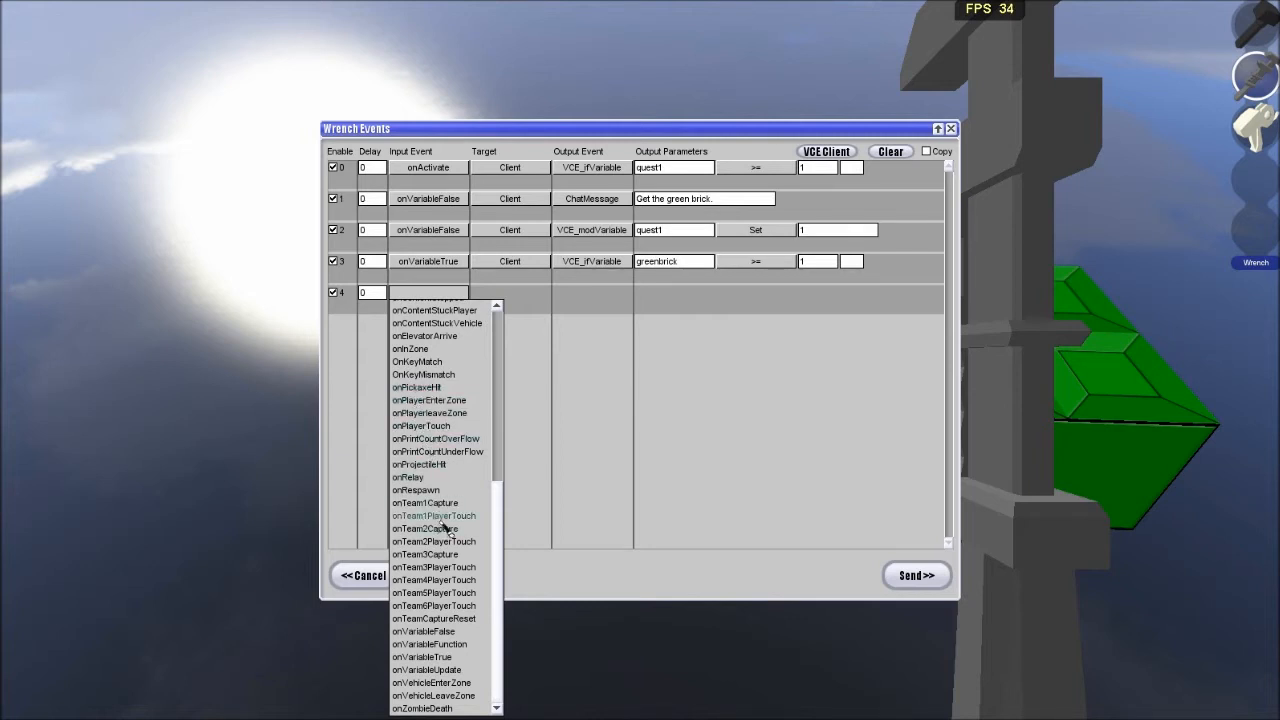
{"action": "scroll", "scroll_direction": "up", "scroll_amount": 3}
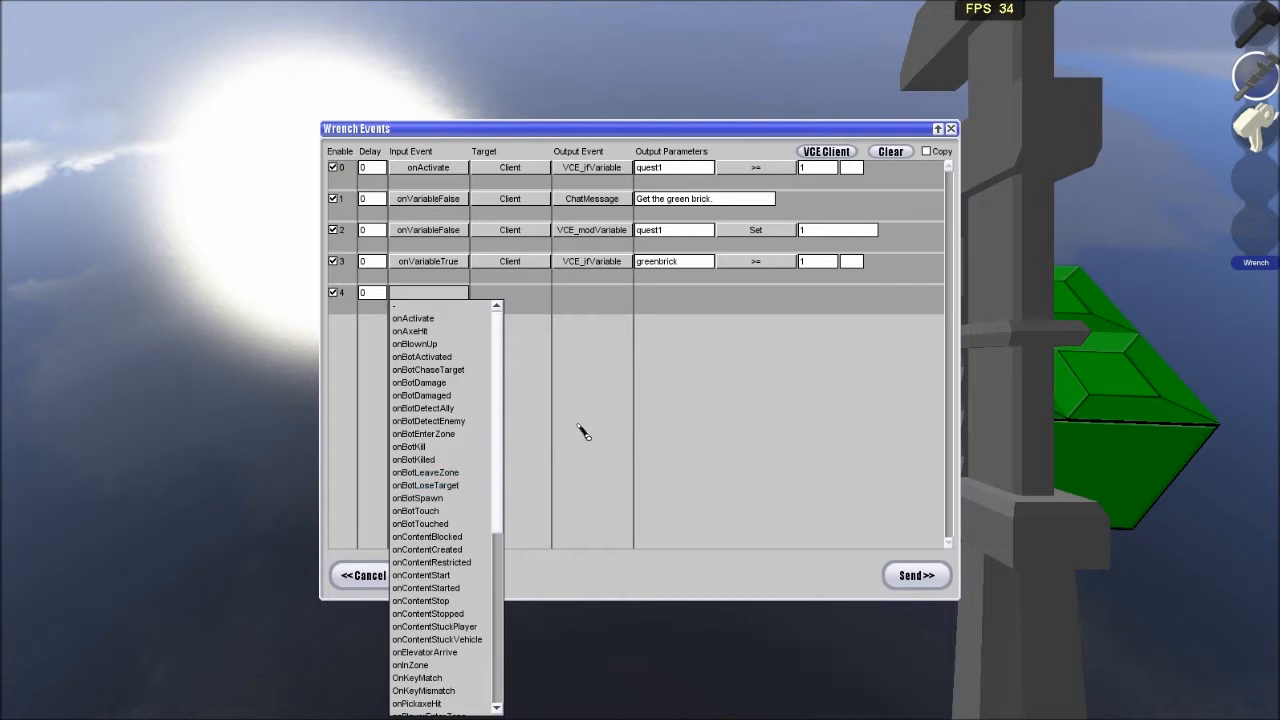
{"action": "scroll", "scroll_direction": "down", "scroll_amount": 3}
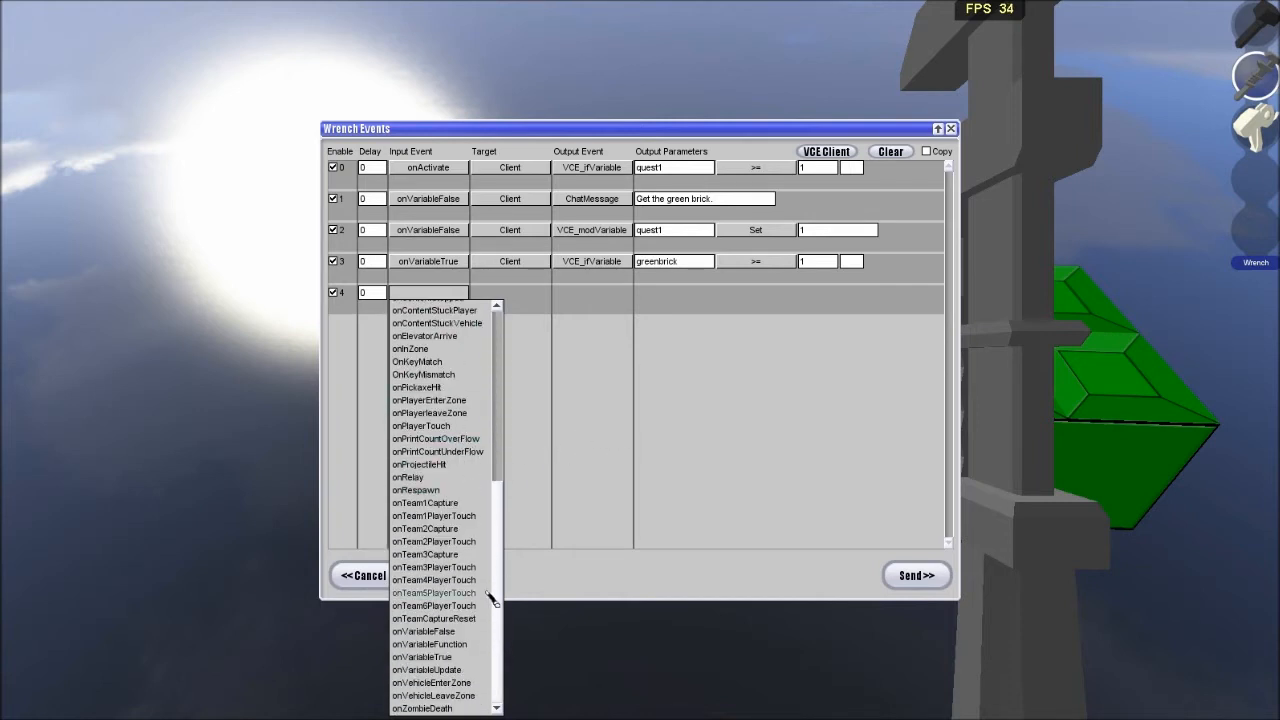
{"action": "left_click", "coordinate": [420, 657]}
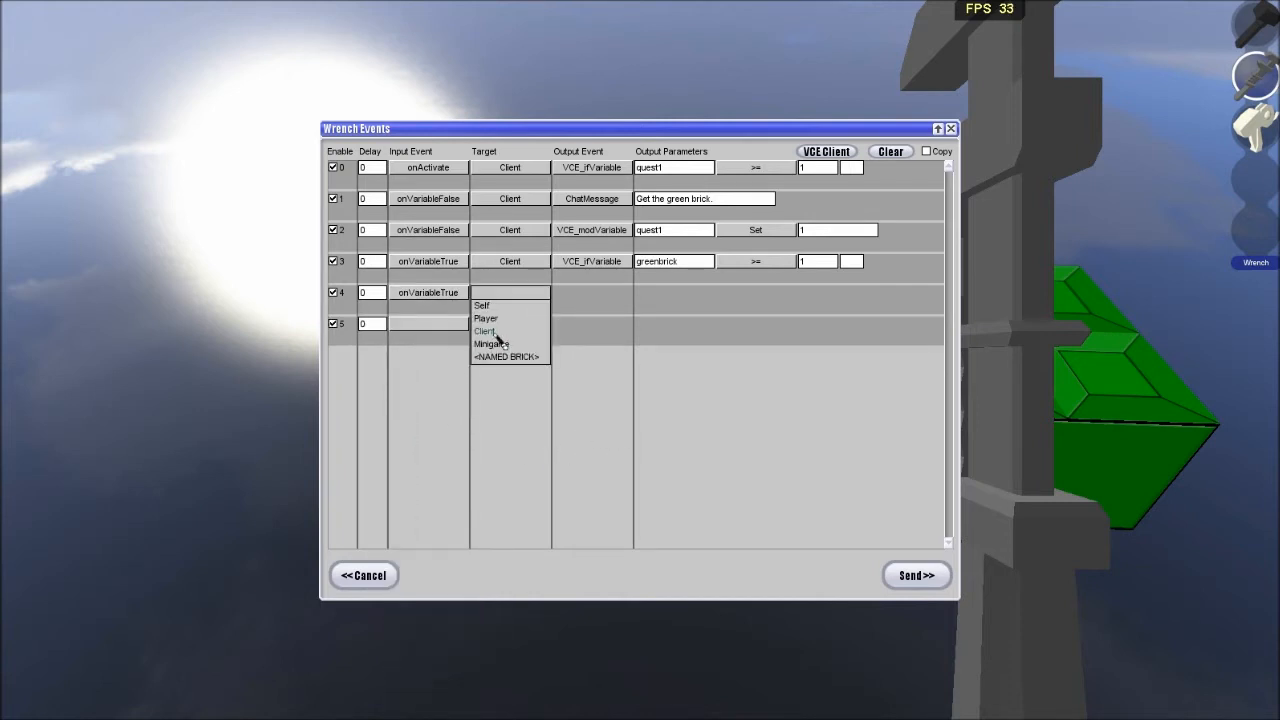
{"action": "left_click", "coordinate": [485, 331]}
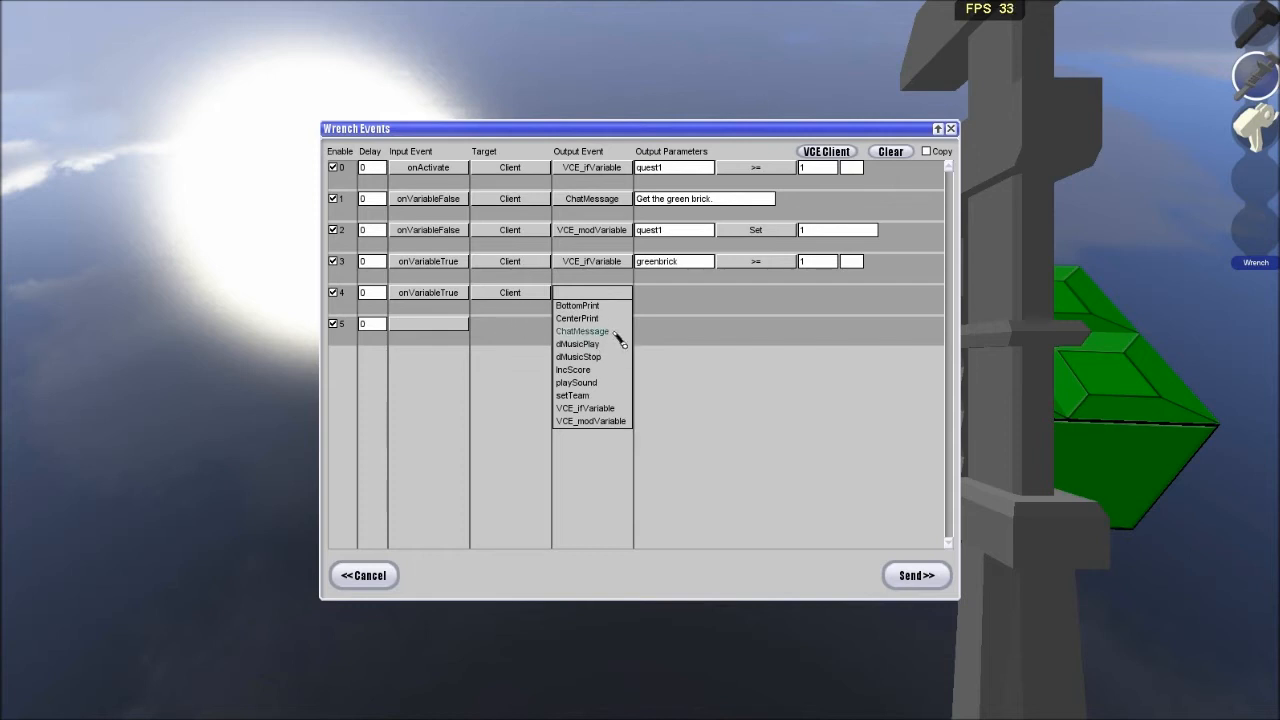
{"action": "left_click", "coordinate": [582, 331]}
{"action": "type", "text": "Well go get"}
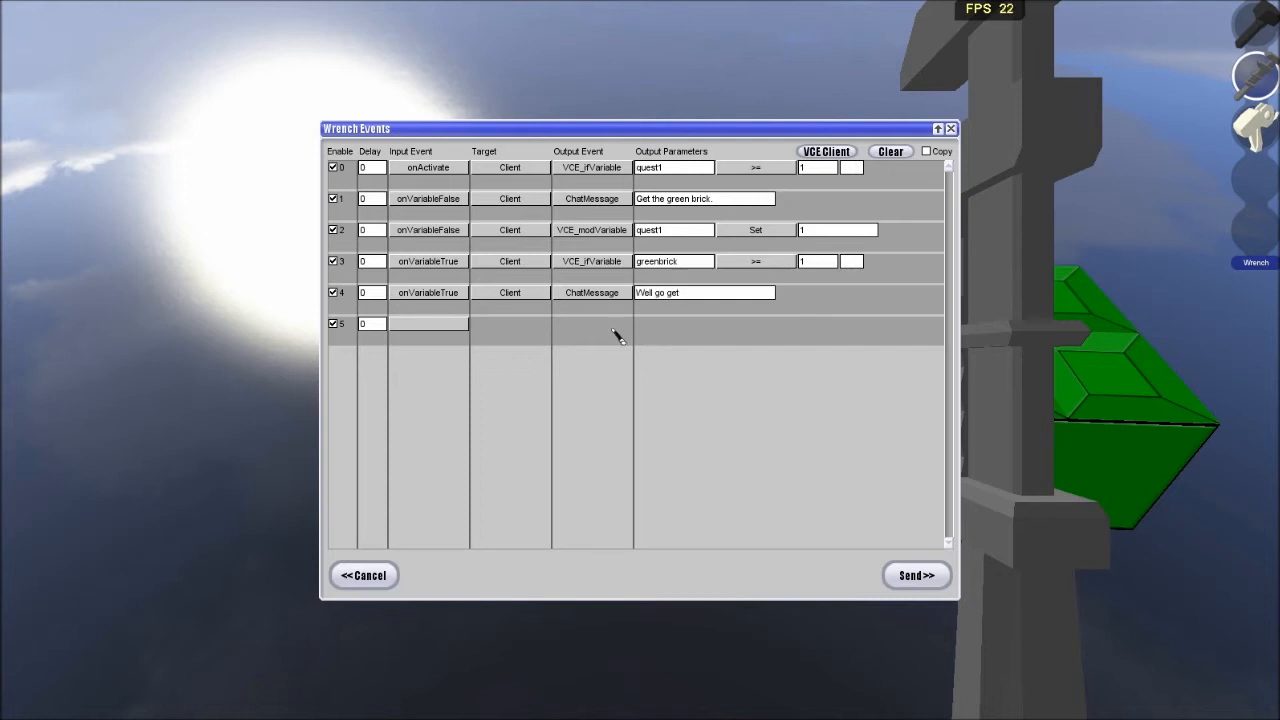
{"action": "left_click", "coordinate": [428, 323]}
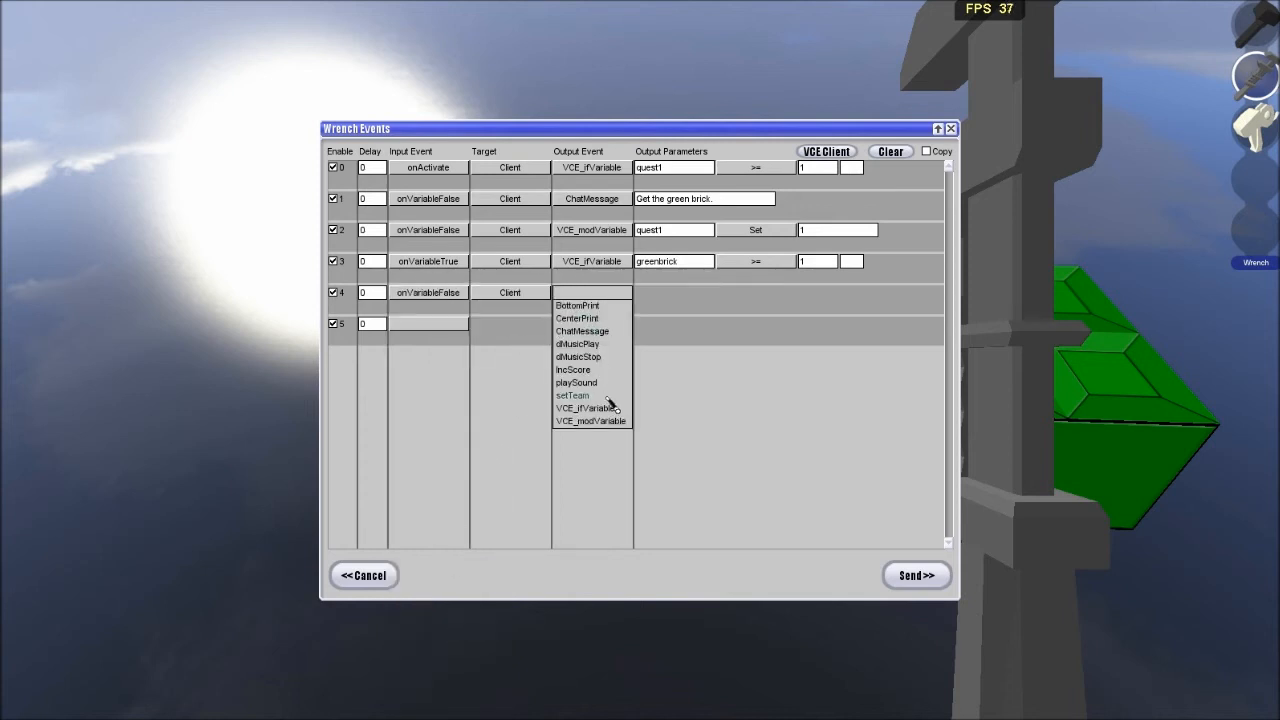
{"action": "left_click", "coordinate": [590, 407]}
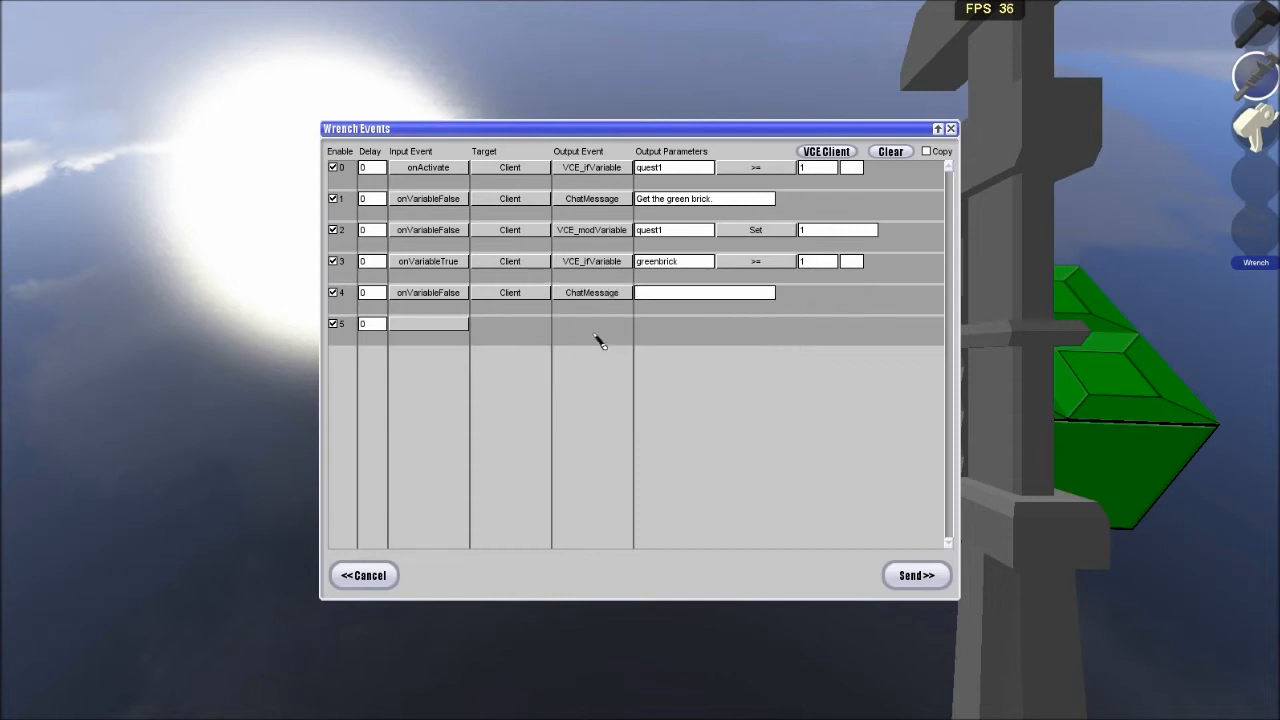
{"action": "type", "text": "Well go get the green brick."}
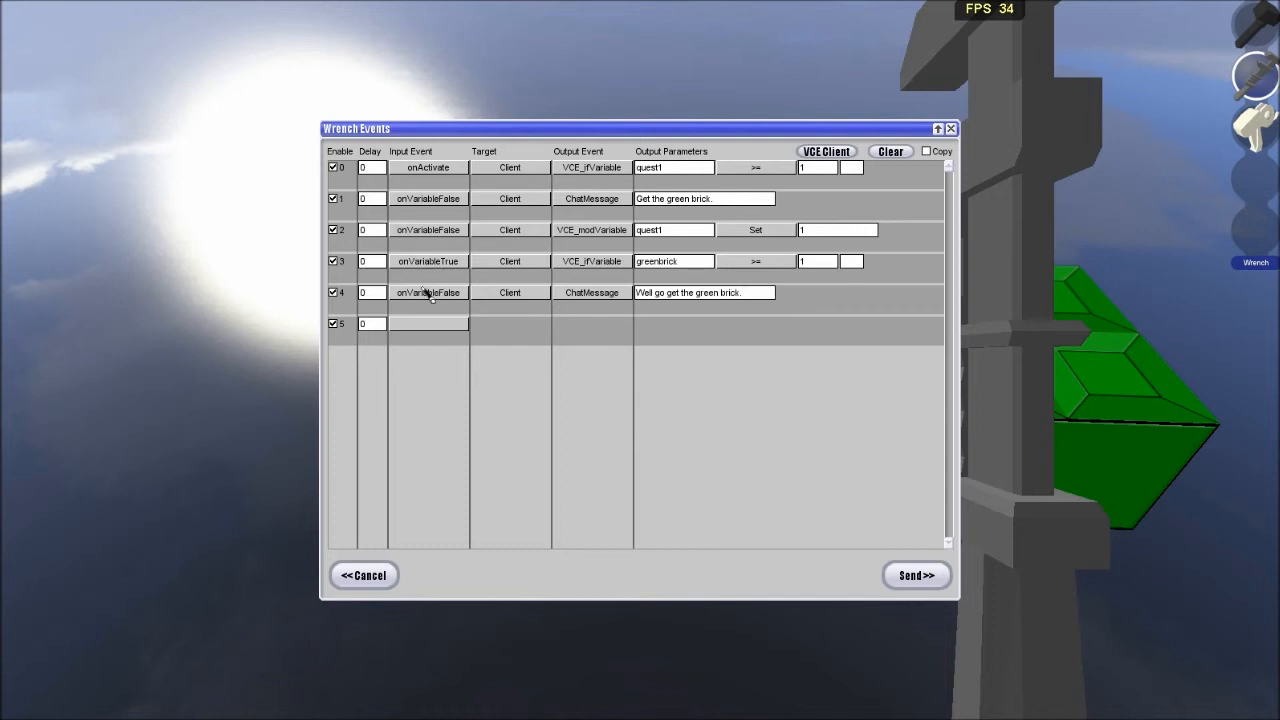
Add an onVariableTrue client ChatMessage "Good job, you got the green brick.".
{"action": "left_click", "coordinate": [428, 323]}
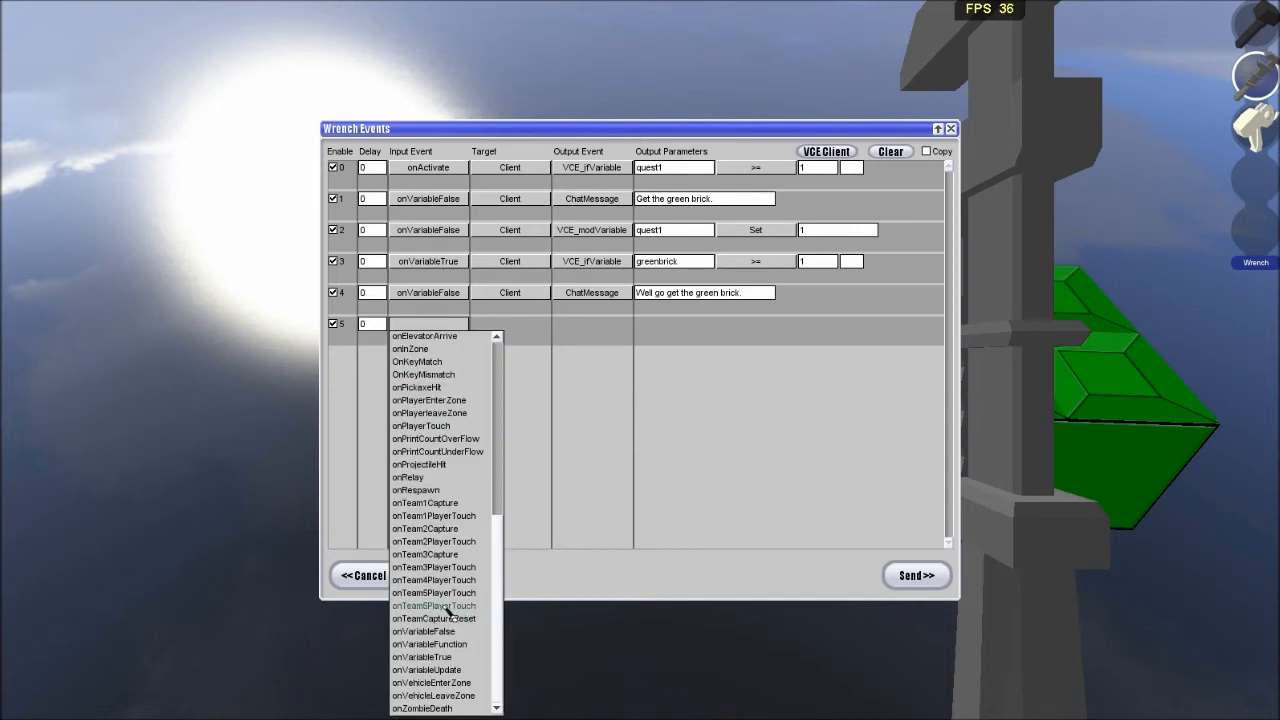
{"action": "left_click", "coordinate": [420, 657]}
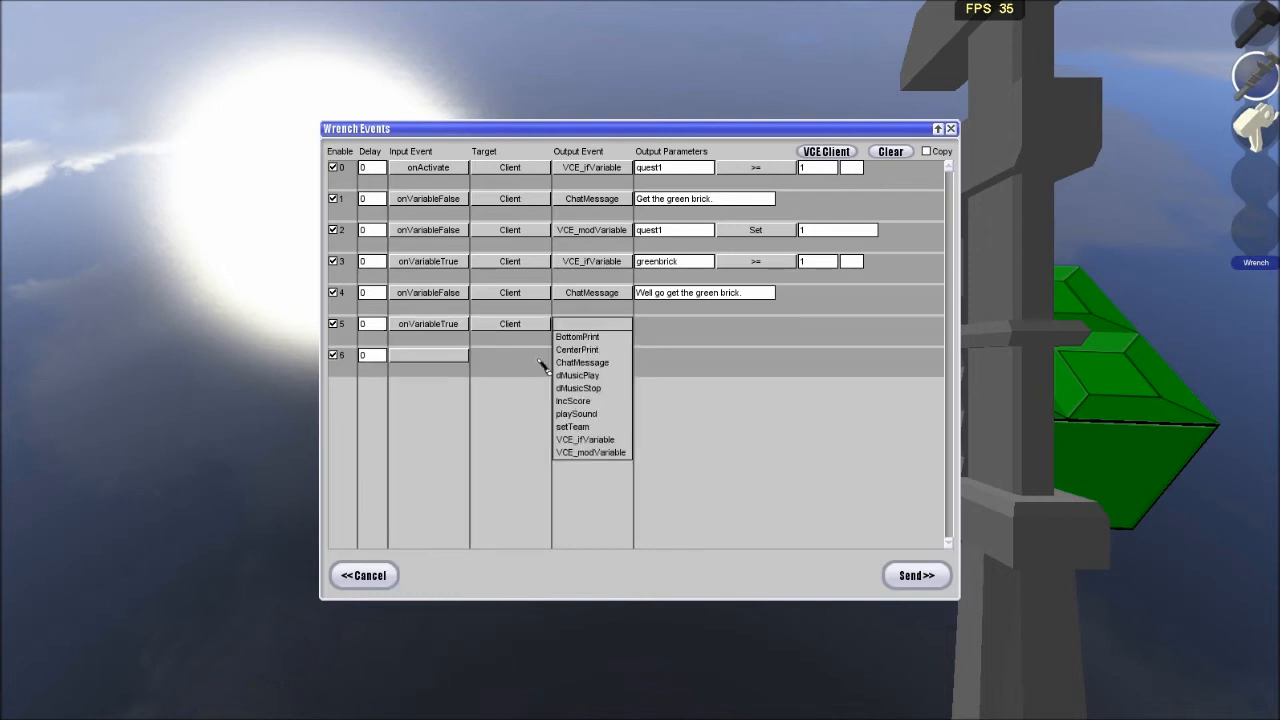
{"action": "mouse_move", "coordinate": [577, 375]}
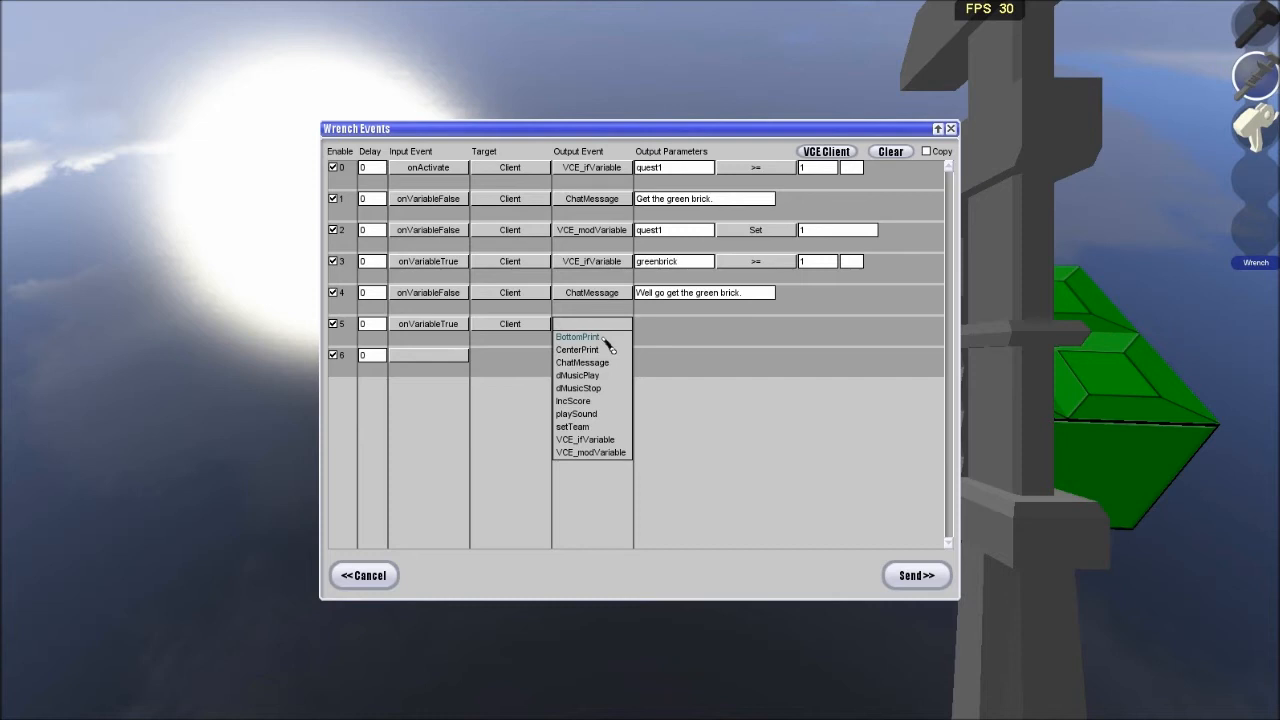
{"action": "left_click", "coordinate": [580, 362]}
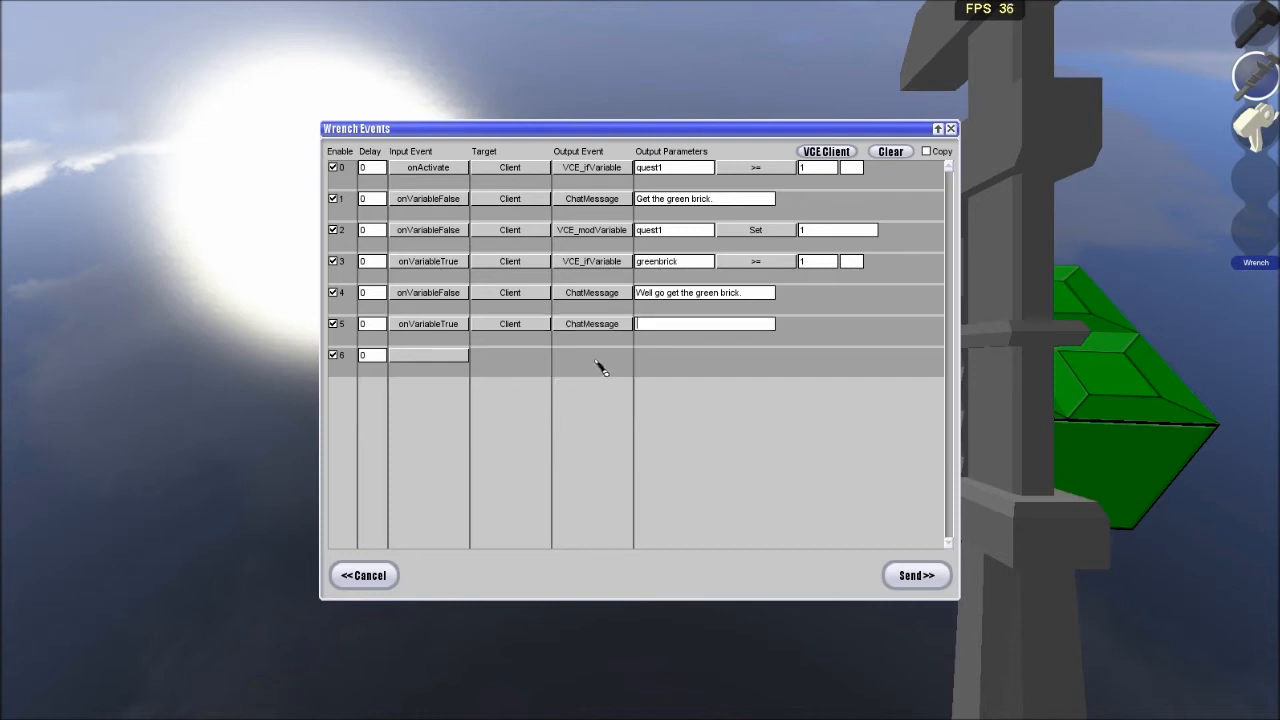
{"action": "type", "text": "Good job, you got the green brick."}
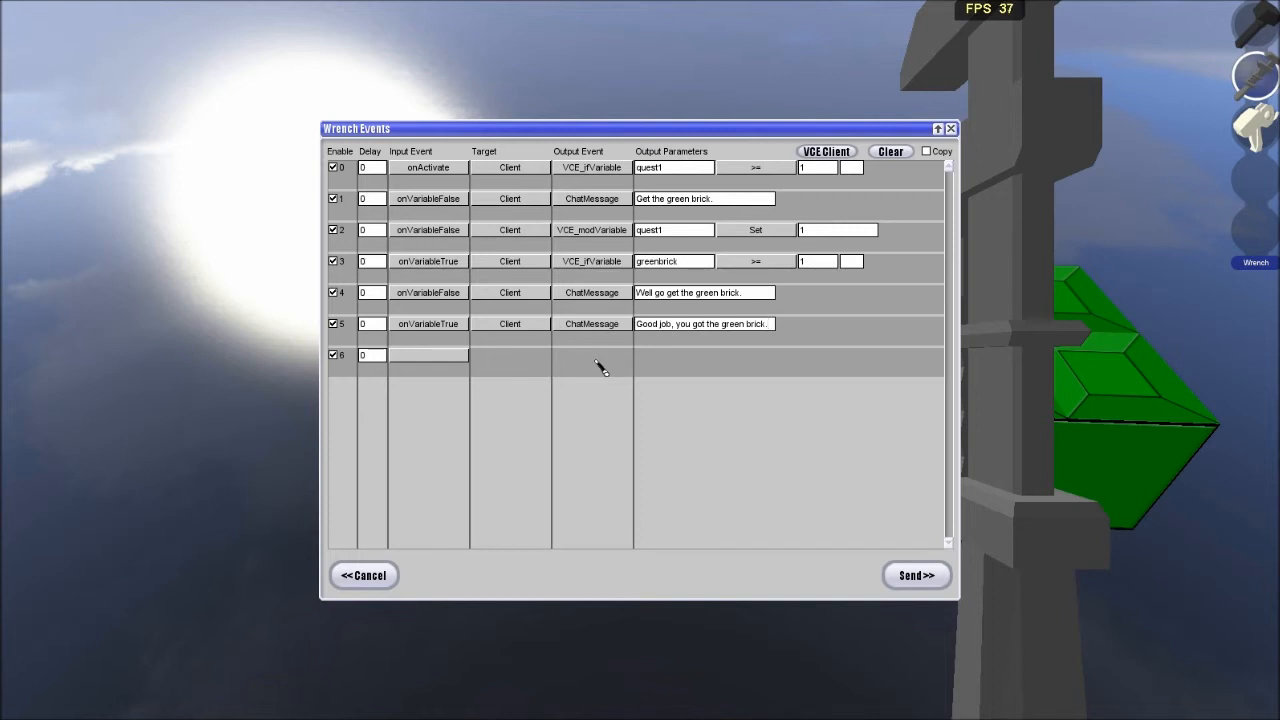
{"action": "mouse_move", "coordinate": [608, 180]}
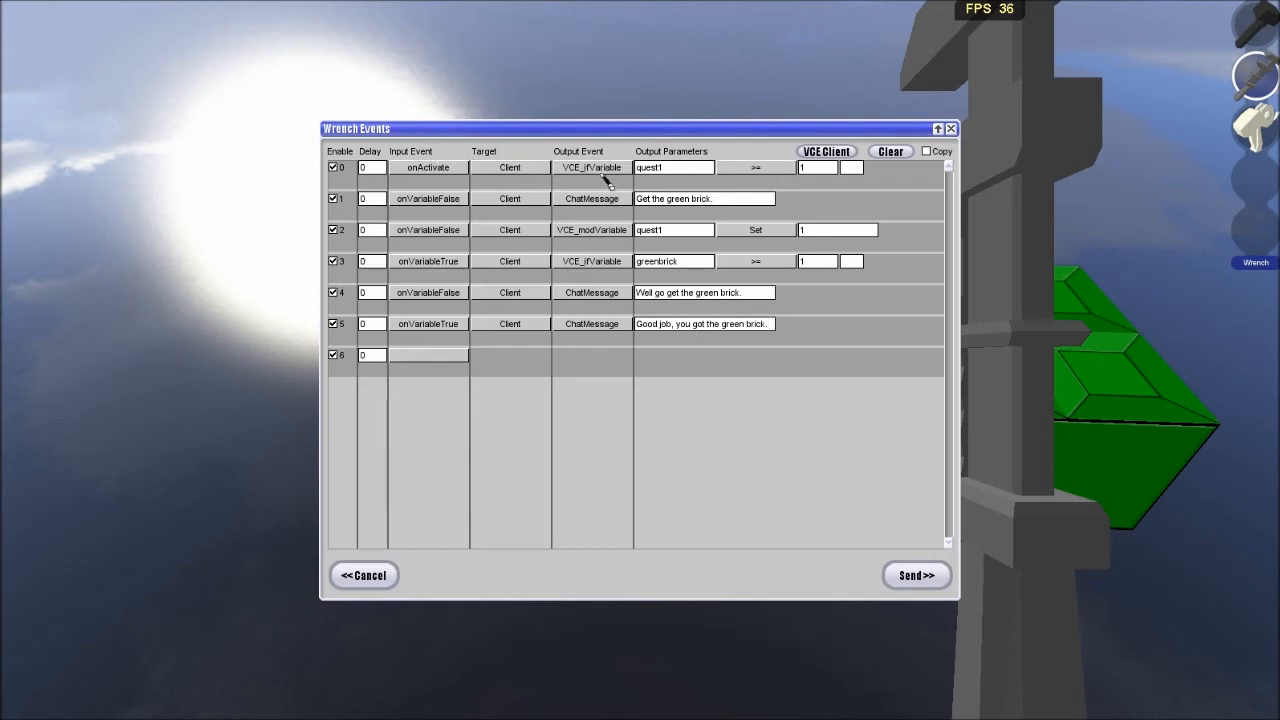
{"action": "mouse_move", "coordinate": [852, 263]}
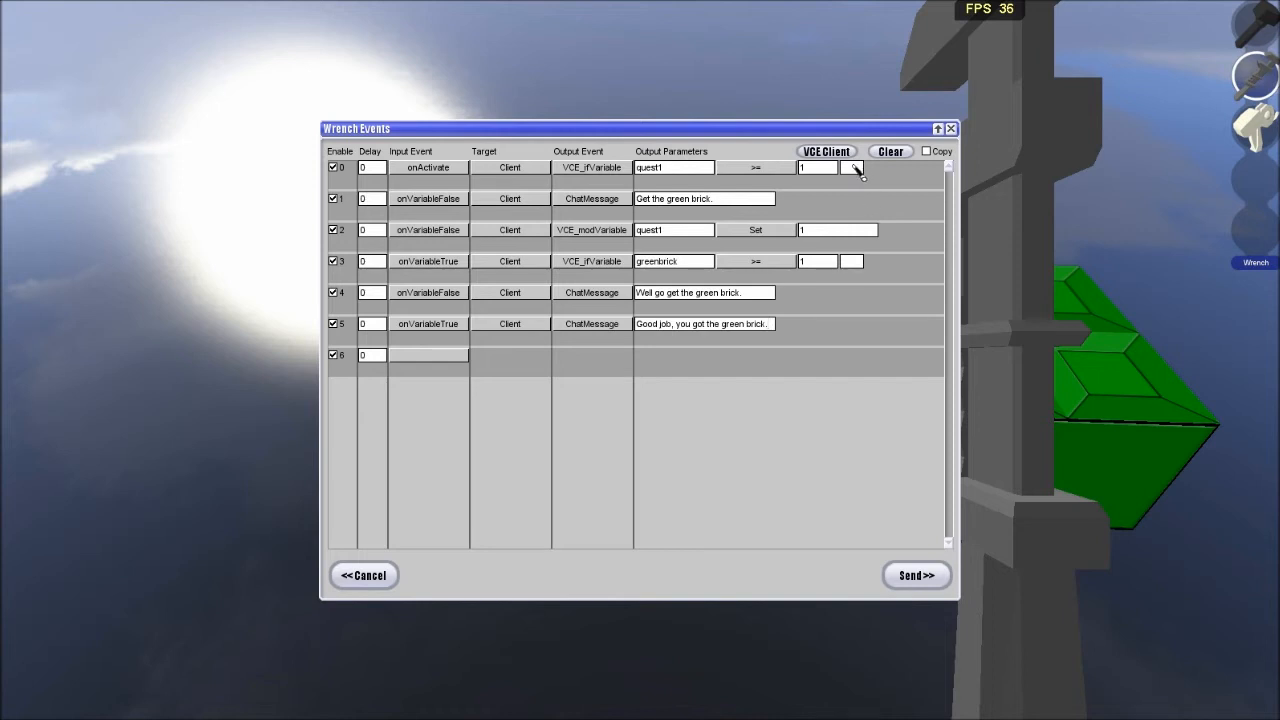
{"action": "mouse_move", "coordinate": [862, 178]}
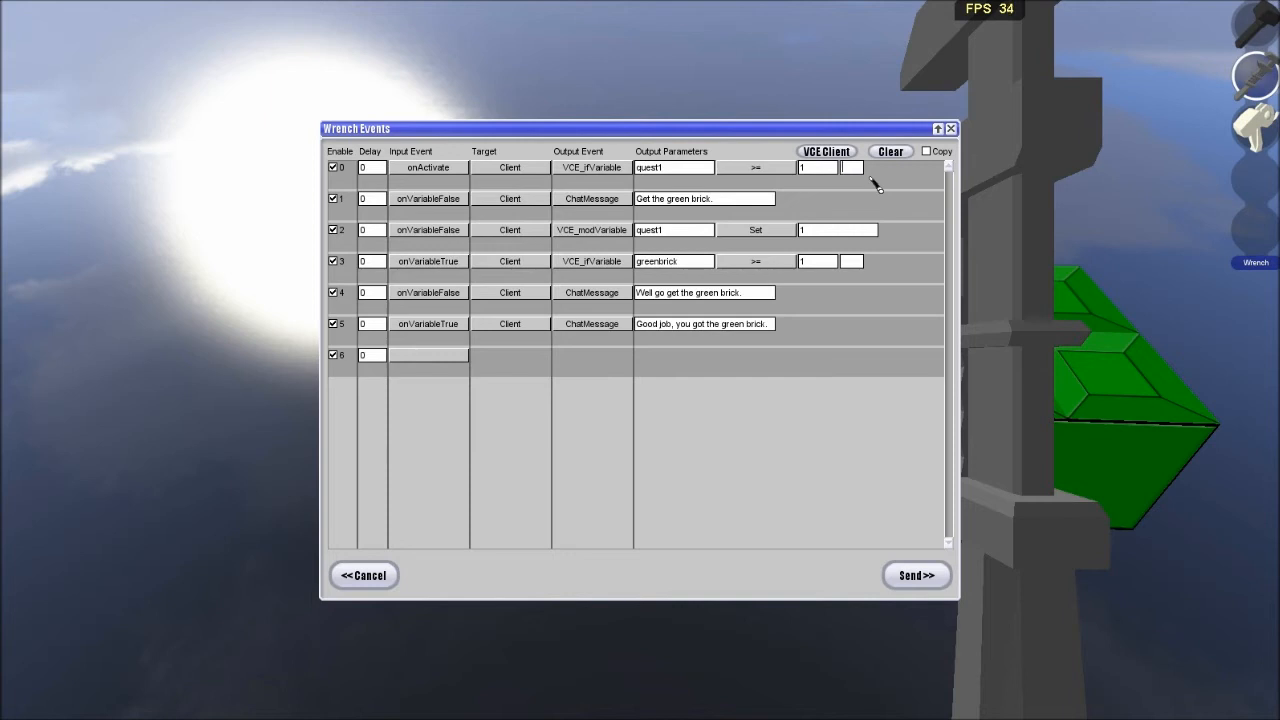
Enter extra values '1 3' for the quest1 check and '4 5' for greenbrick.
{"action": "type", "text": "1 2 3"}
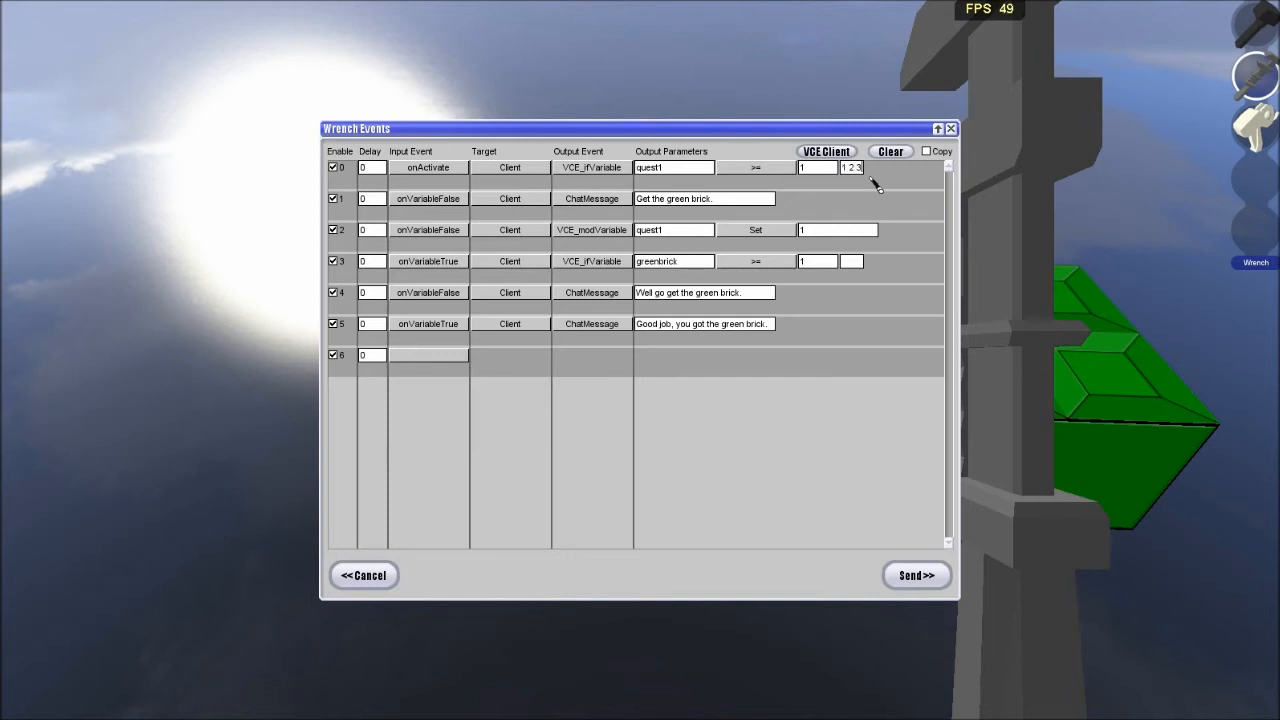
{"action": "left_click", "coordinate": [851, 167]}
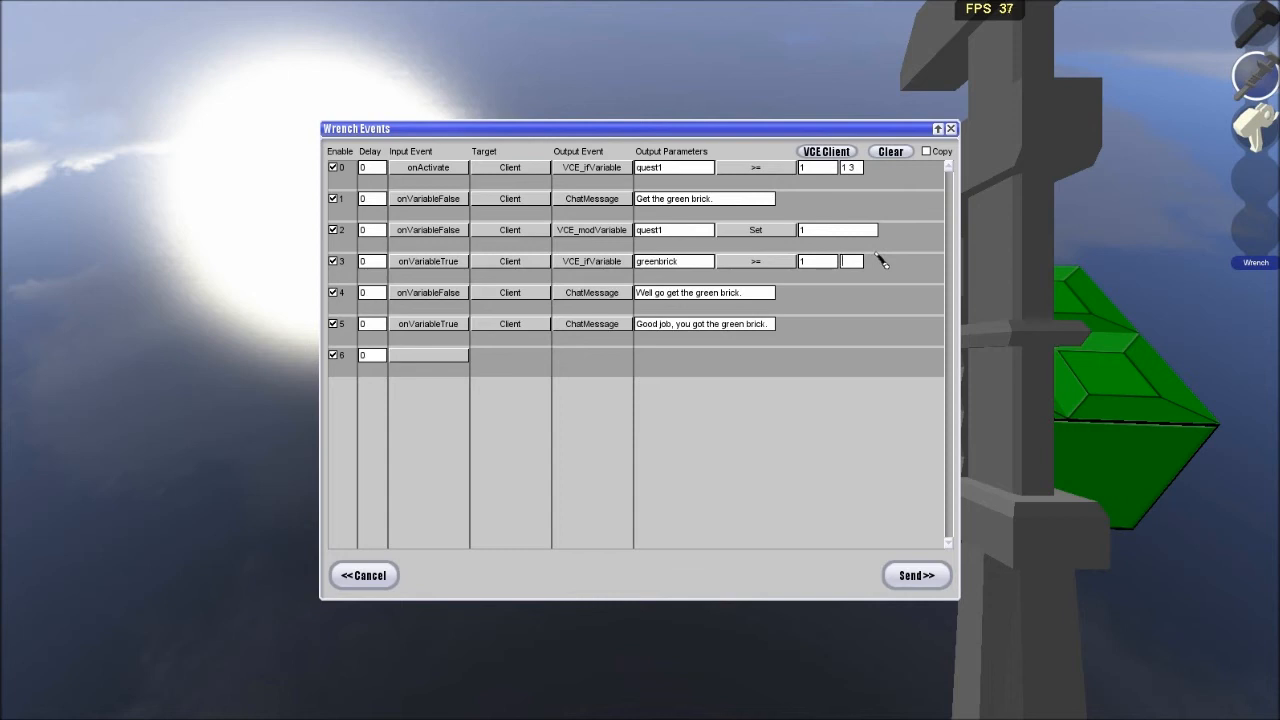
{"action": "type", "text": "4.5"}
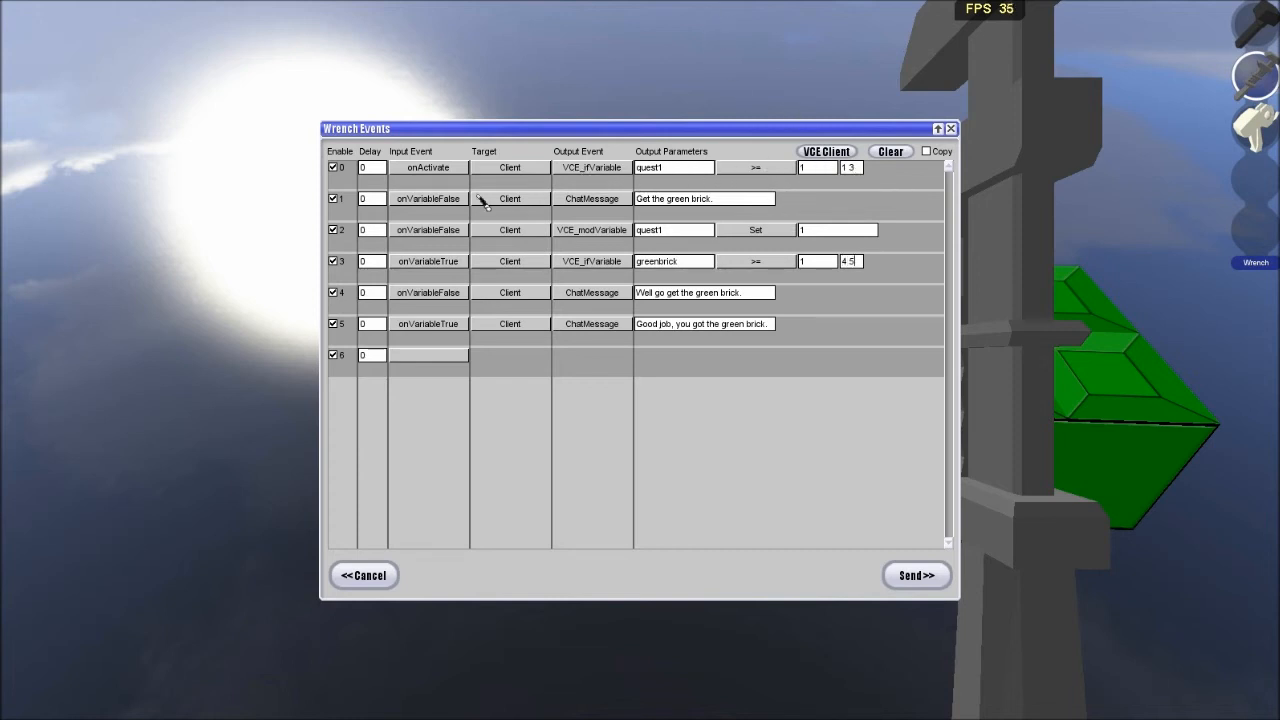
{"action": "mouse_move", "coordinate": [472, 278]}
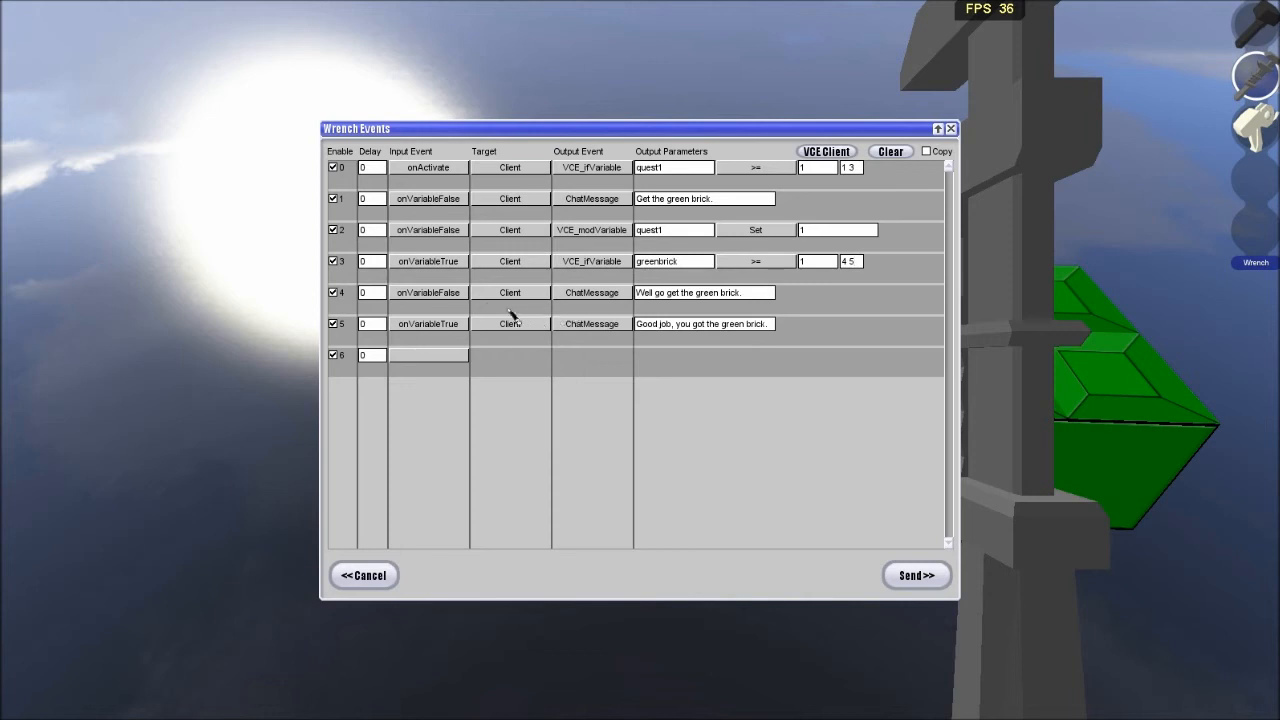
{"action": "mouse_move", "coordinate": [437, 324]}
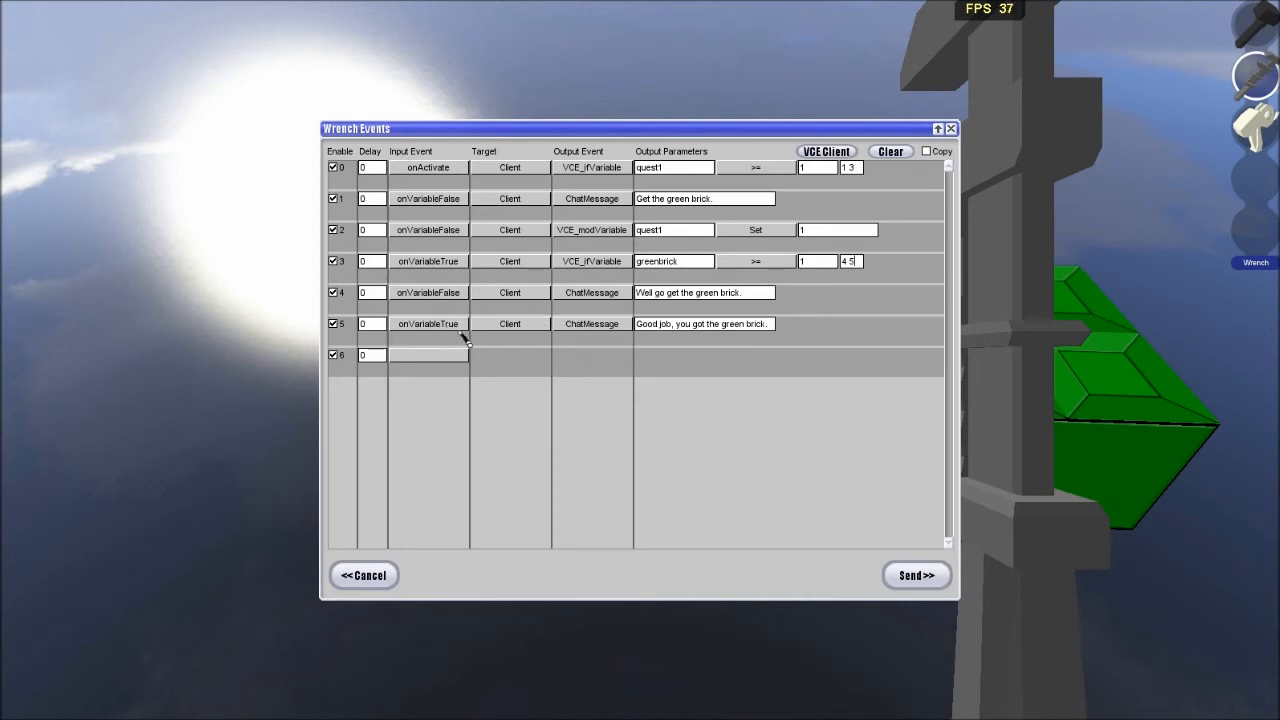
Open the green brick's events and add onActivate VCE_ifVariable quest1 >= 1.
{"action": "left_click", "coordinate": [915, 575]}
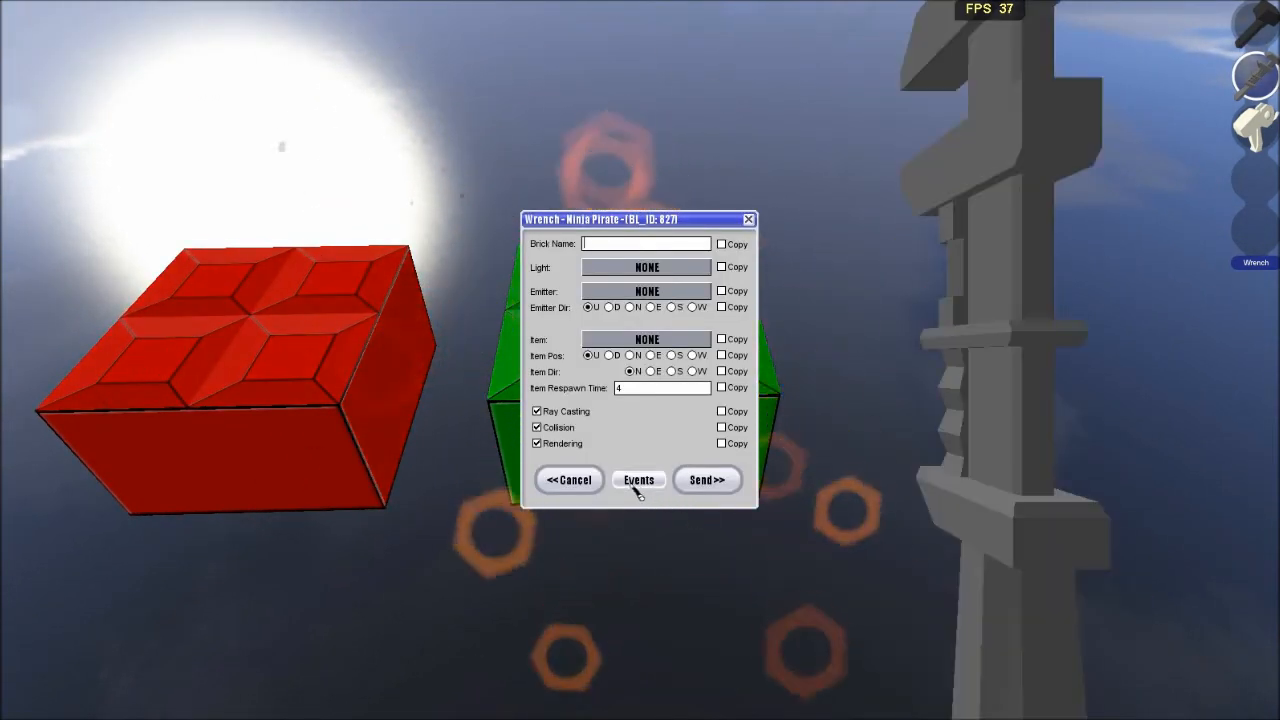
{"action": "left_click", "coordinate": [638, 479]}
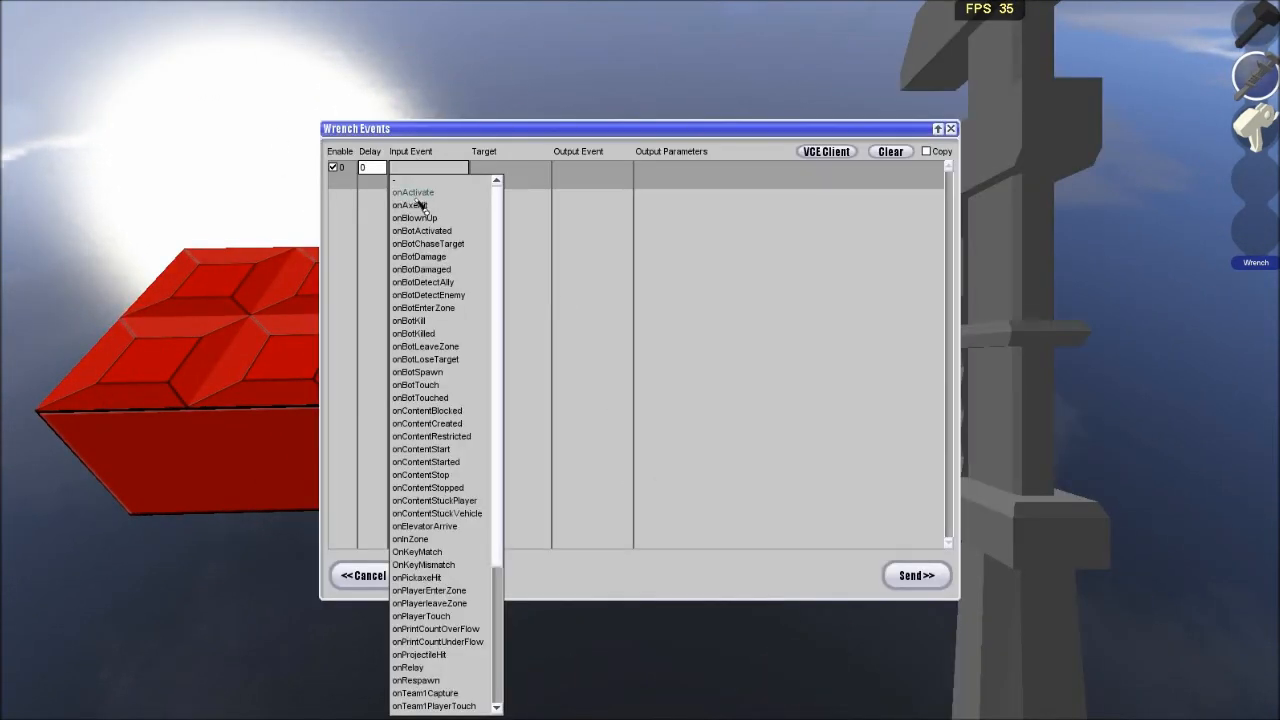
{"action": "left_click", "coordinate": [413, 192]}
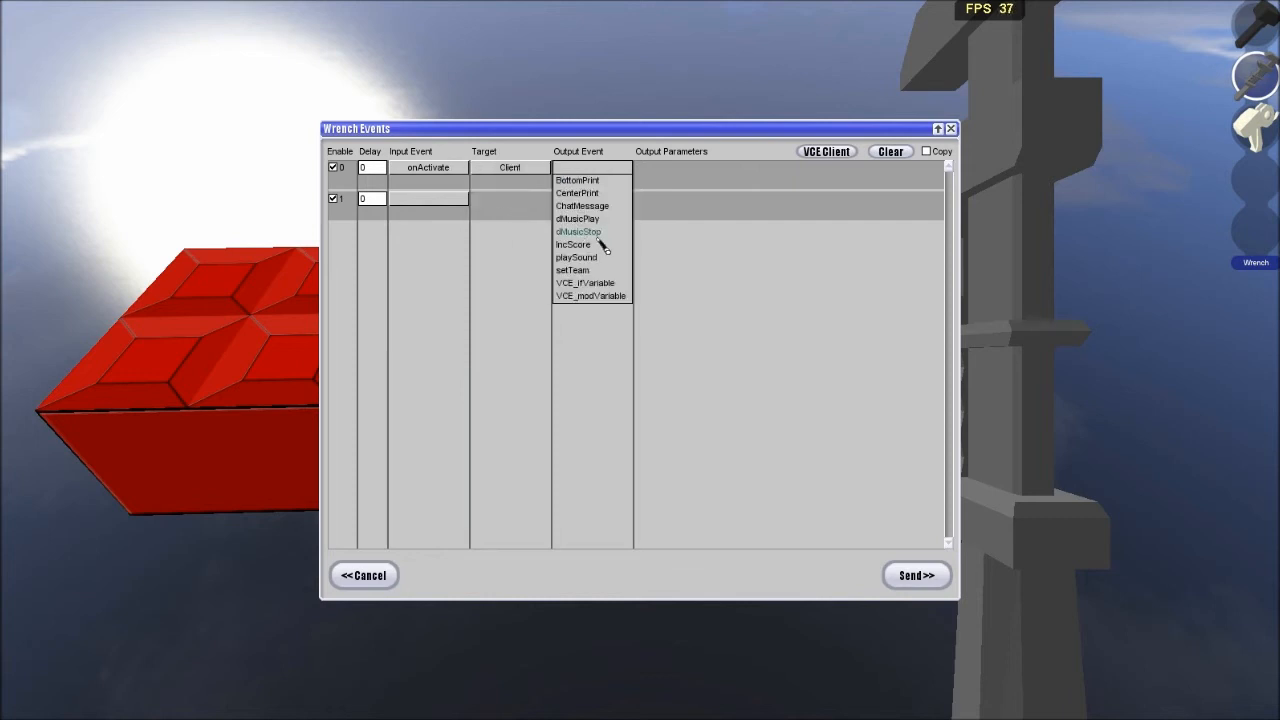
{"action": "left_click", "coordinate": [585, 282]}
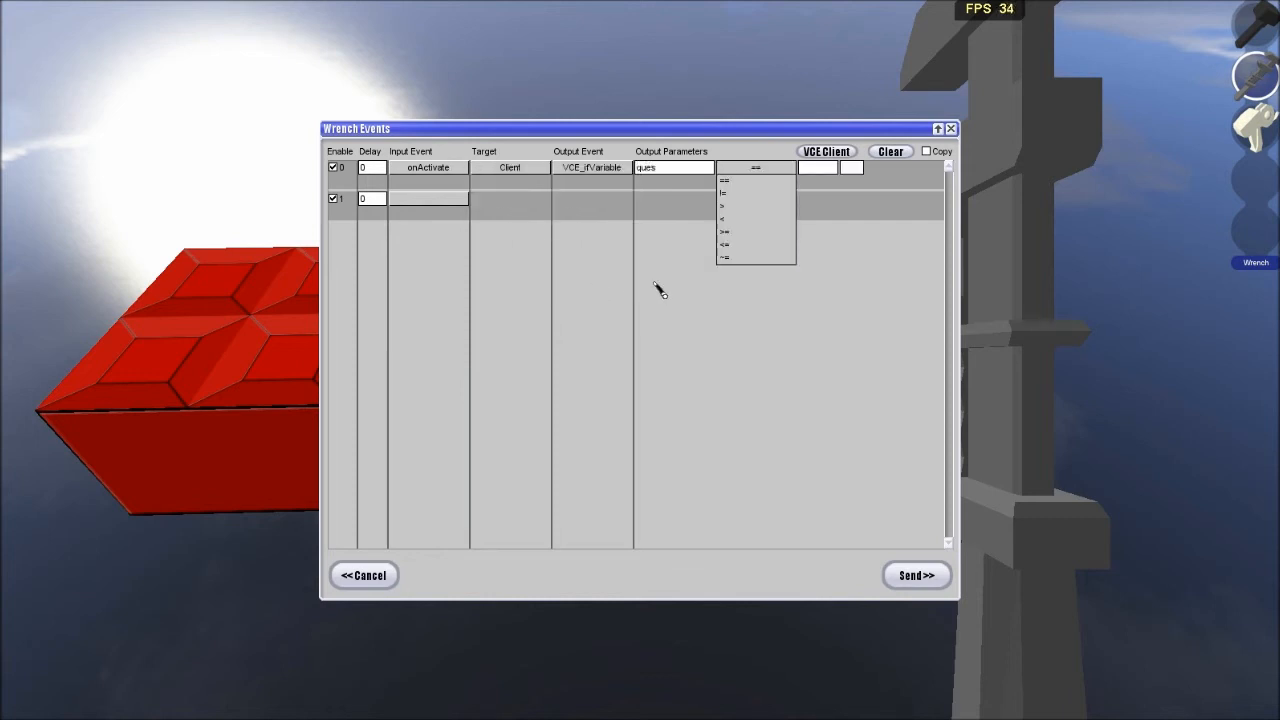
{"action": "left_click", "coordinate": [723, 231]}
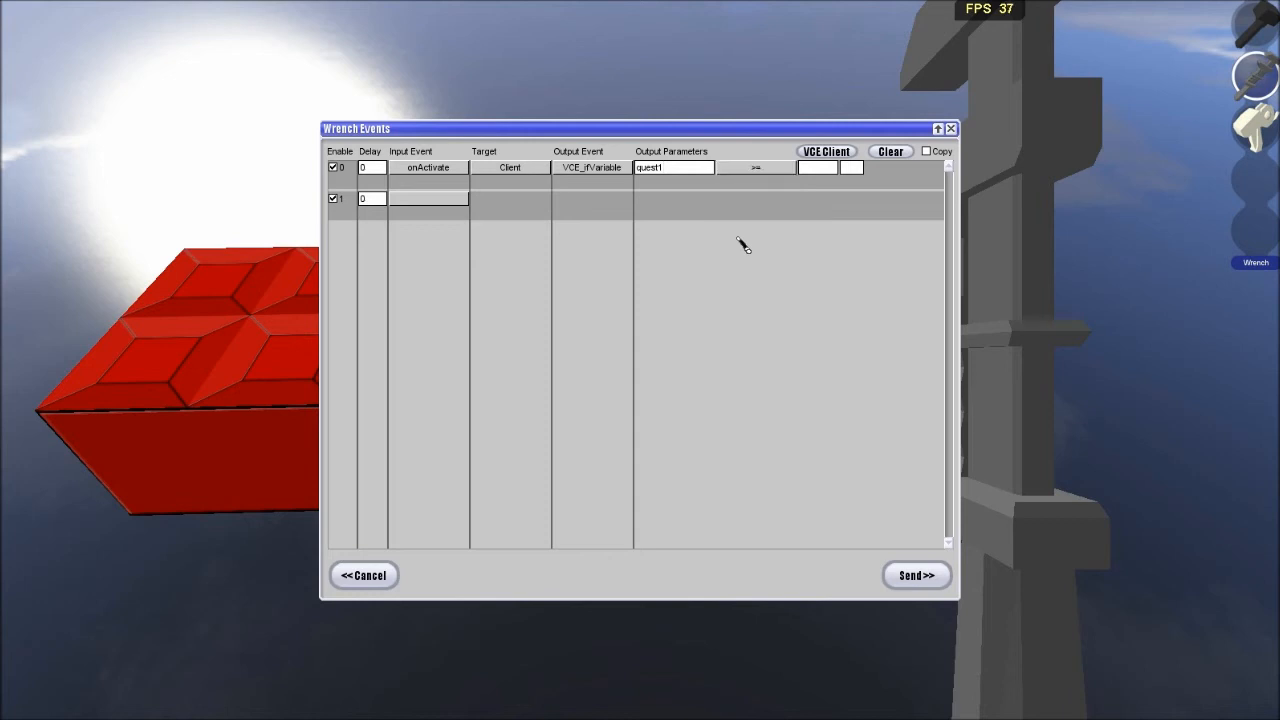
Add an onVariableFalse client ChatMessage refusing the player.
{"action": "left_click", "coordinate": [428, 198]}
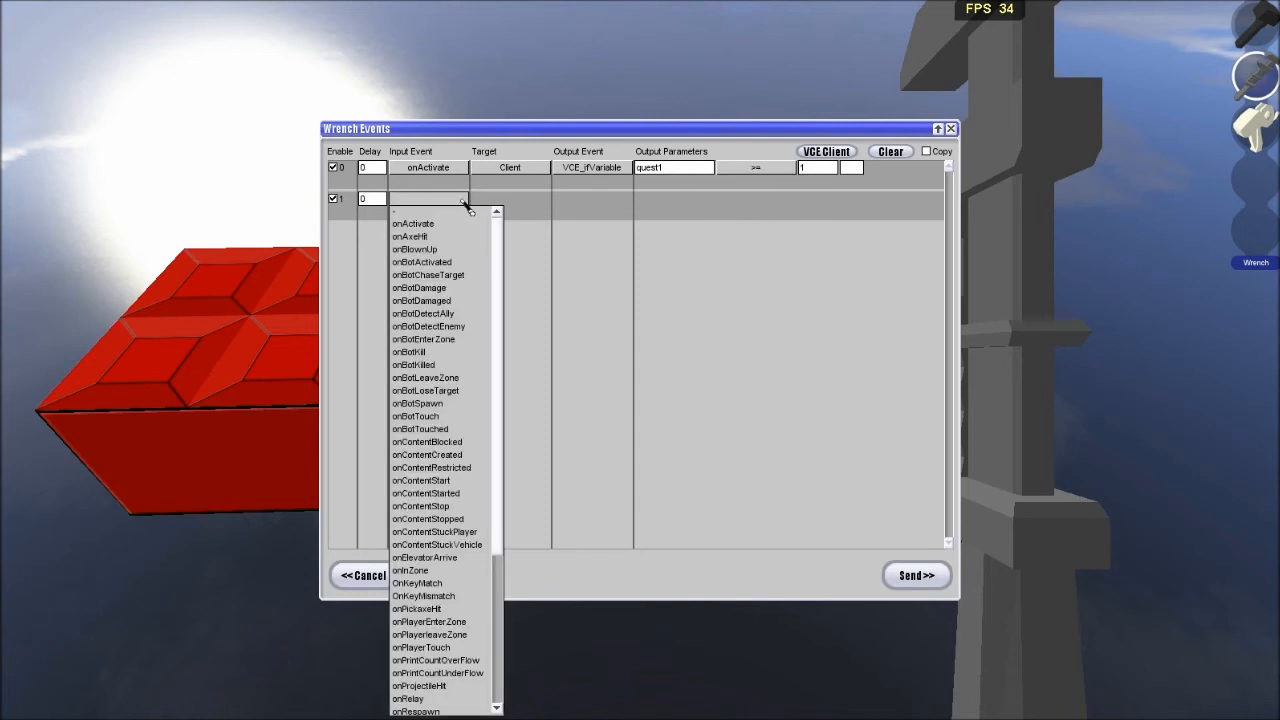
{"action": "scroll", "scroll_direction": "down", "scroll_amount": 3}
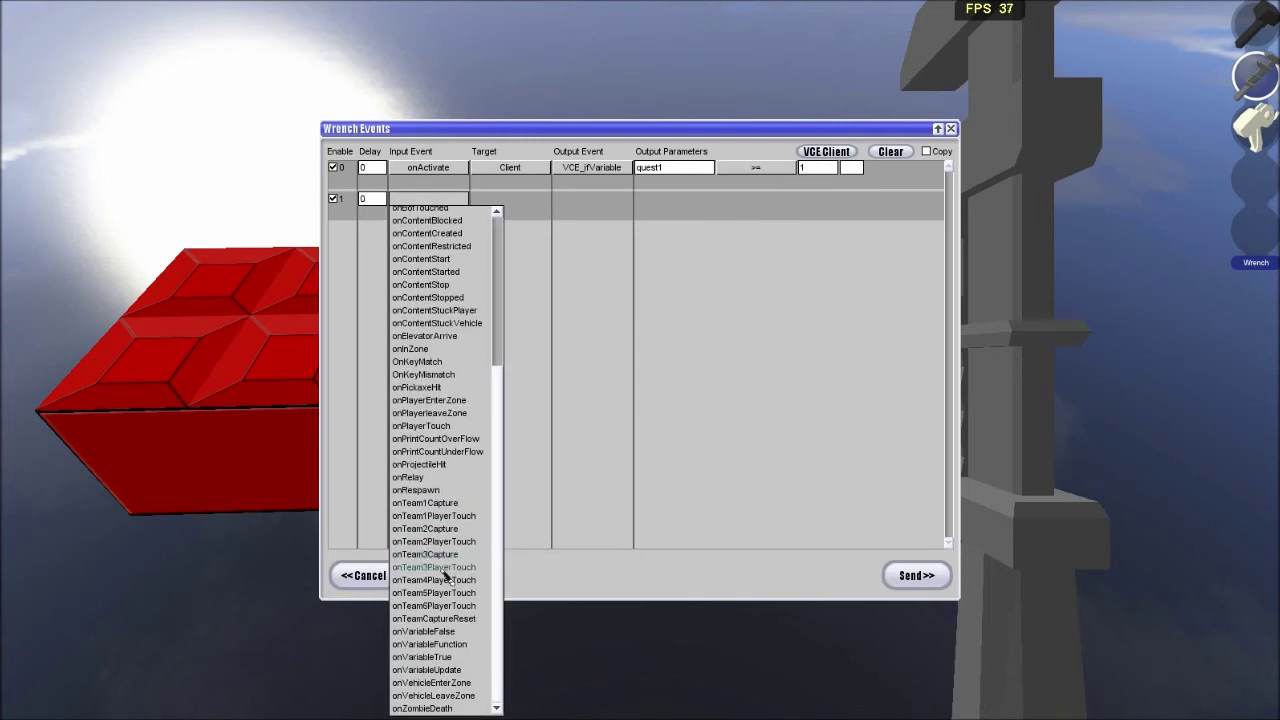
{"action": "mouse_move", "coordinate": [434, 644]}
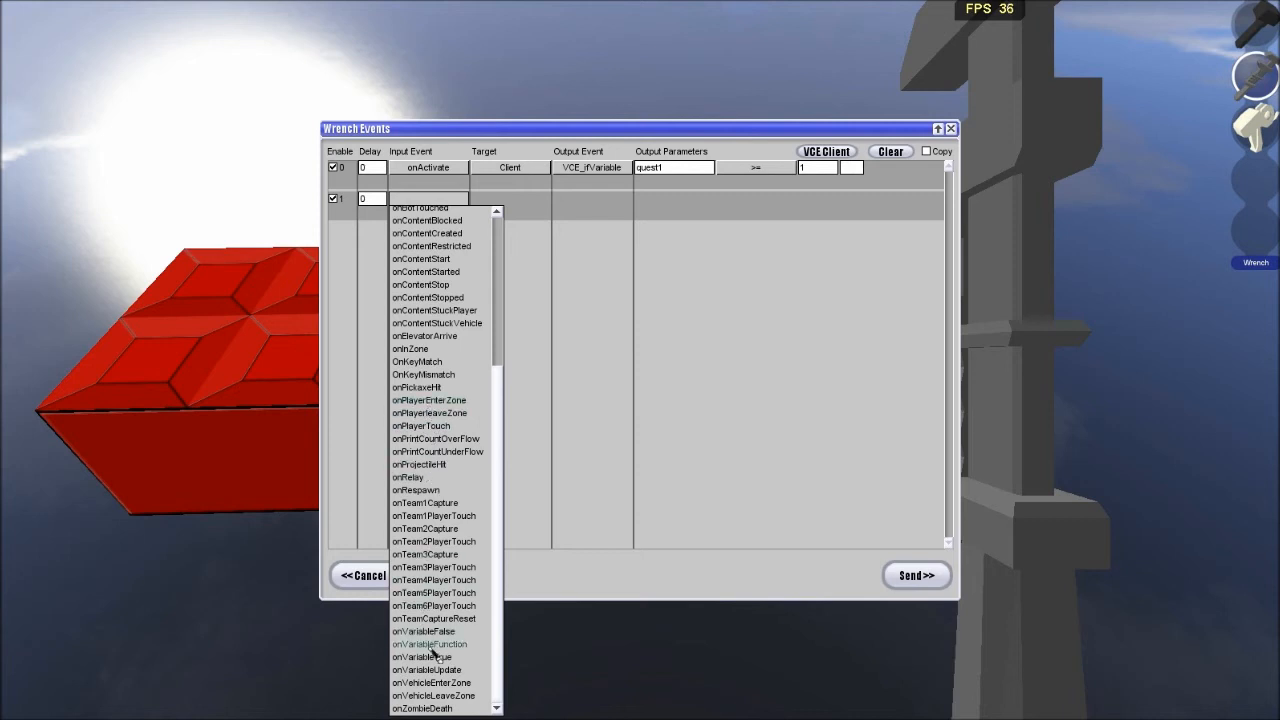
{"action": "left_click", "coordinate": [423, 631]}
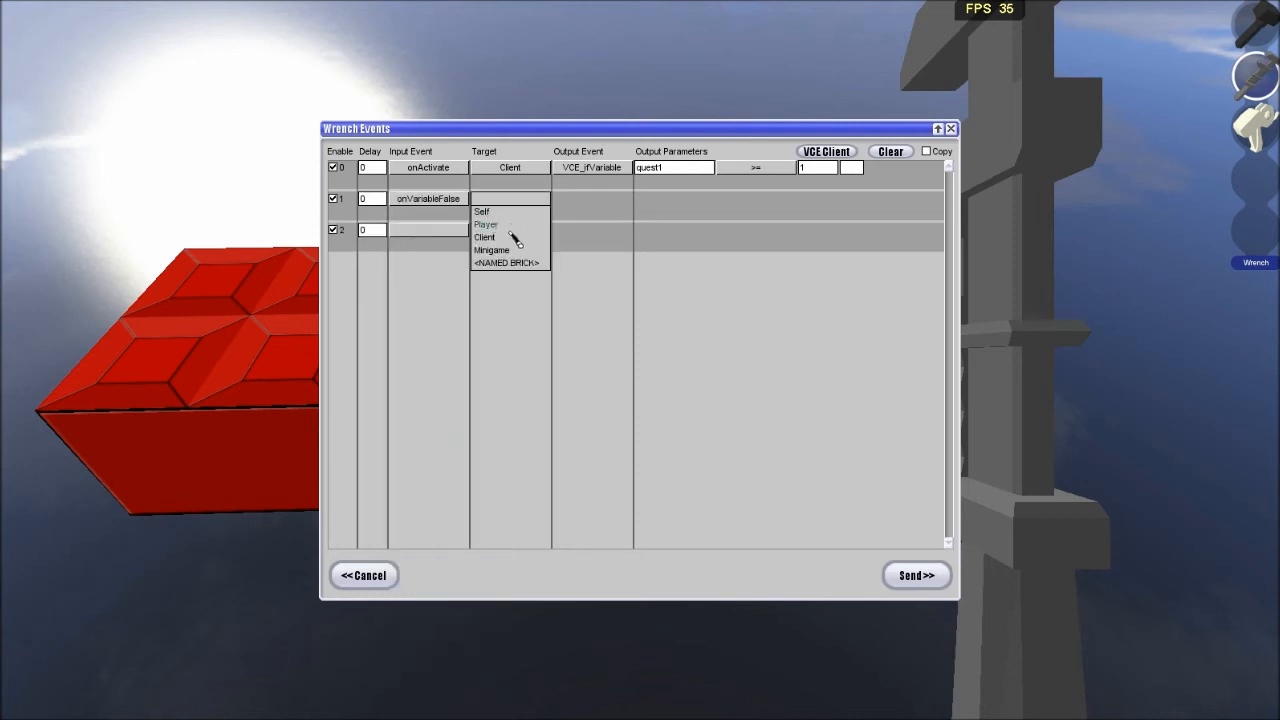
{"action": "left_click", "coordinate": [484, 237]}
{"action": "type", "text": "I don't need this"}
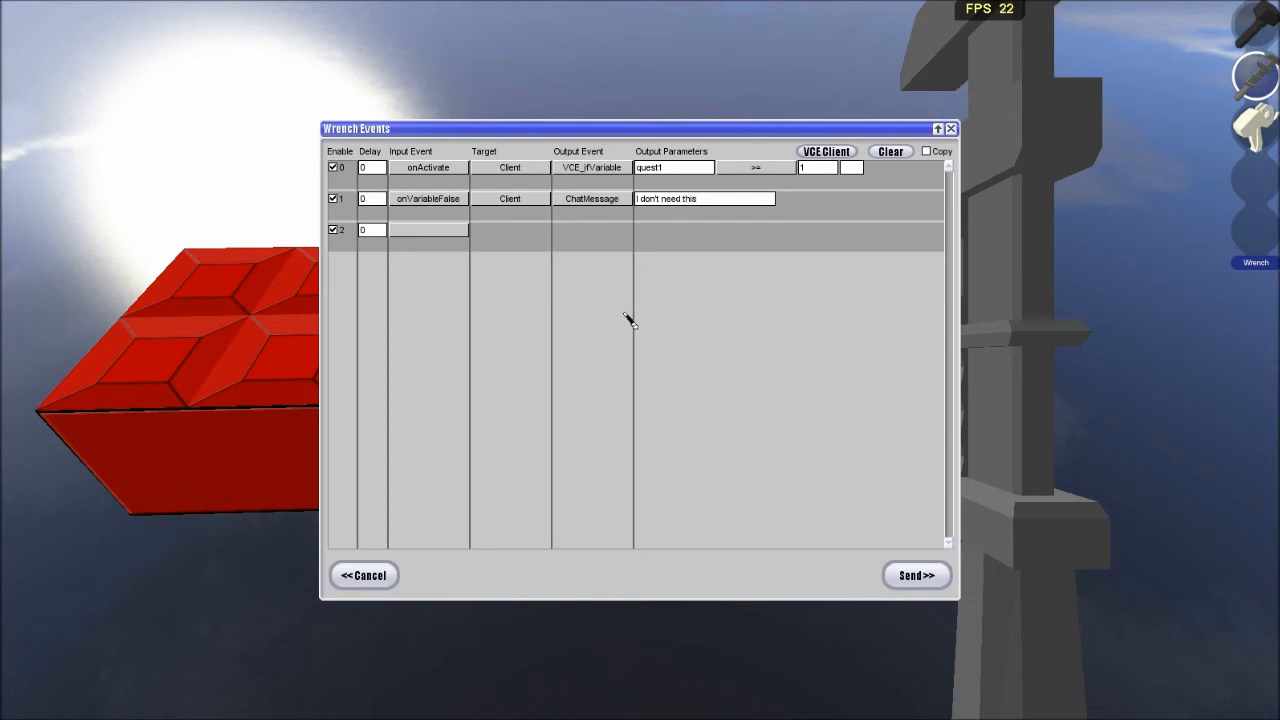
{"action": "type", "text": "yet."}
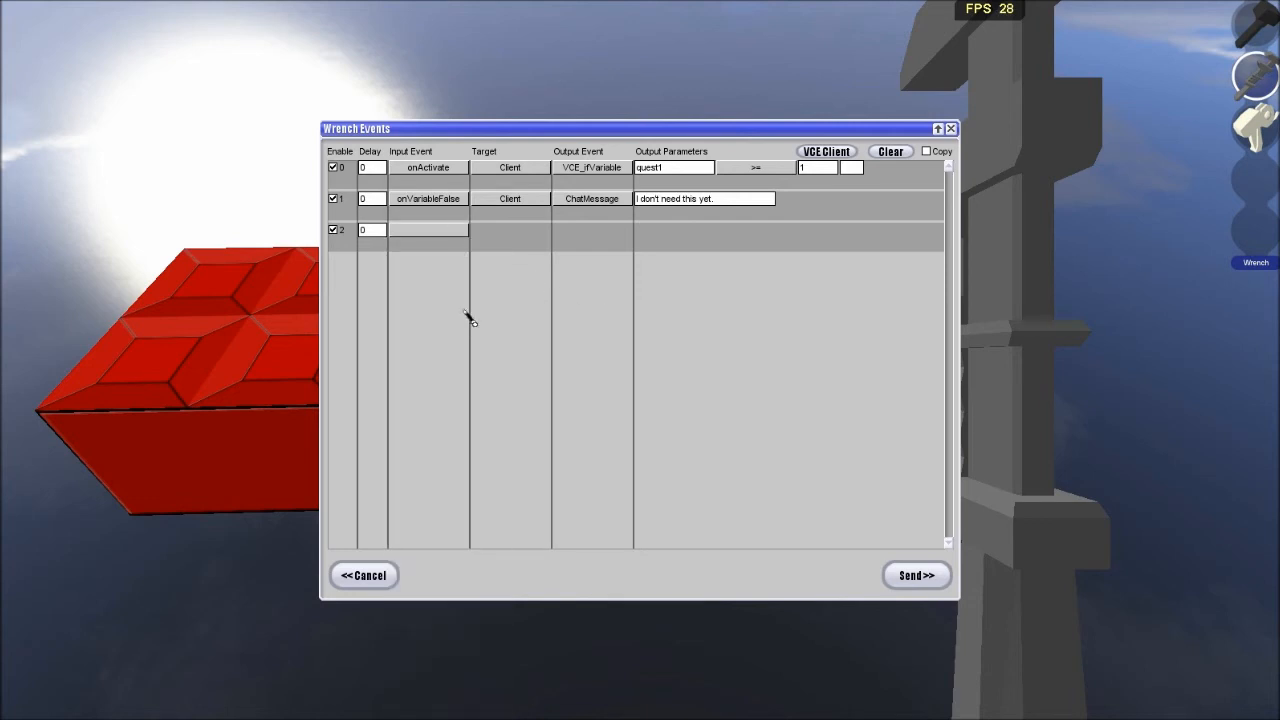
Add an onVariableTrue client VCE_modVariable event setting greenbrick to 1.
{"action": "left_click", "coordinate": [428, 229]}
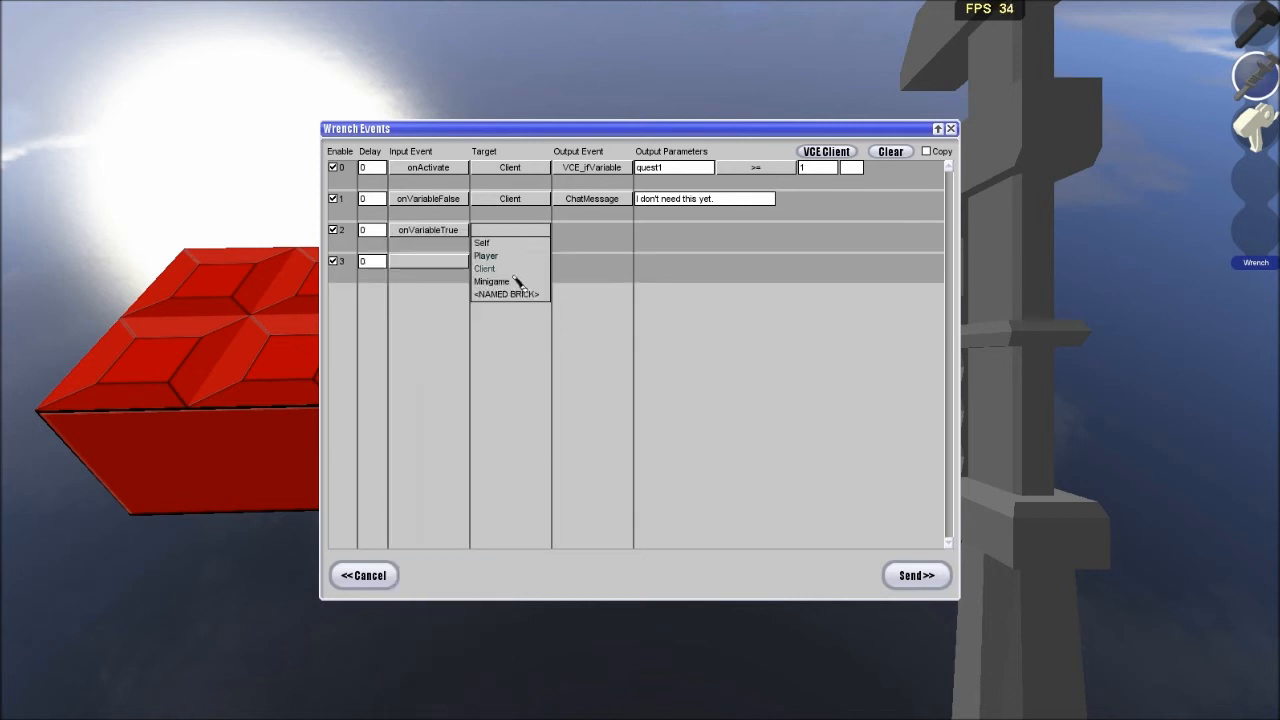
{"action": "left_click", "coordinate": [484, 267]}
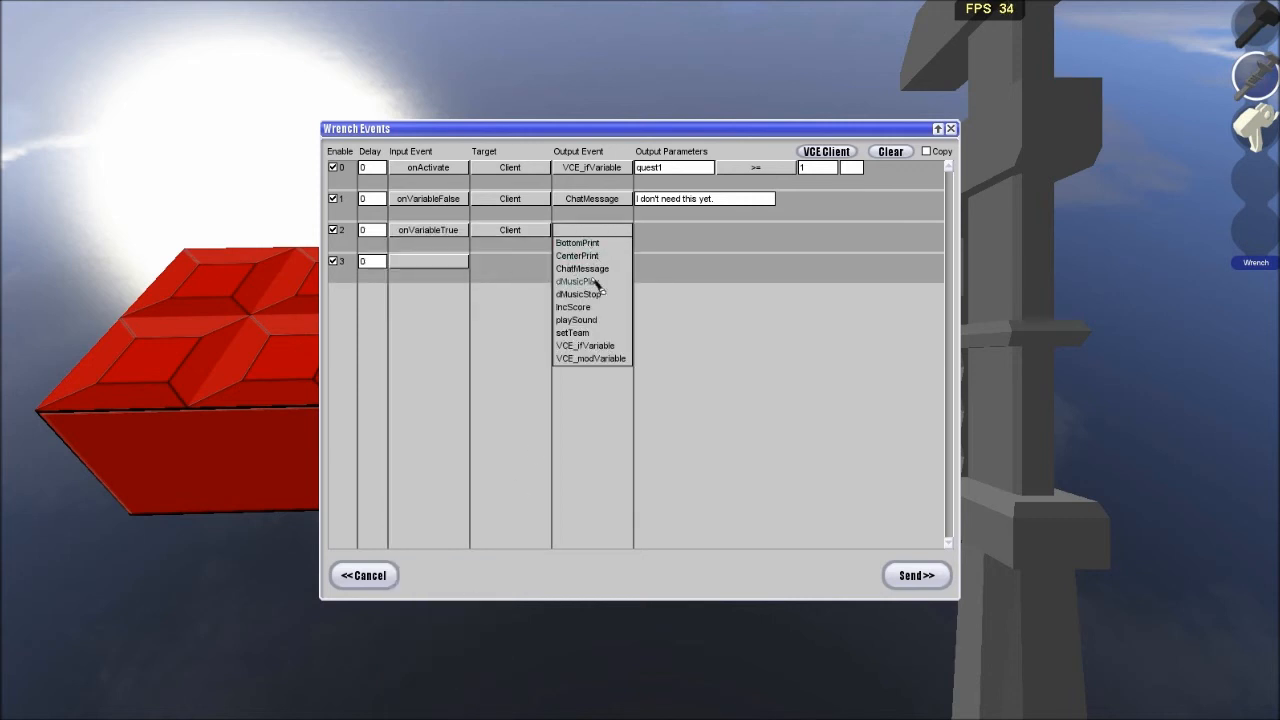
{"action": "left_click", "coordinate": [591, 358]}
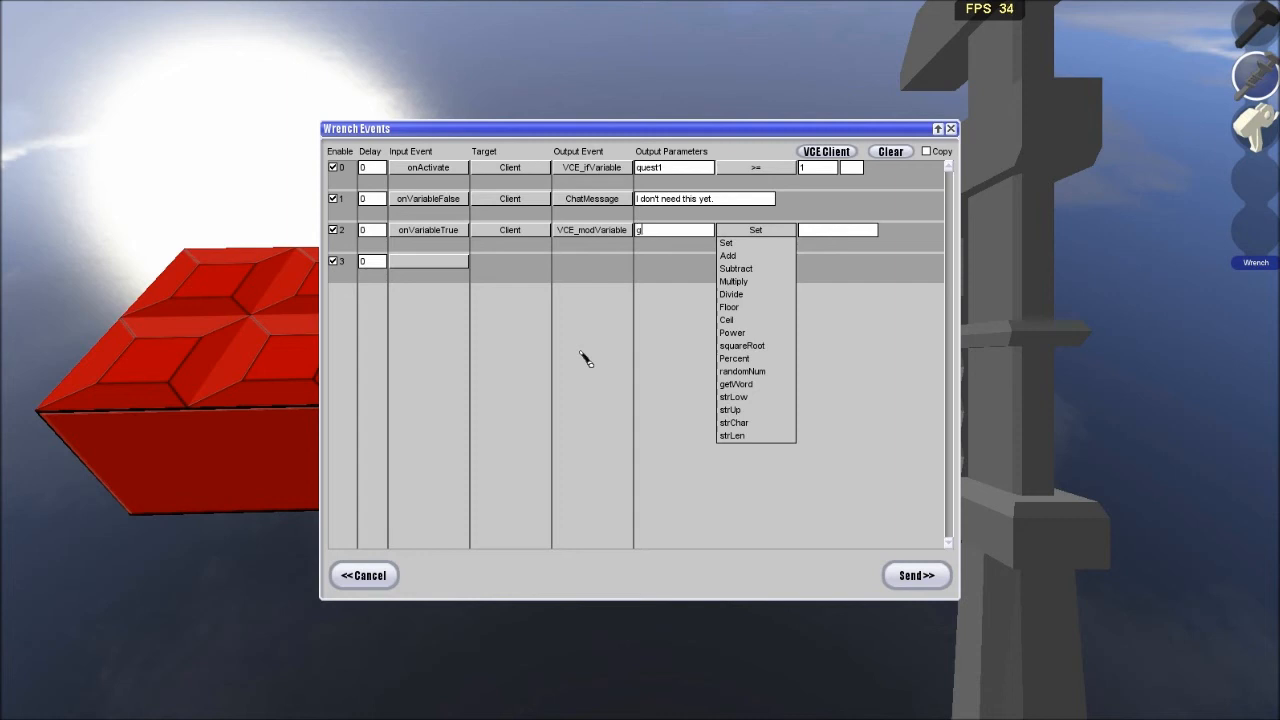
{"action": "type", "text": "reenbrick"}
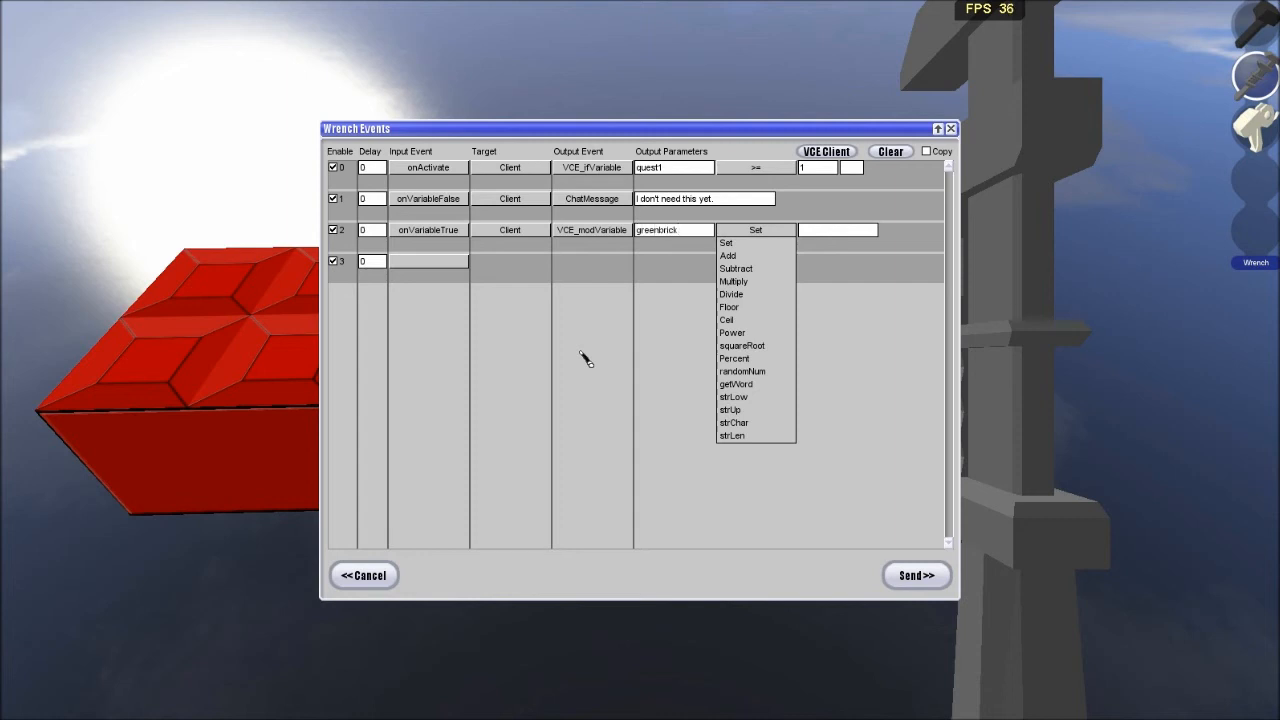
{"action": "left_click", "coordinate": [726, 242]}
{"action": "type", "text": "1"}
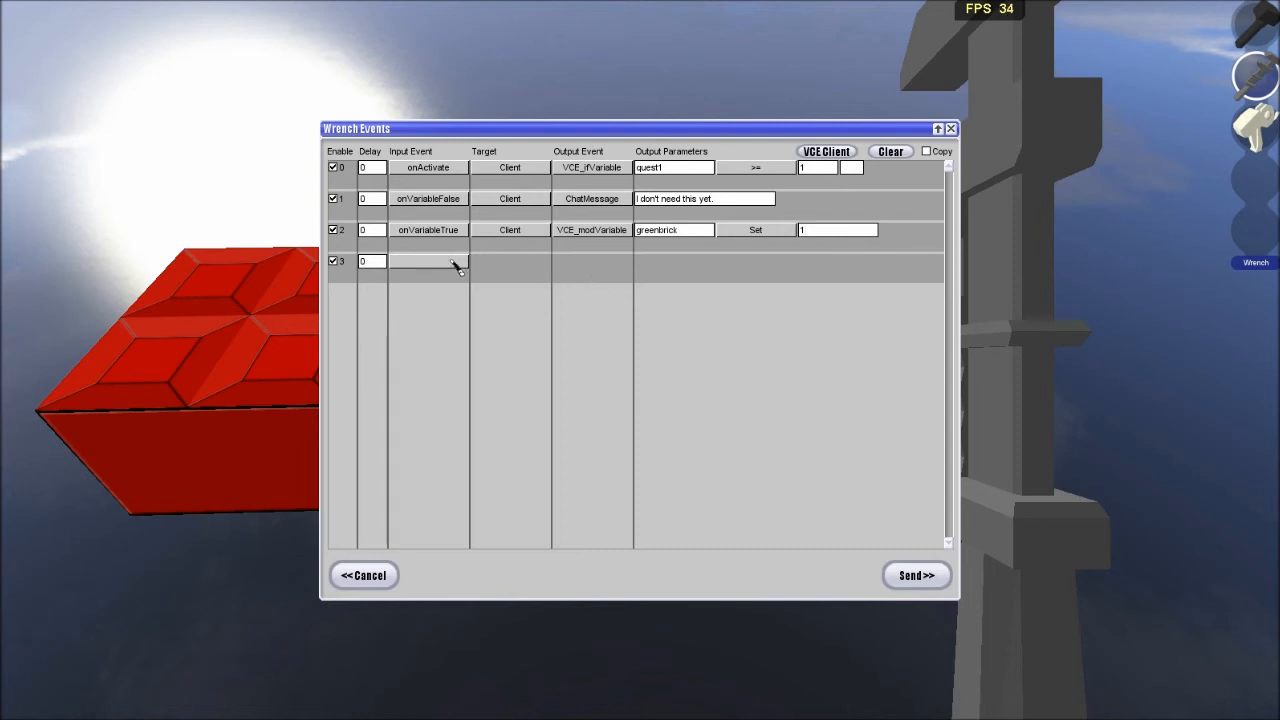
Add an onVariableTrue disappear event and send the green brick's events.
{"action": "left_click", "coordinate": [428, 261]}
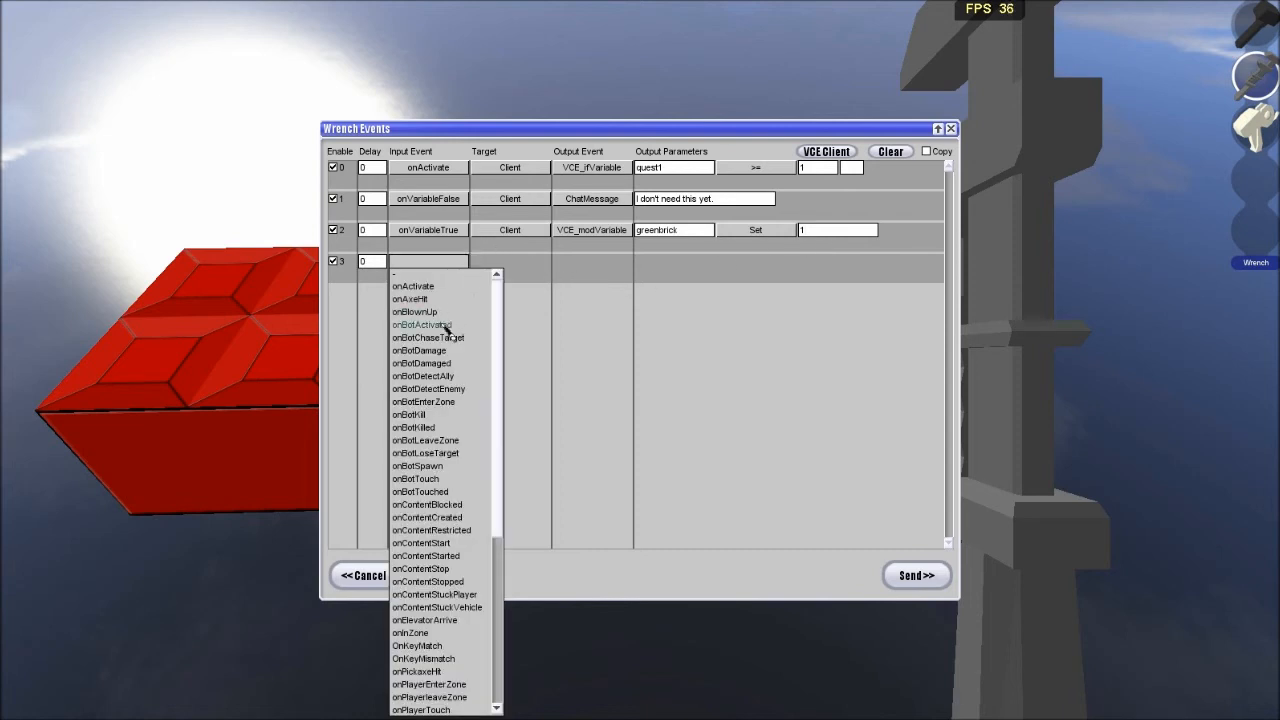
{"action": "mouse_move", "coordinate": [428, 389]}
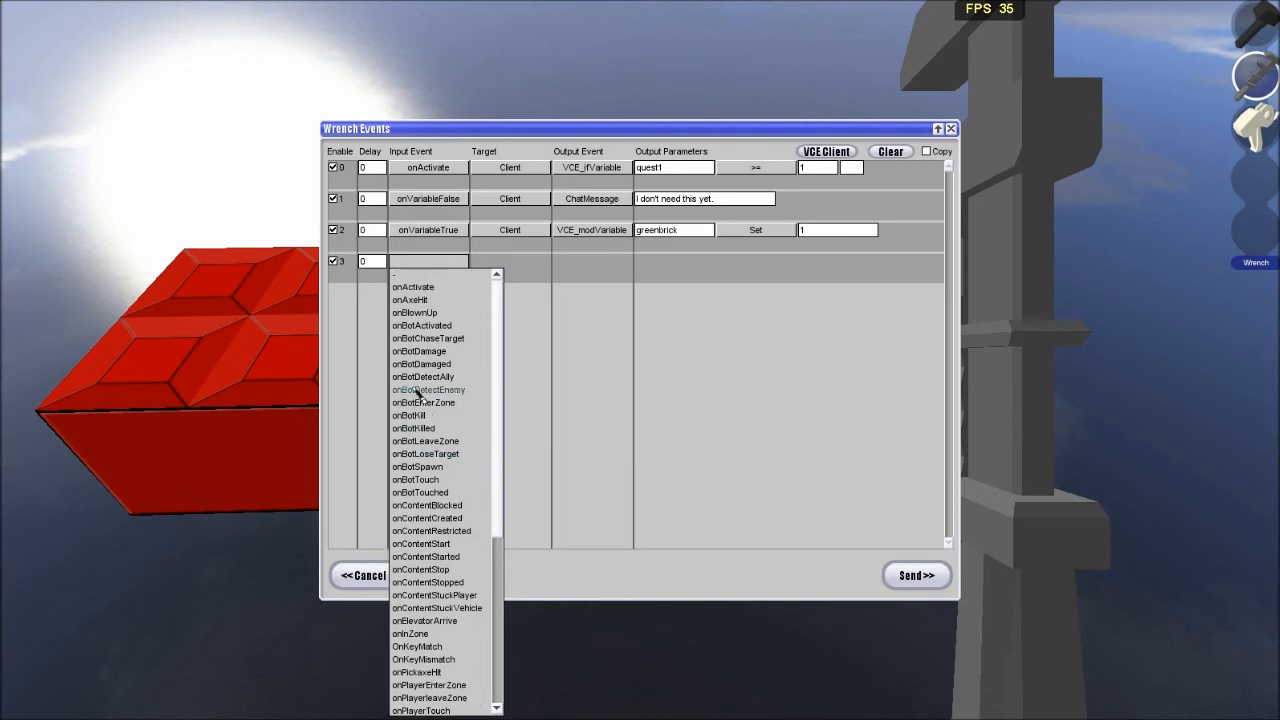
{"action": "scroll", "scroll_direction": "down", "scroll_amount": 3}
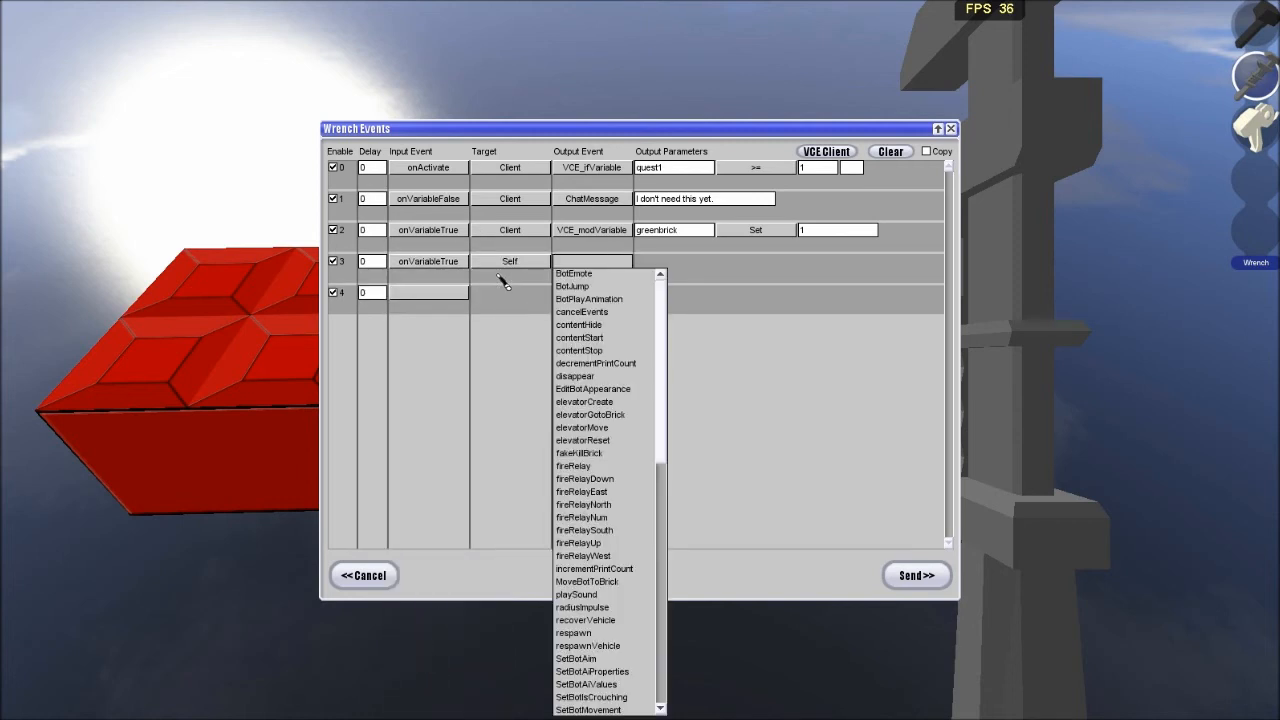
{"action": "left_click", "coordinate": [574, 375]}
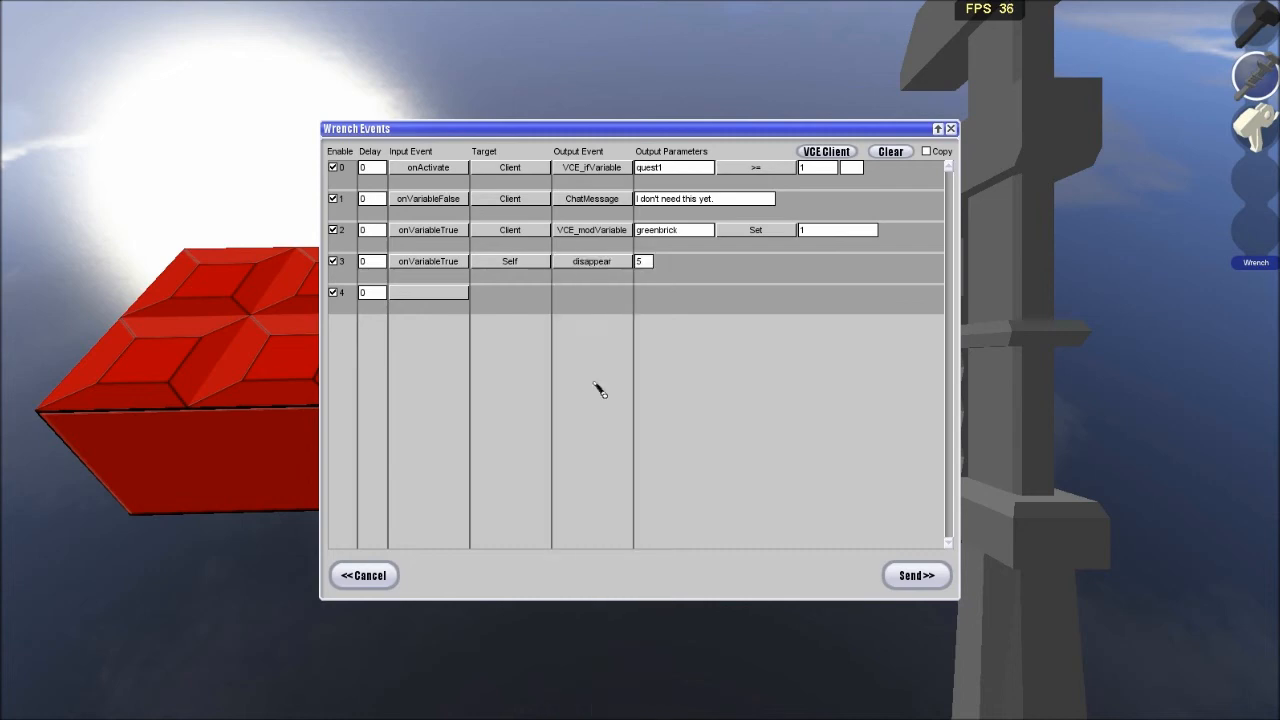
{"action": "left_click", "coordinate": [914, 575]}
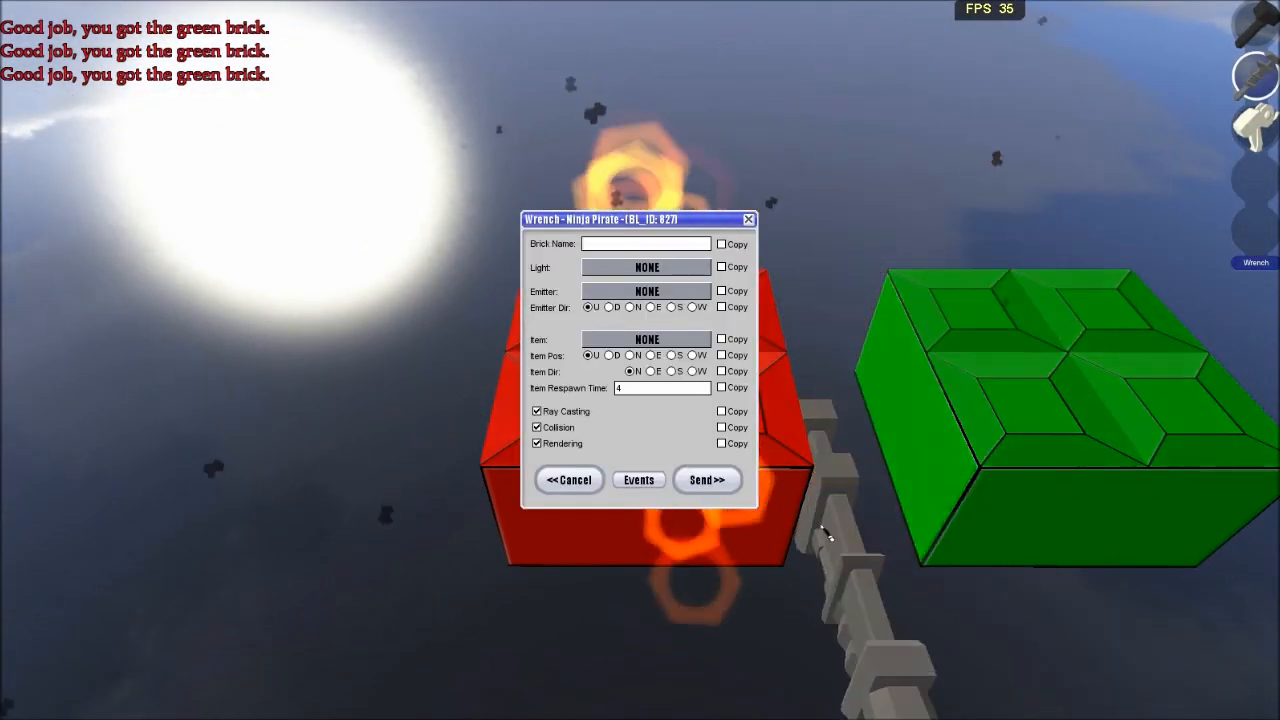
Review the red brick's event rows and send them unchanged.
{"action": "left_click", "coordinate": [638, 480]}
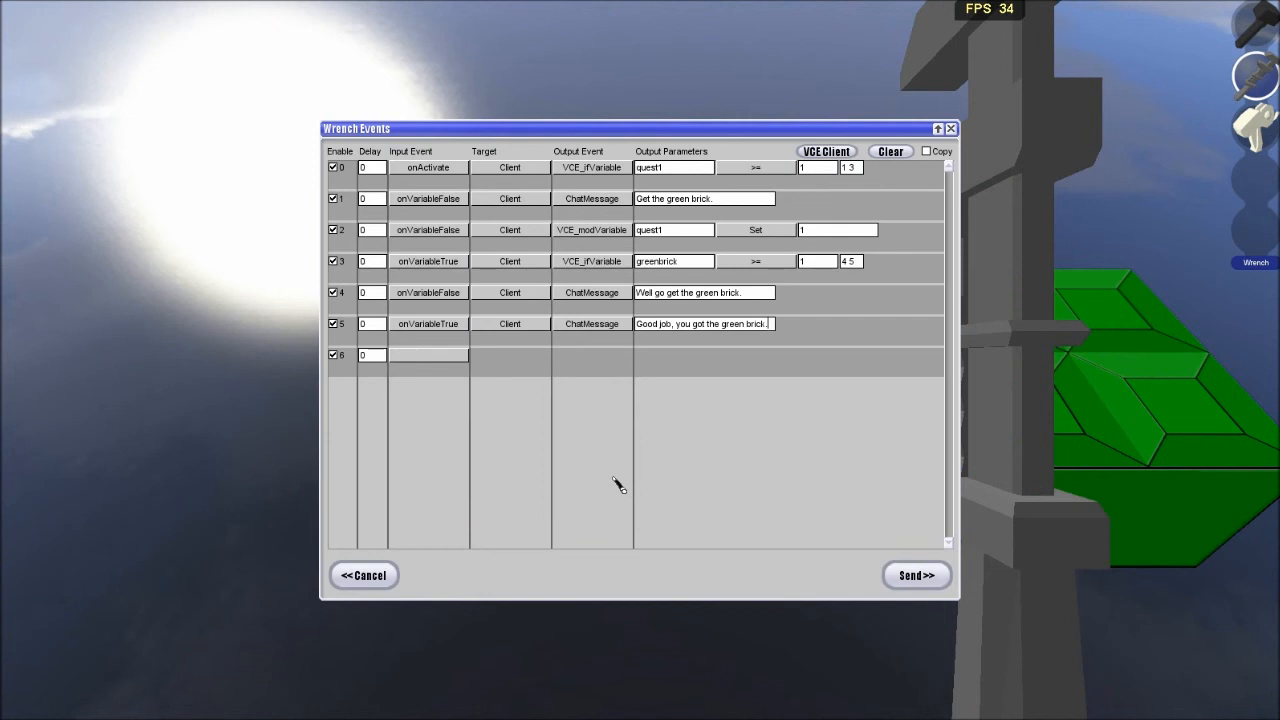
{"action": "mouse_move", "coordinate": [845, 192]}
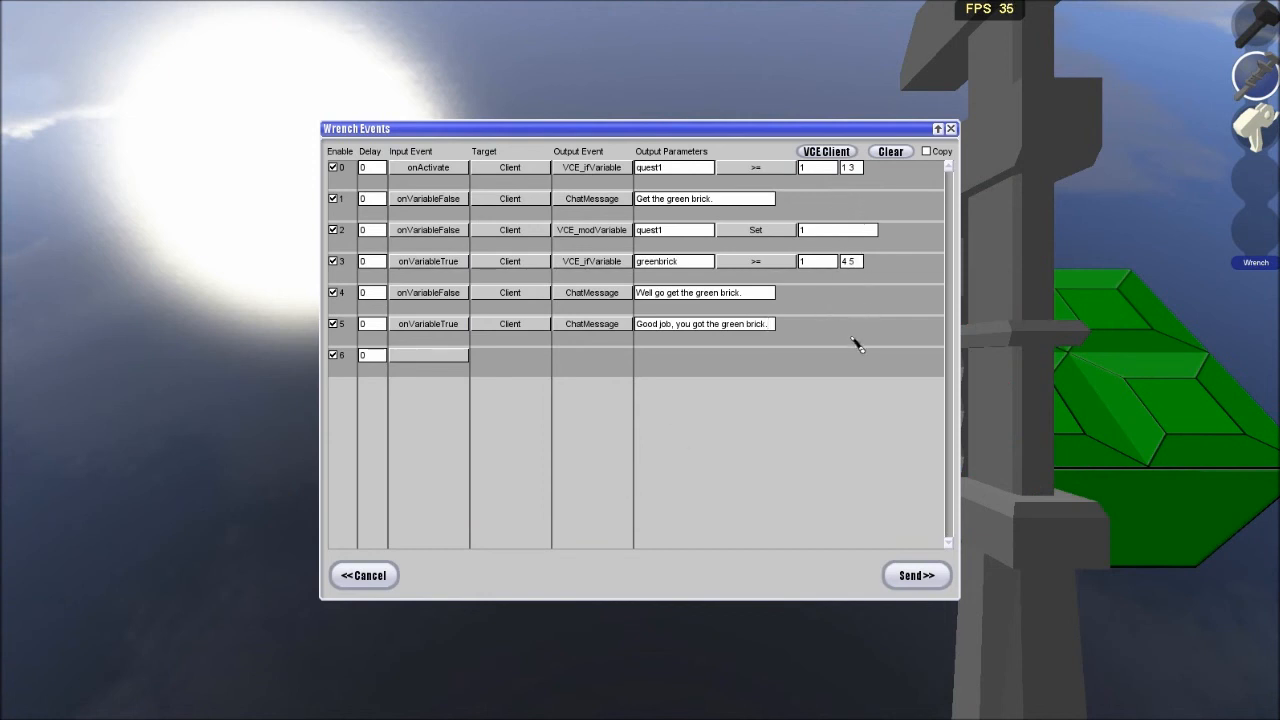
{"action": "mouse_move", "coordinate": [850, 372]}
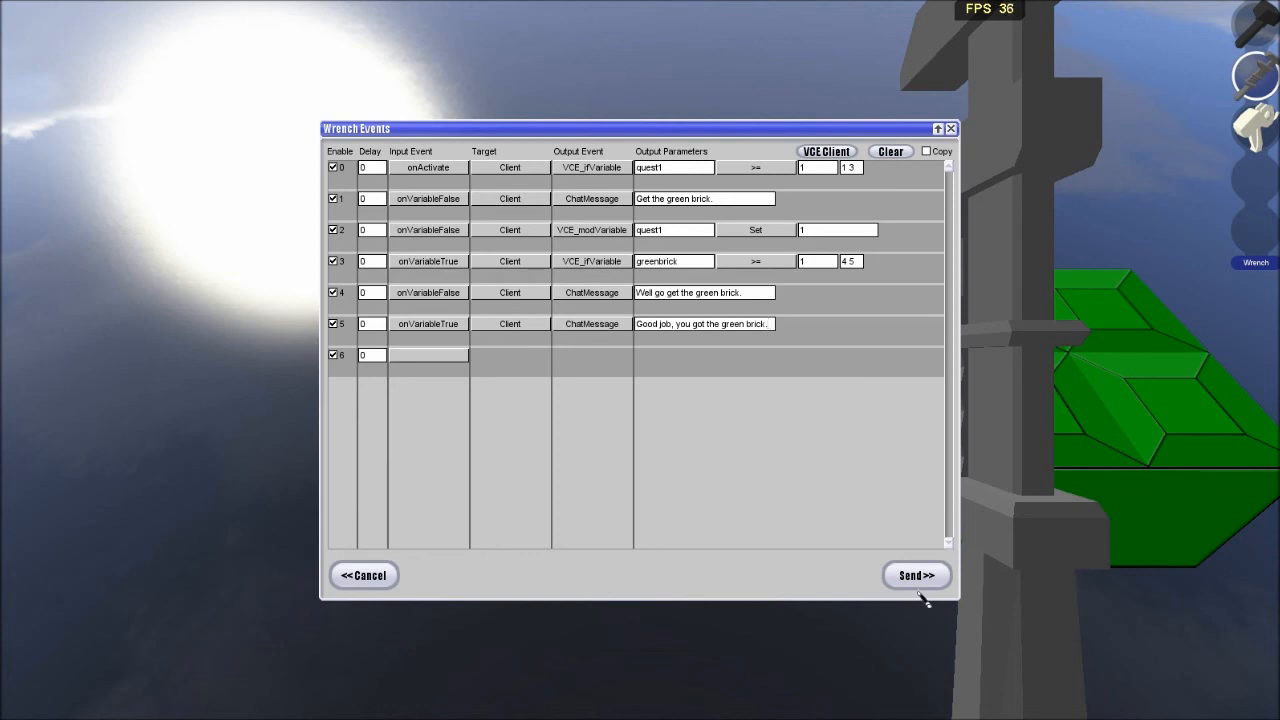
{"action": "left_click", "coordinate": [915, 575]}
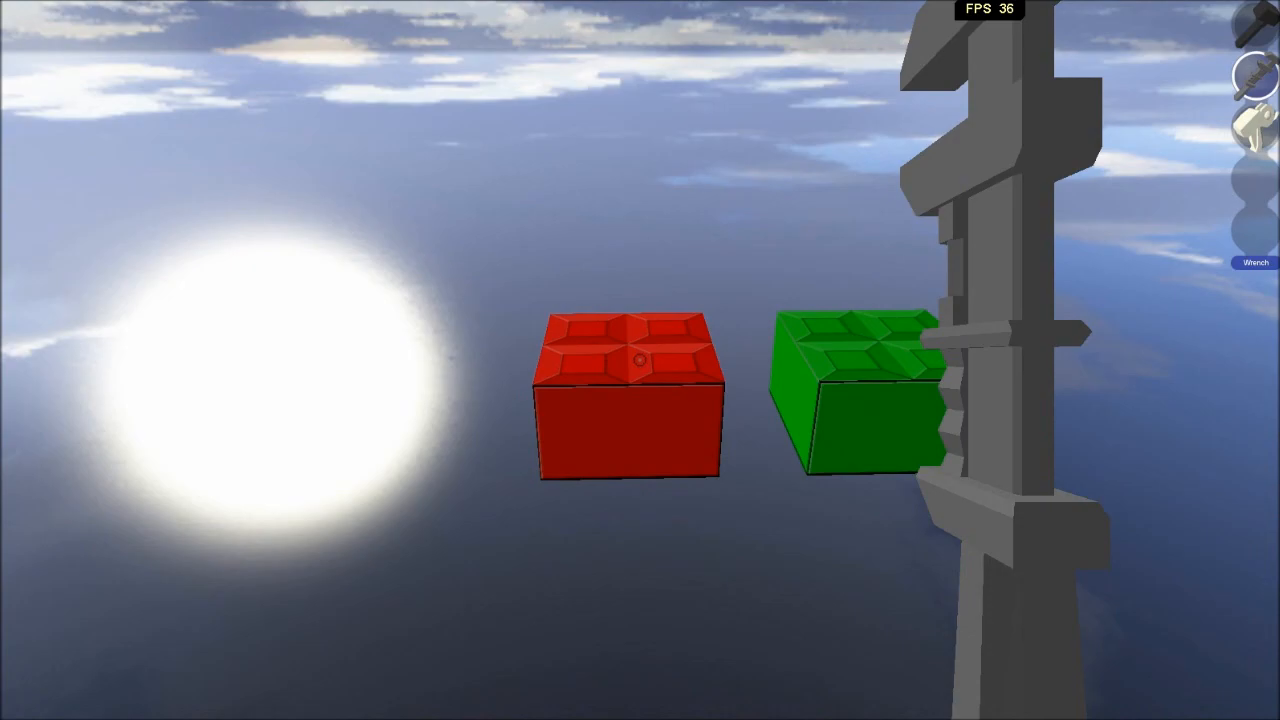